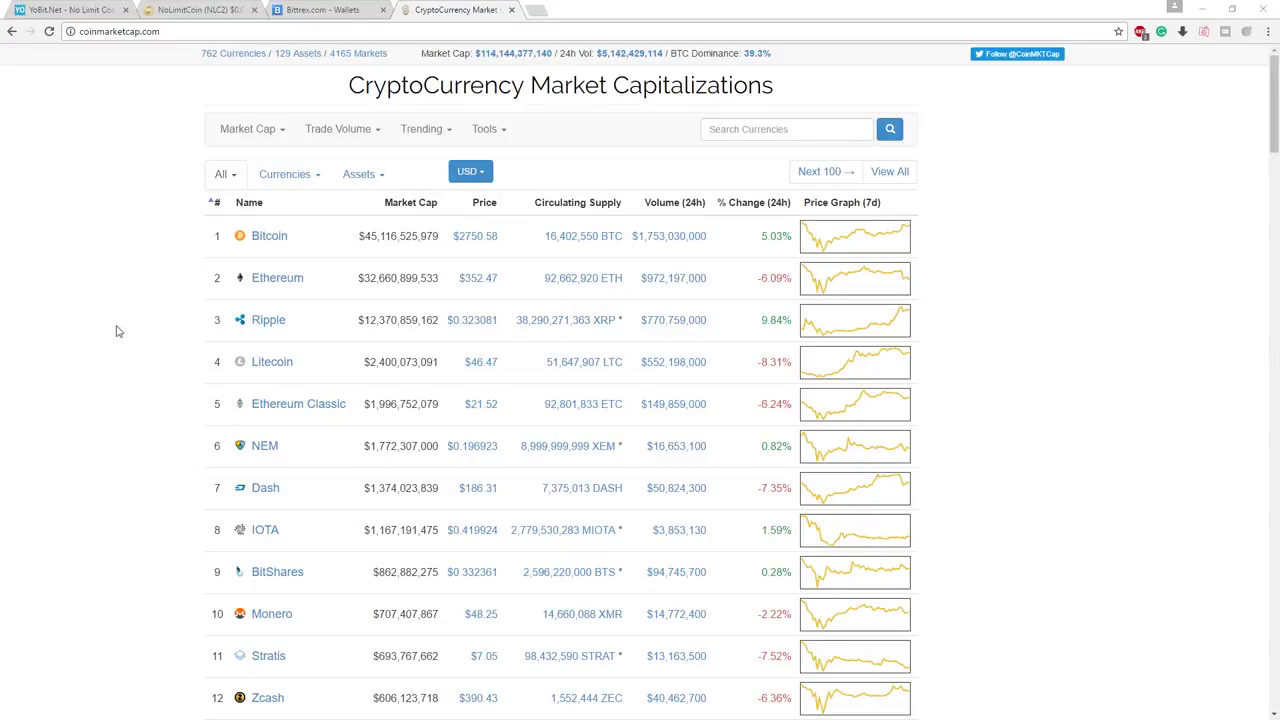
mouse_move(106, 304)
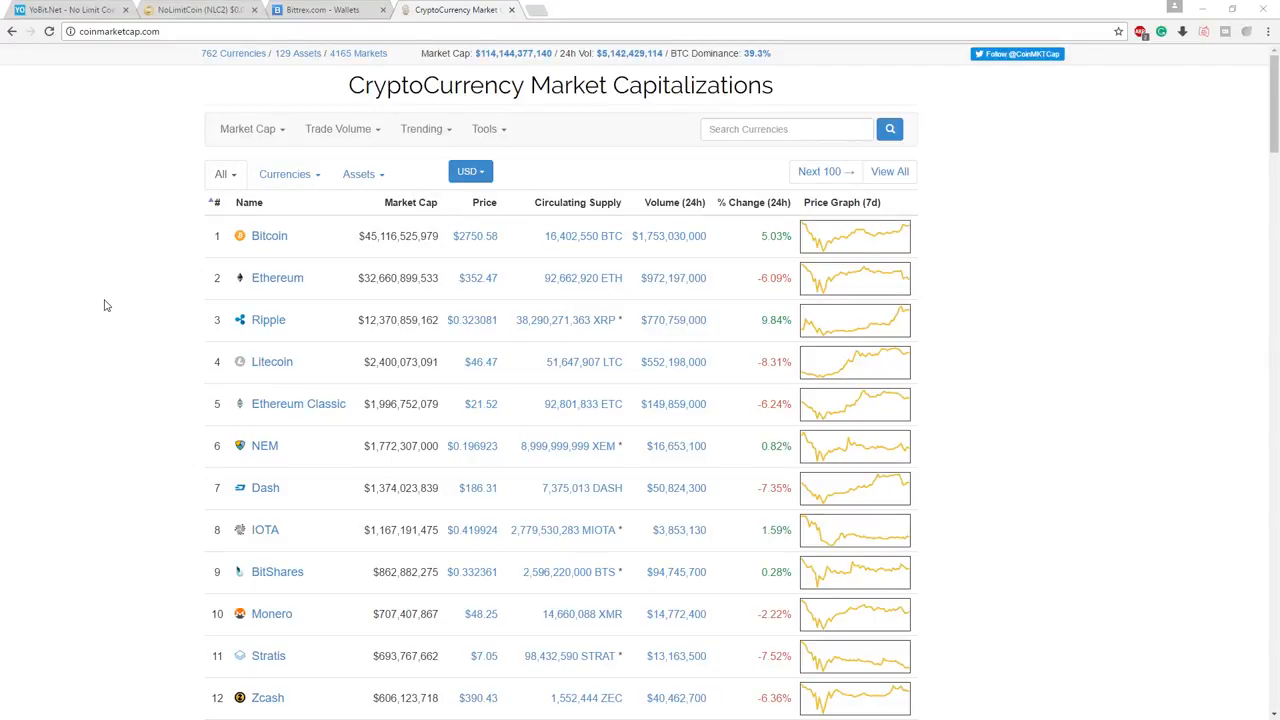
- Look over the rankings, then find Mysterium via a 'my' search and view its page
scroll(down, 3)
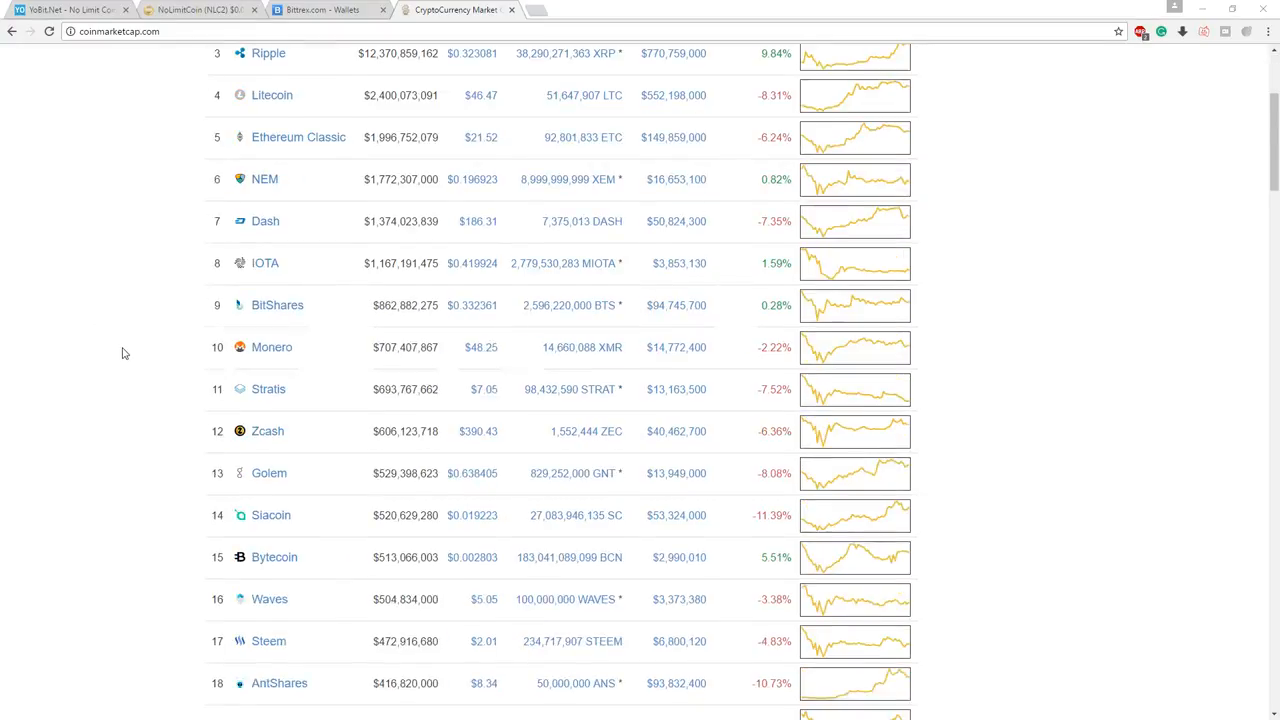
scroll(down, 3)
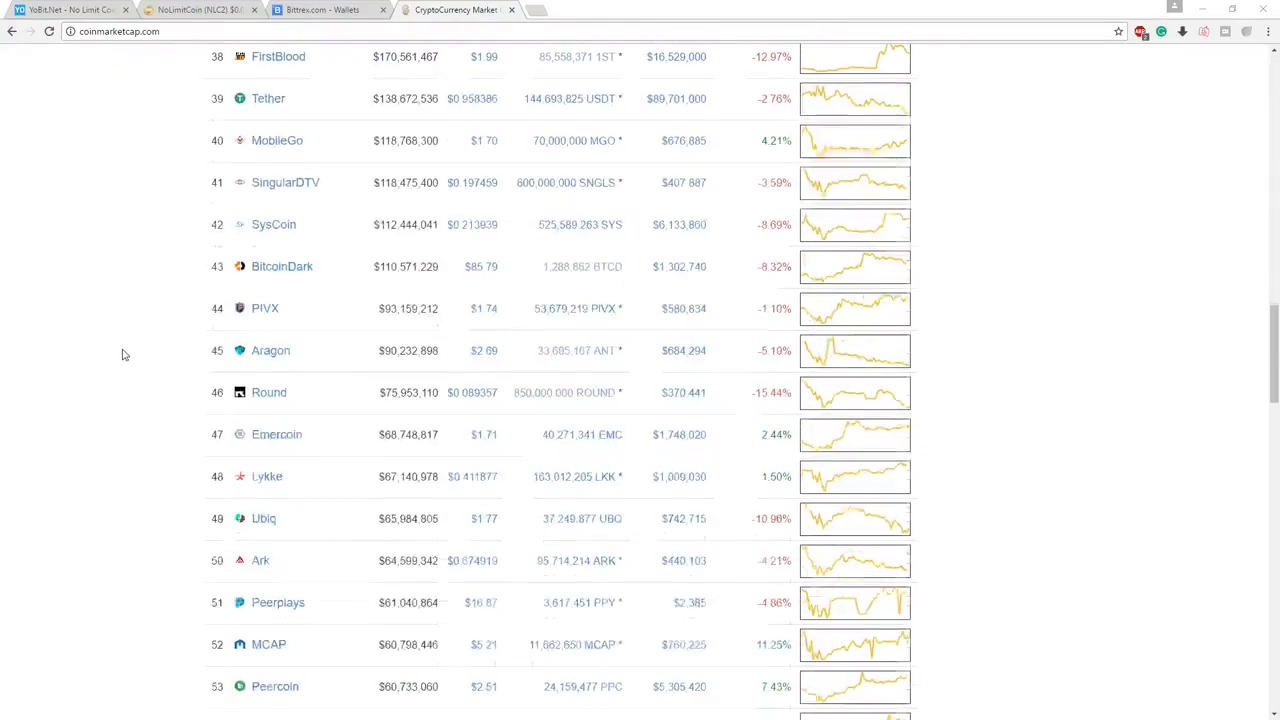
scroll(down, 3)
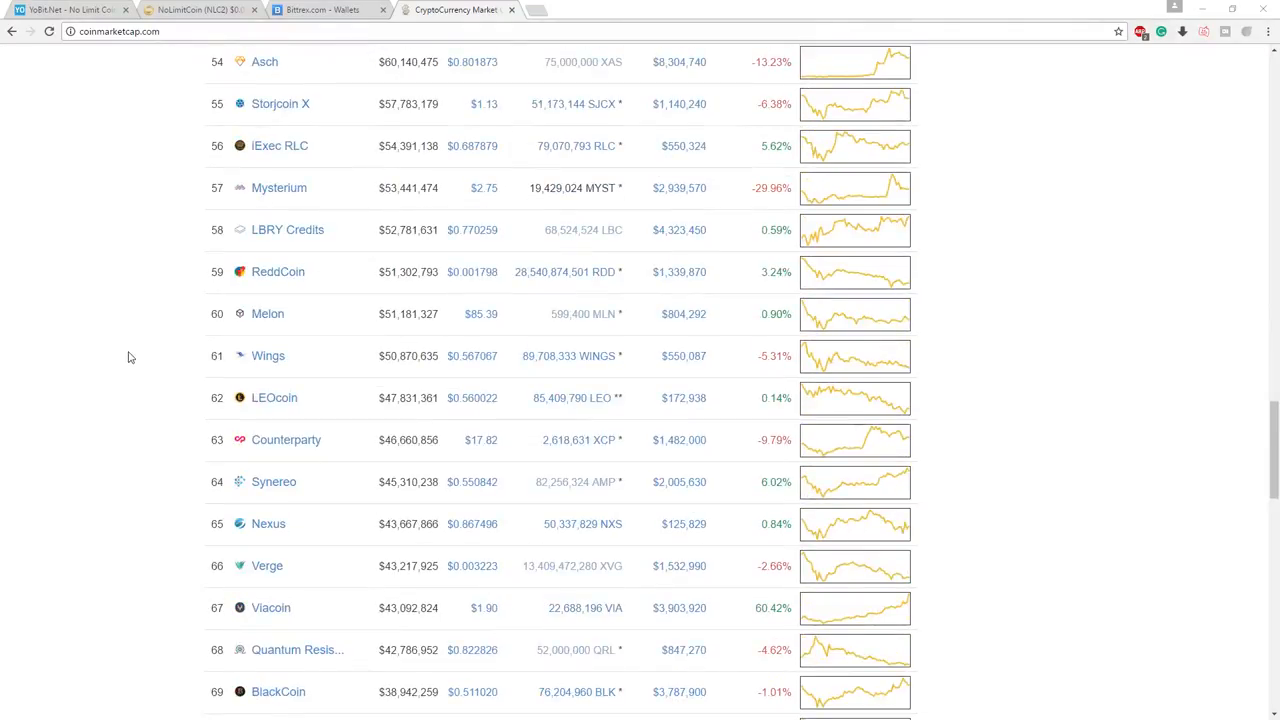
scroll(up, 3)
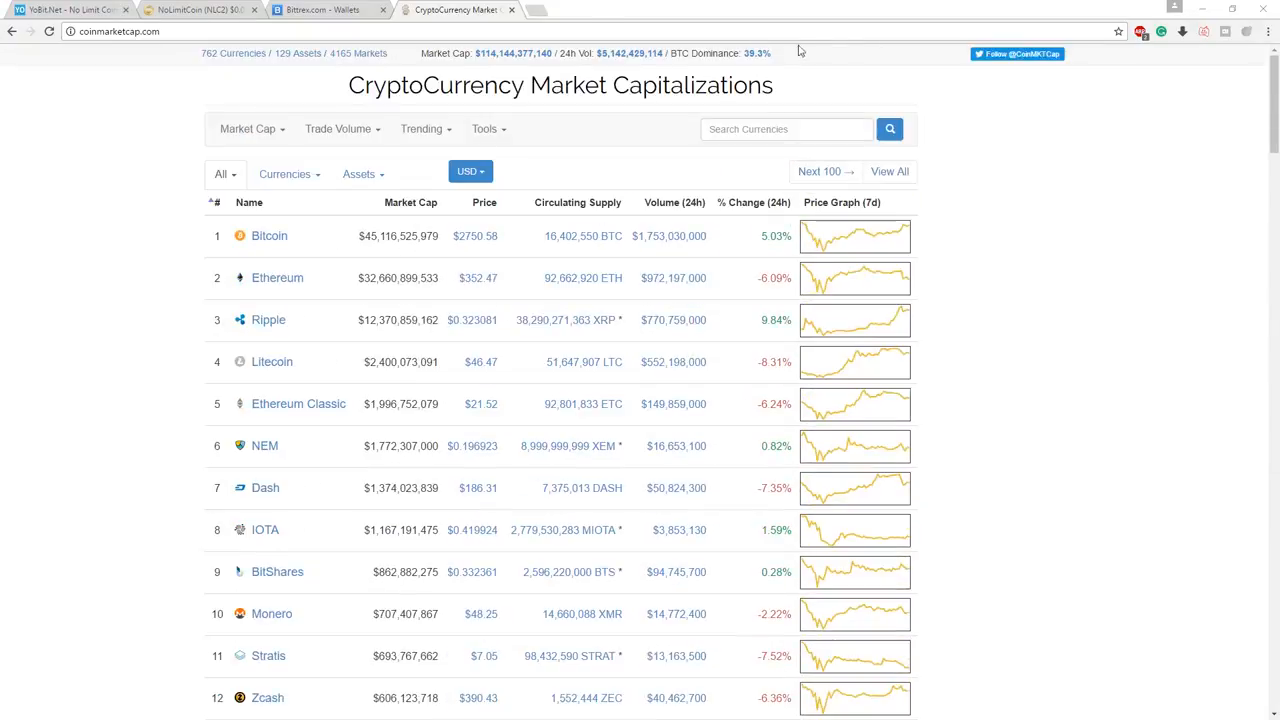
text(m)
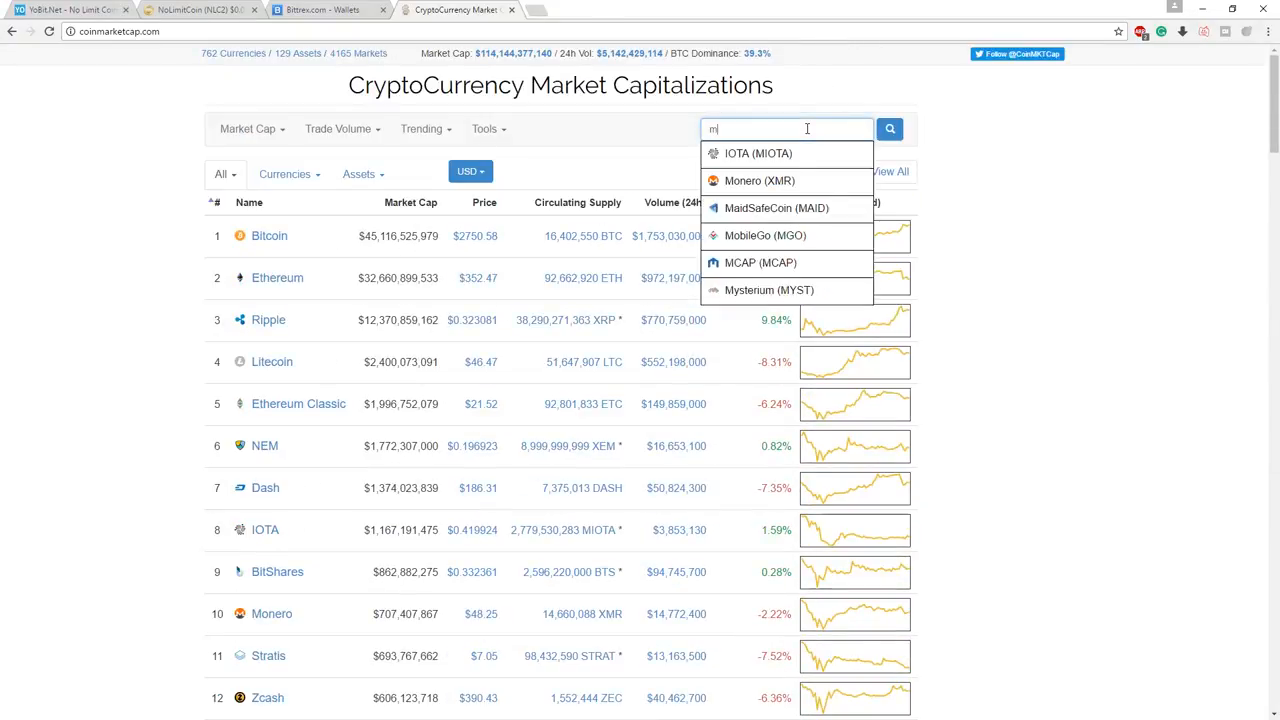
text(y)
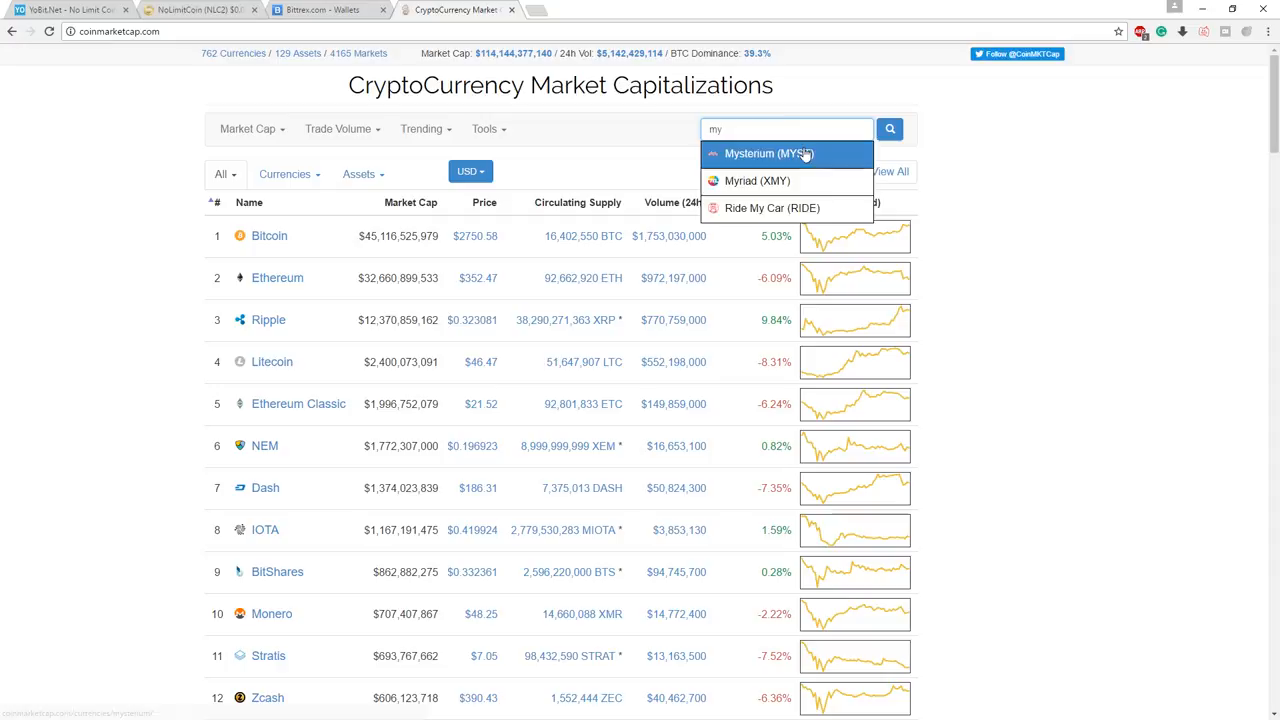
click(768, 152)
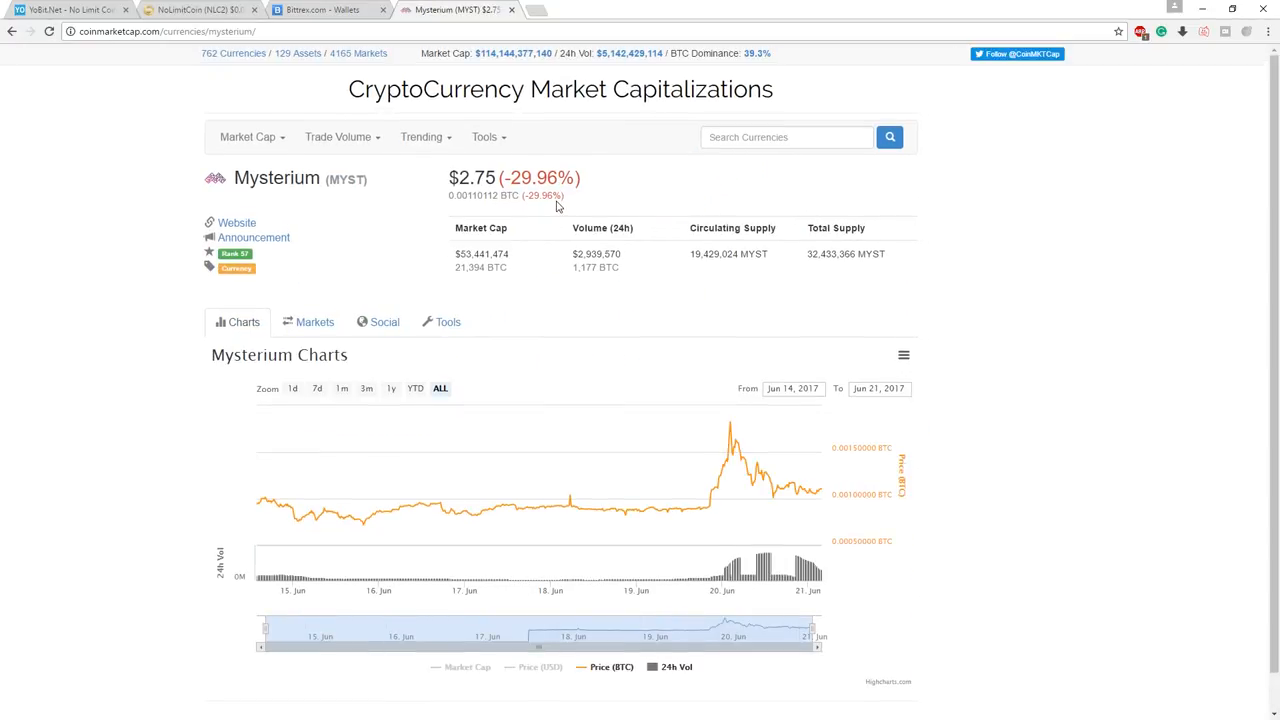
mouse_move(488, 196)
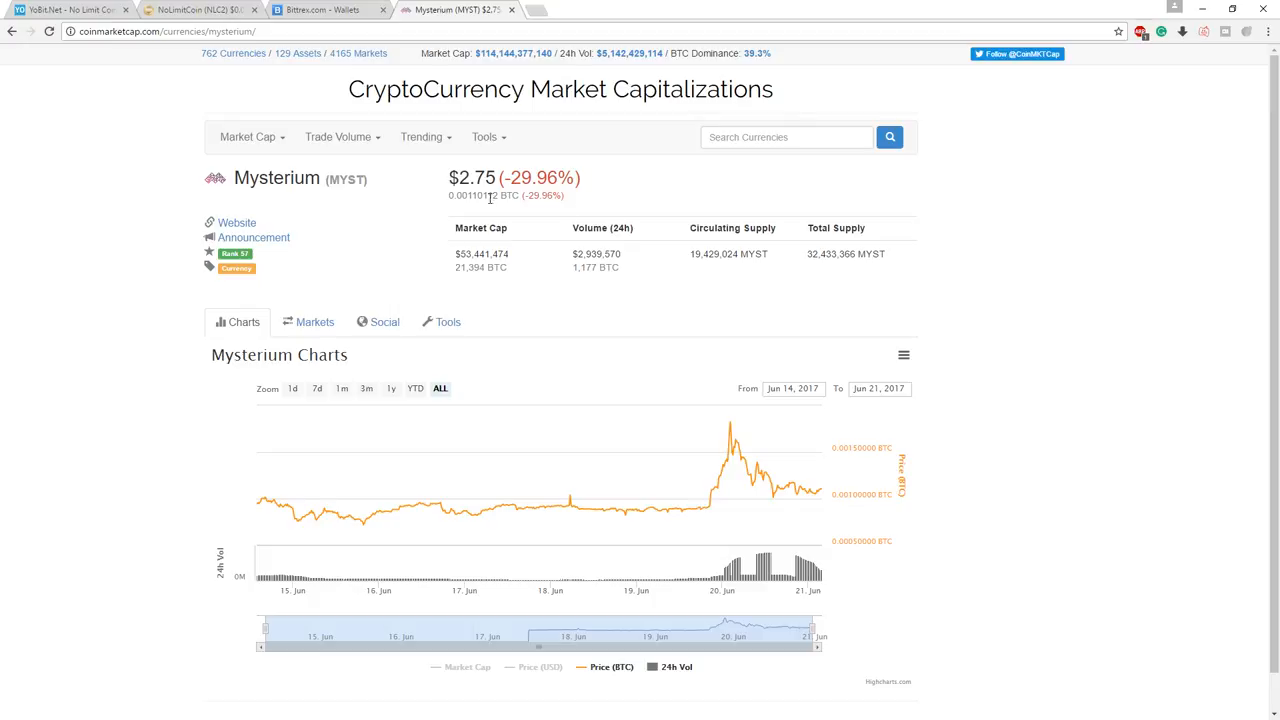
mouse_move(816, 494)
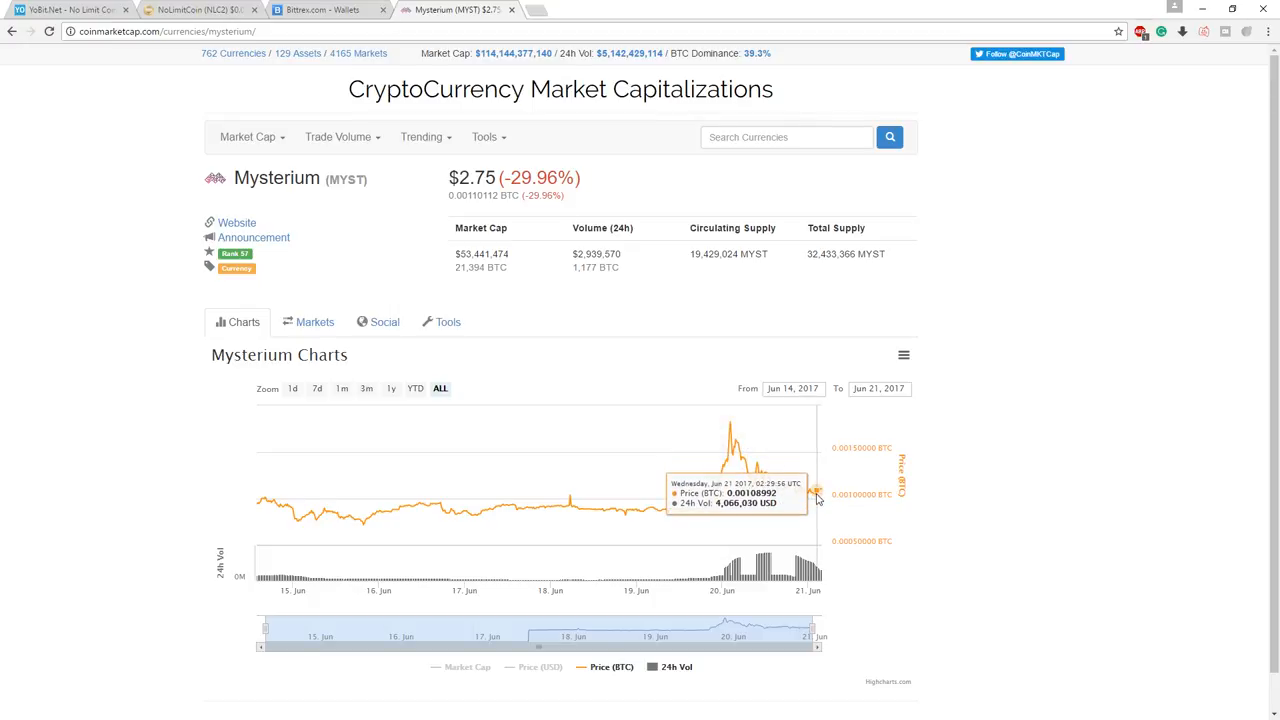
mouse_move(816, 496)
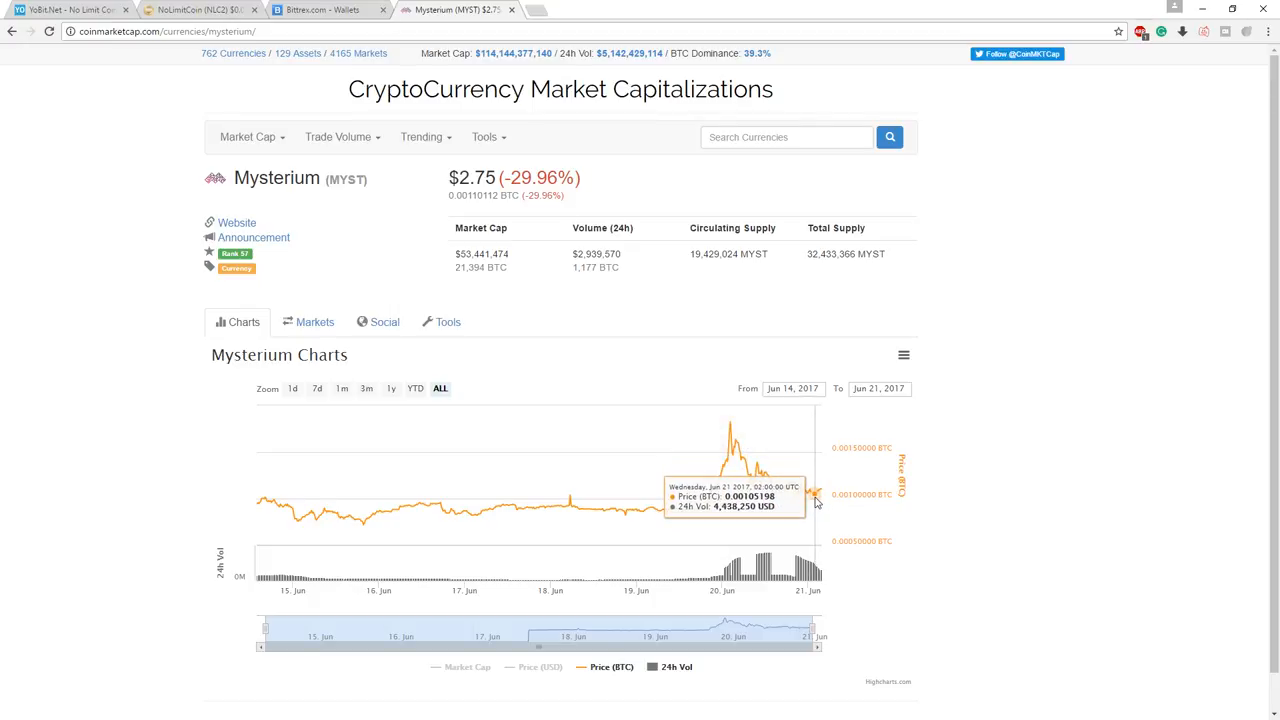
mouse_move(816, 504)
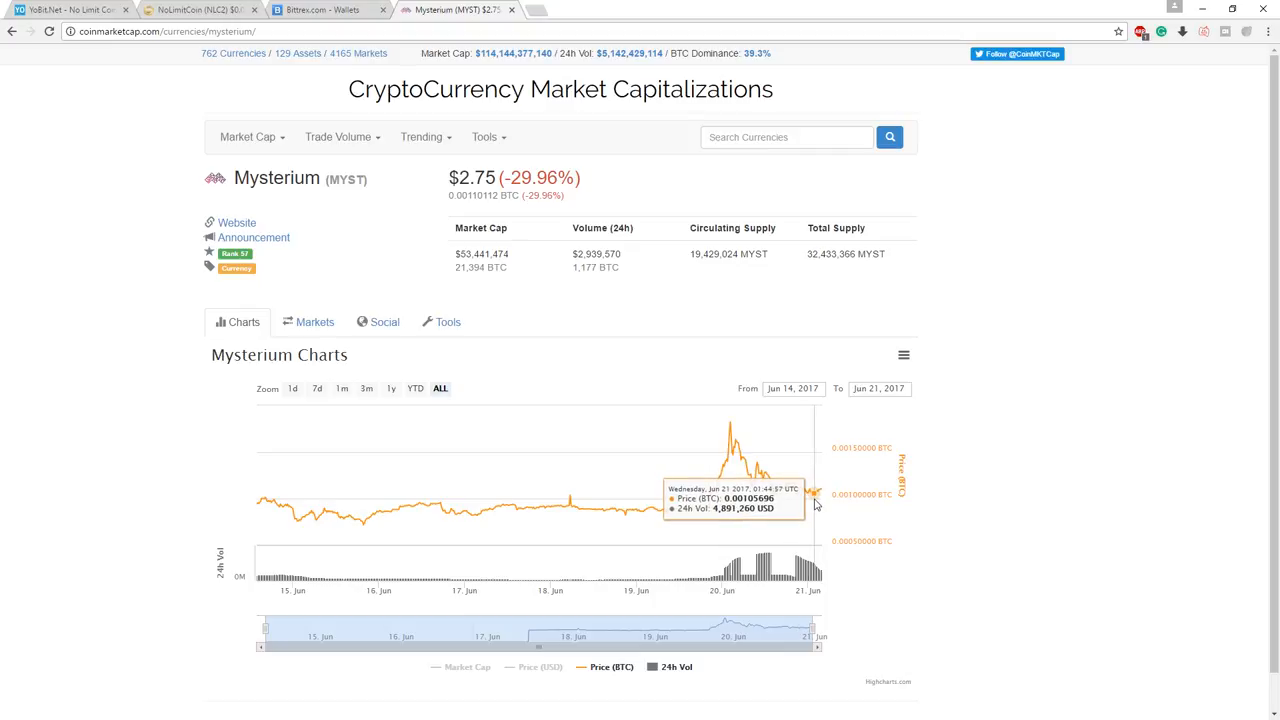
mouse_move(334, 64)
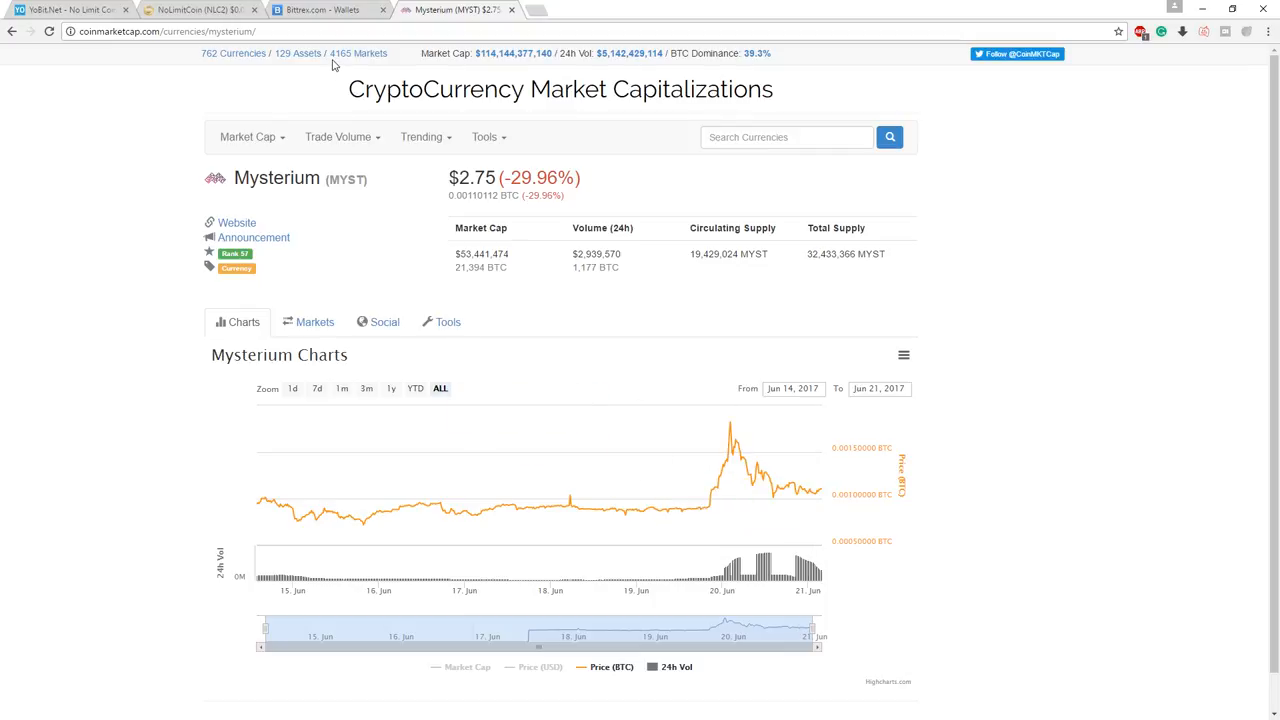
mouse_move(162, 76)
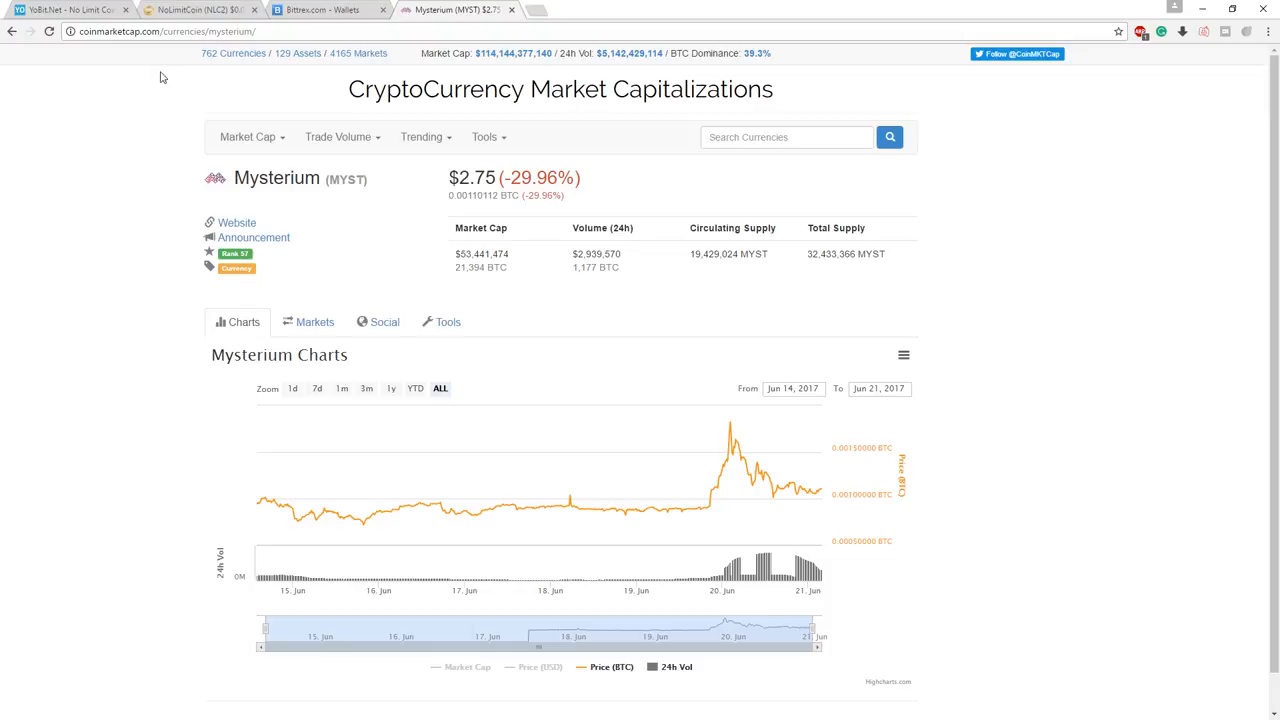
- Search 'pt' and bring up the Patientory (PTOY) coin page
click(786, 136)
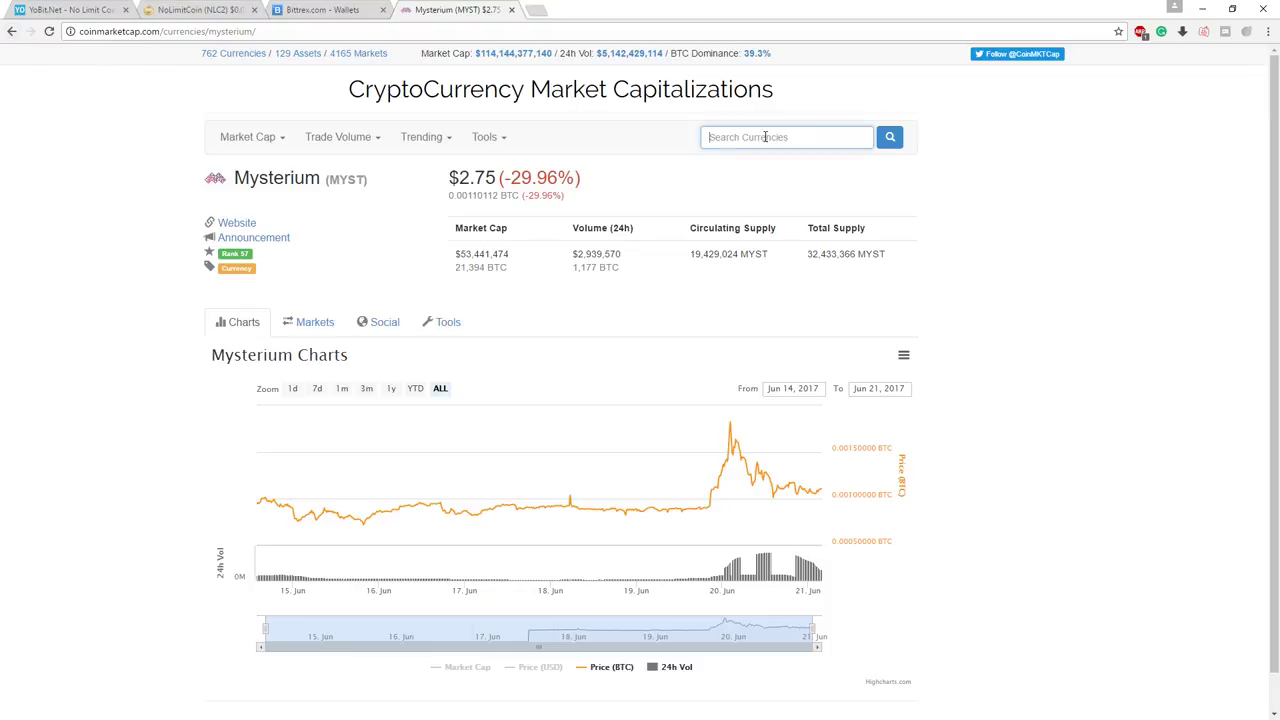
text(pt)
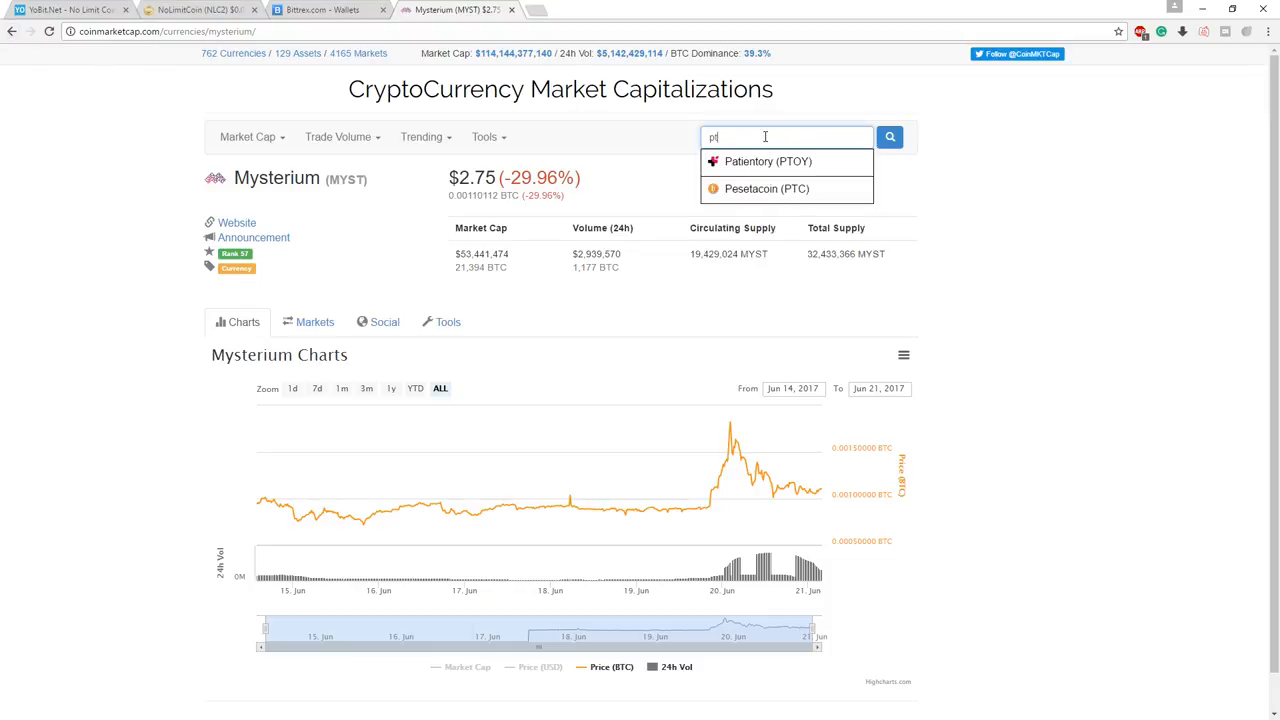
click(768, 160)
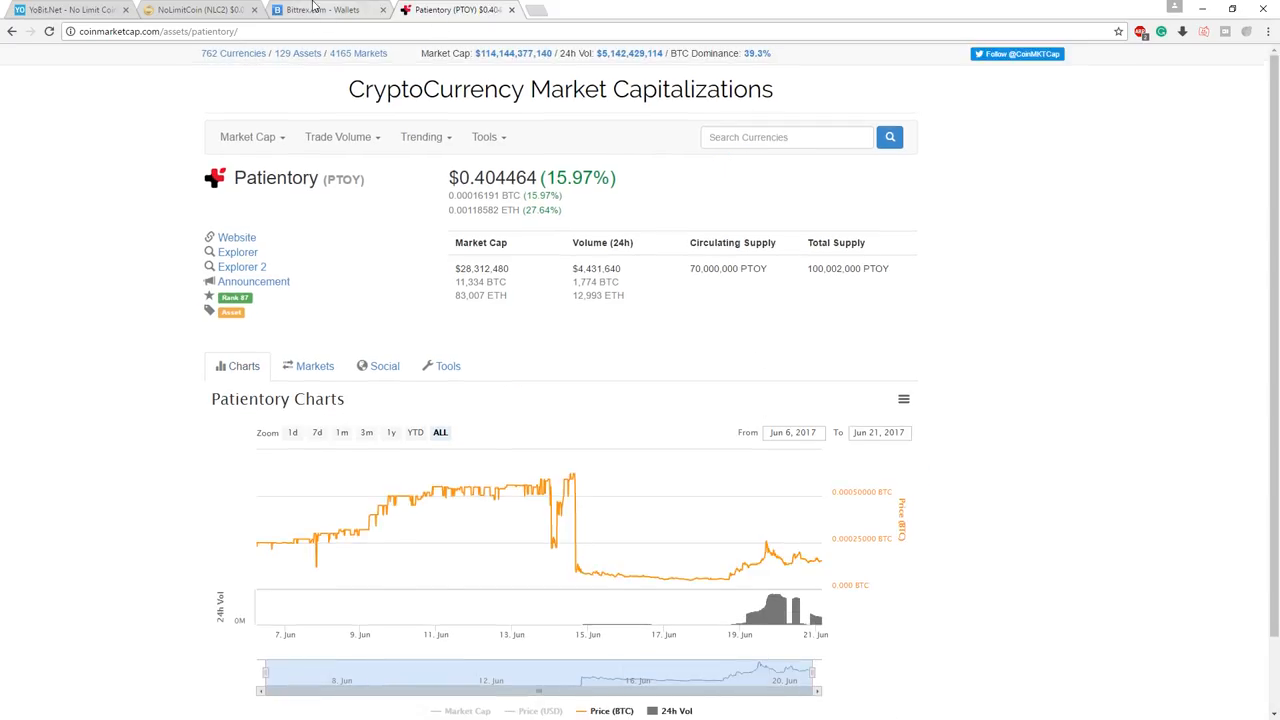
- On Bittrex, find the PTOY market via a 'pt' search and load BTC-PTOY
click(328, 10)
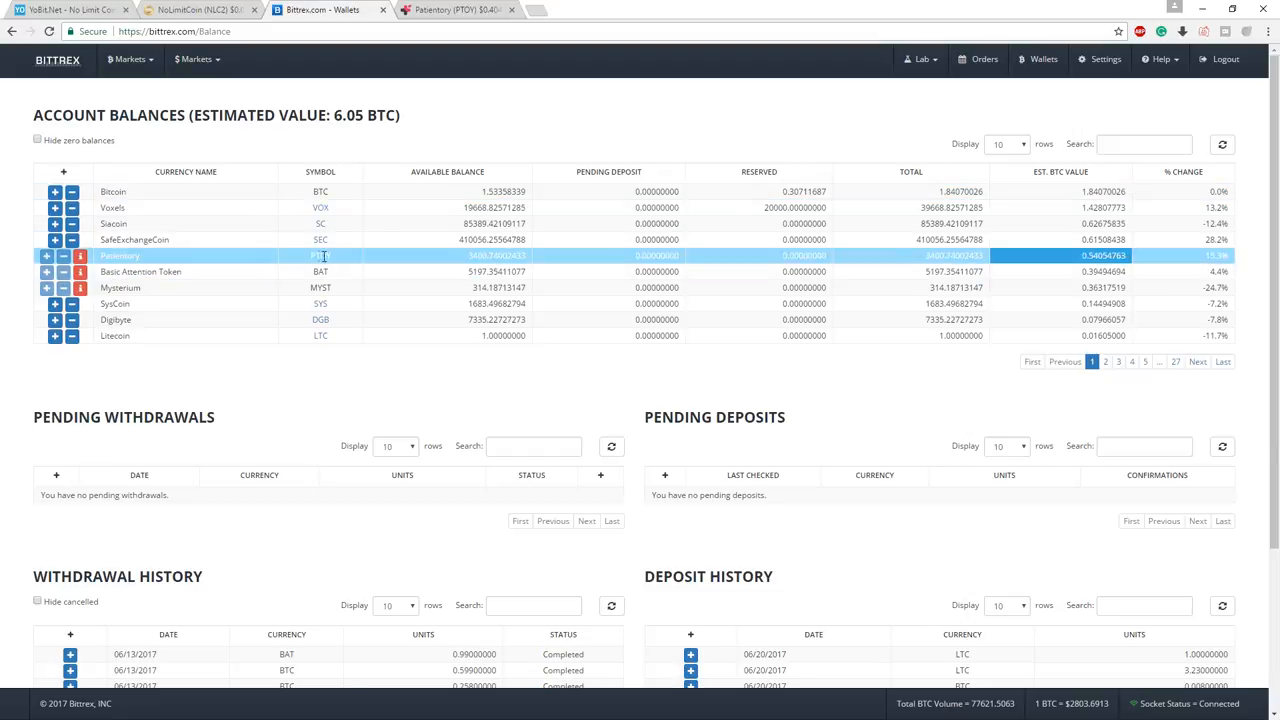
click(1144, 144)
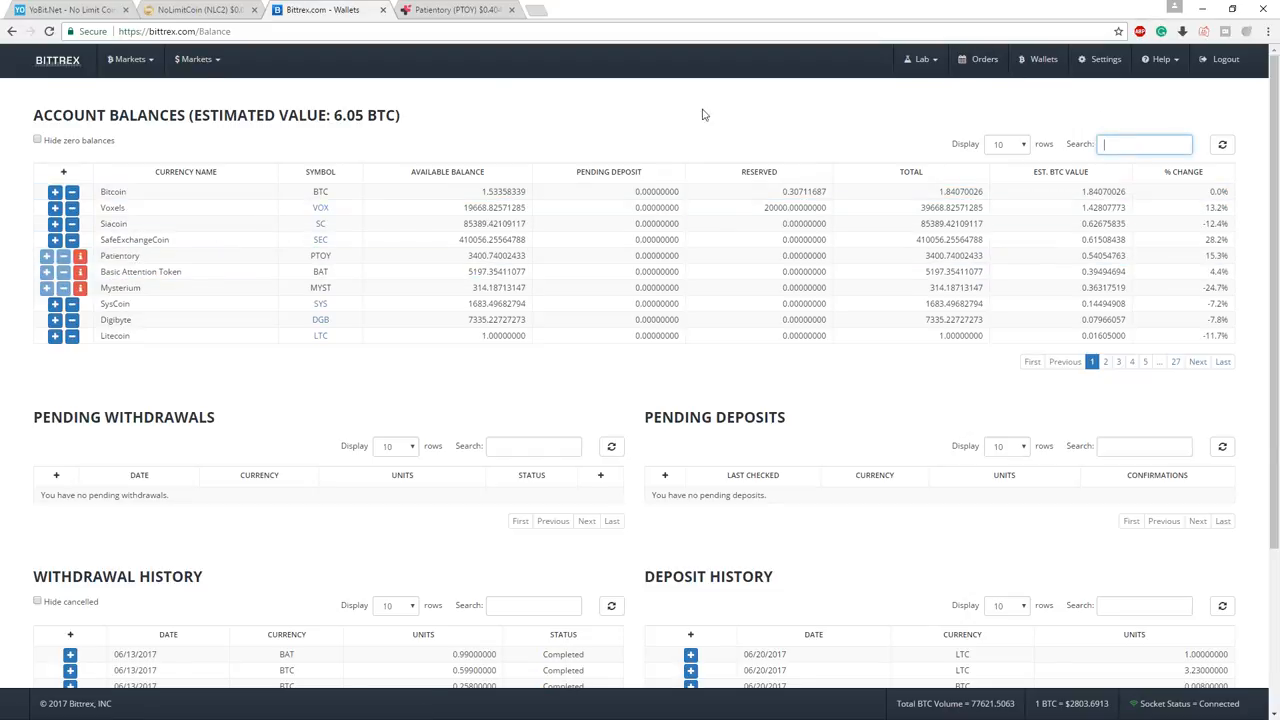
click(196, 60)
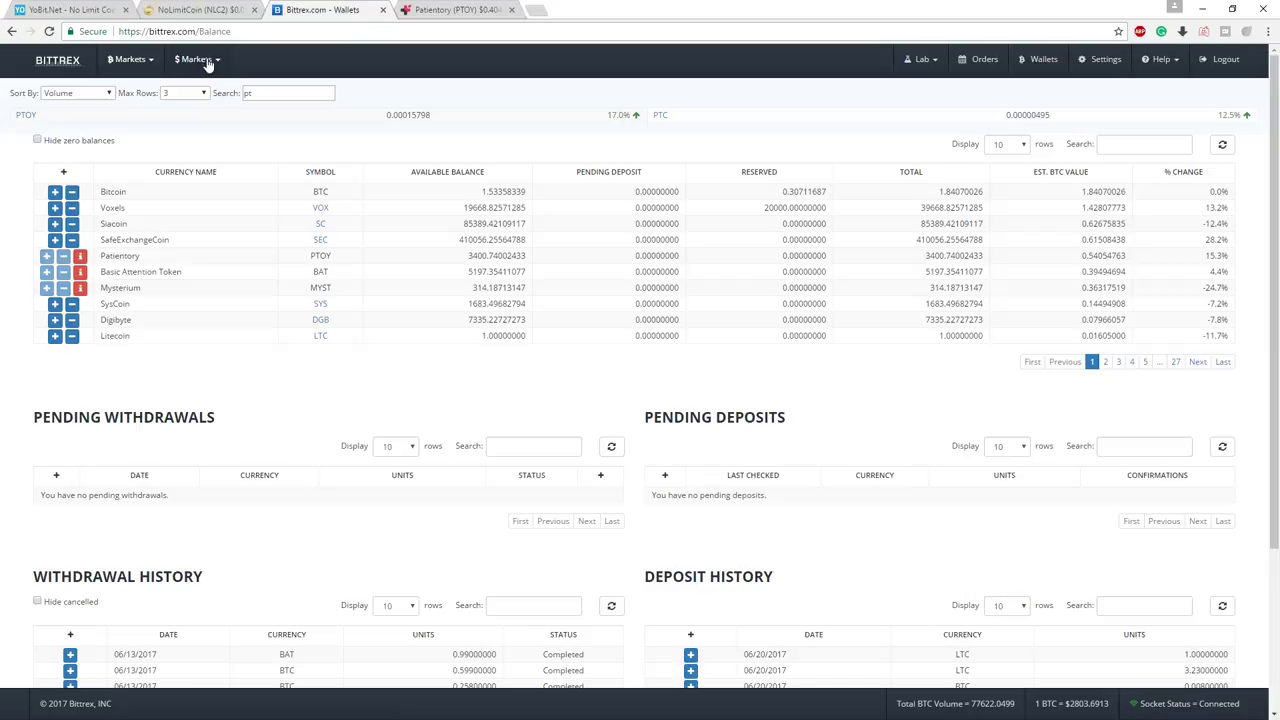
click(24, 114)
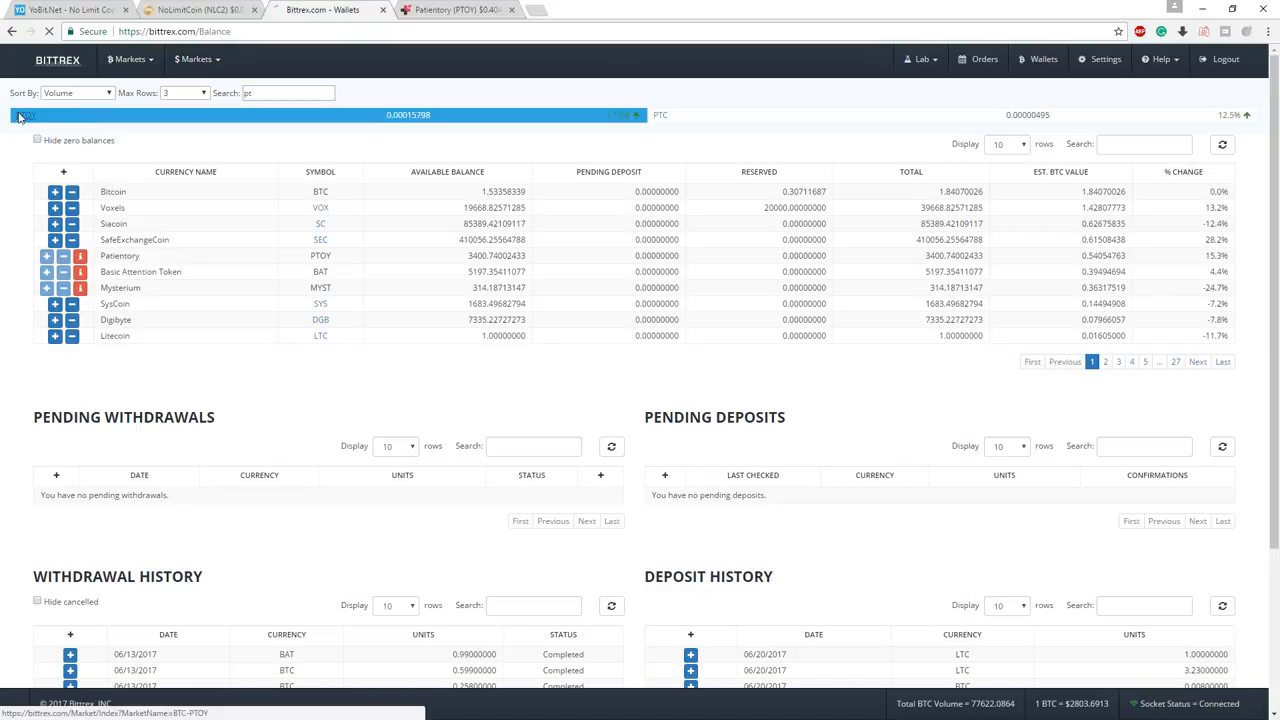
click(120, 256)
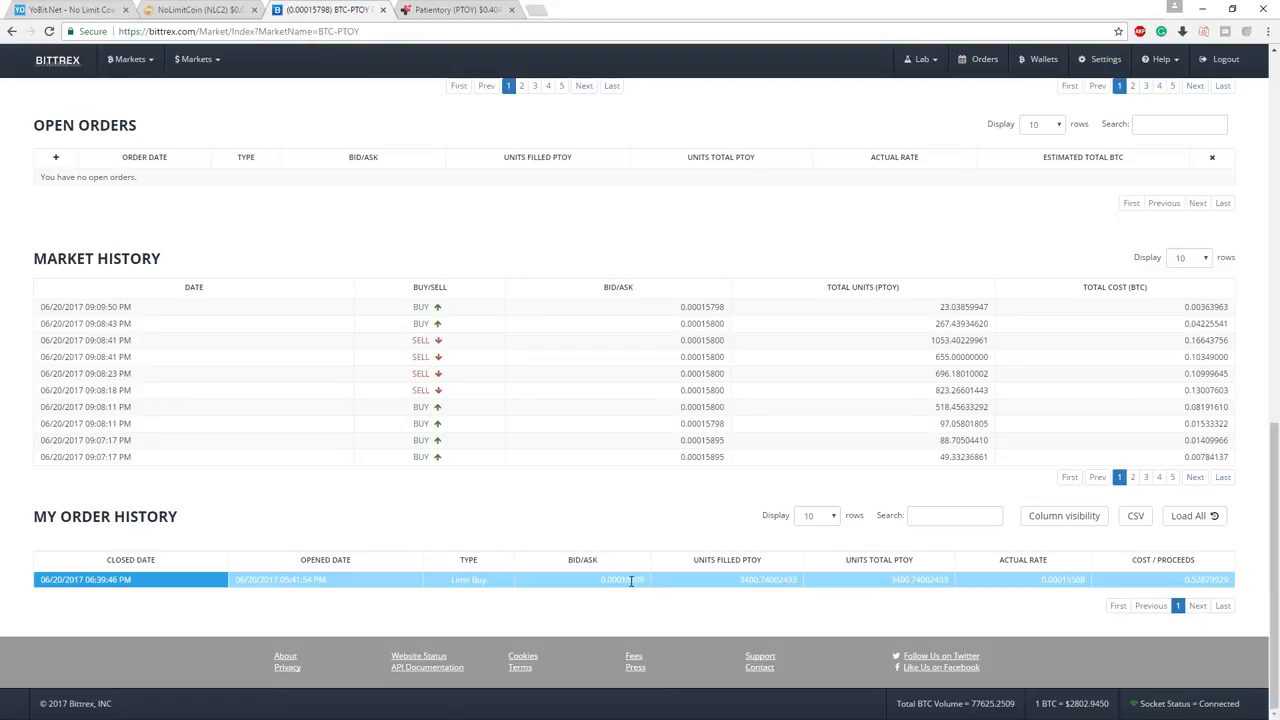
- Review the BTC-PTOY order history, order book and price chart
scroll(up, 3)
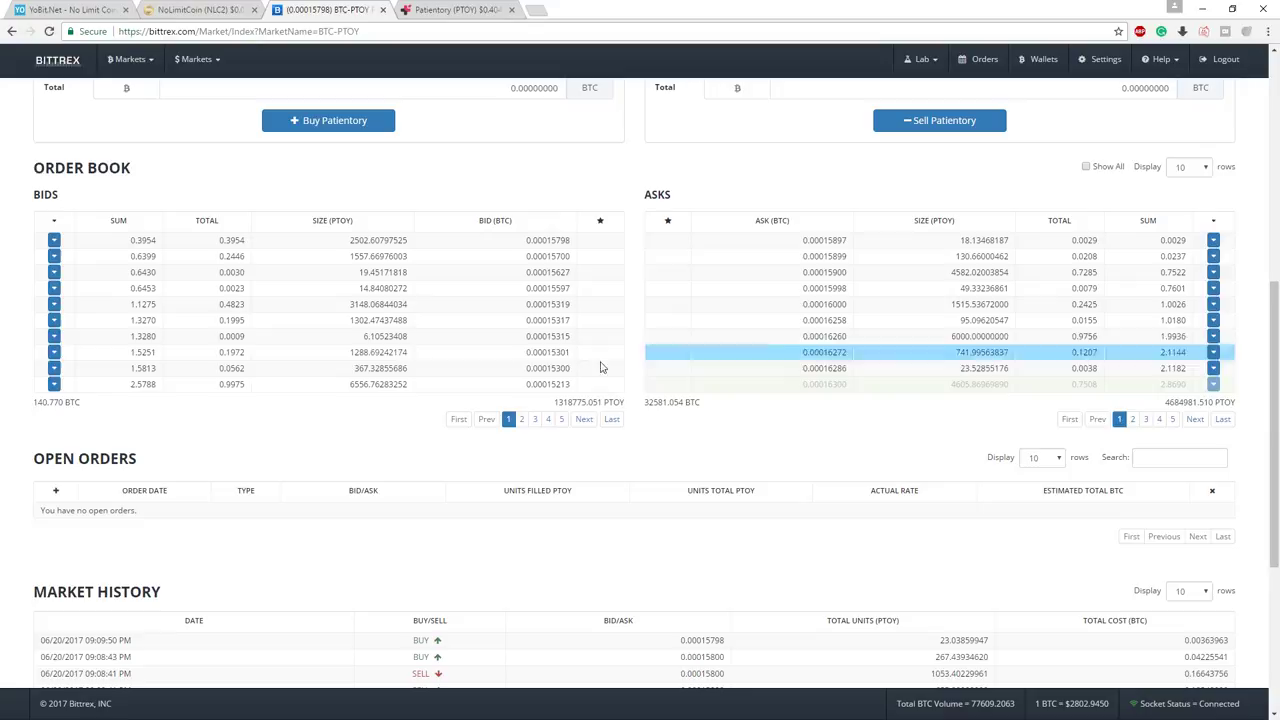
scroll(up, 3)
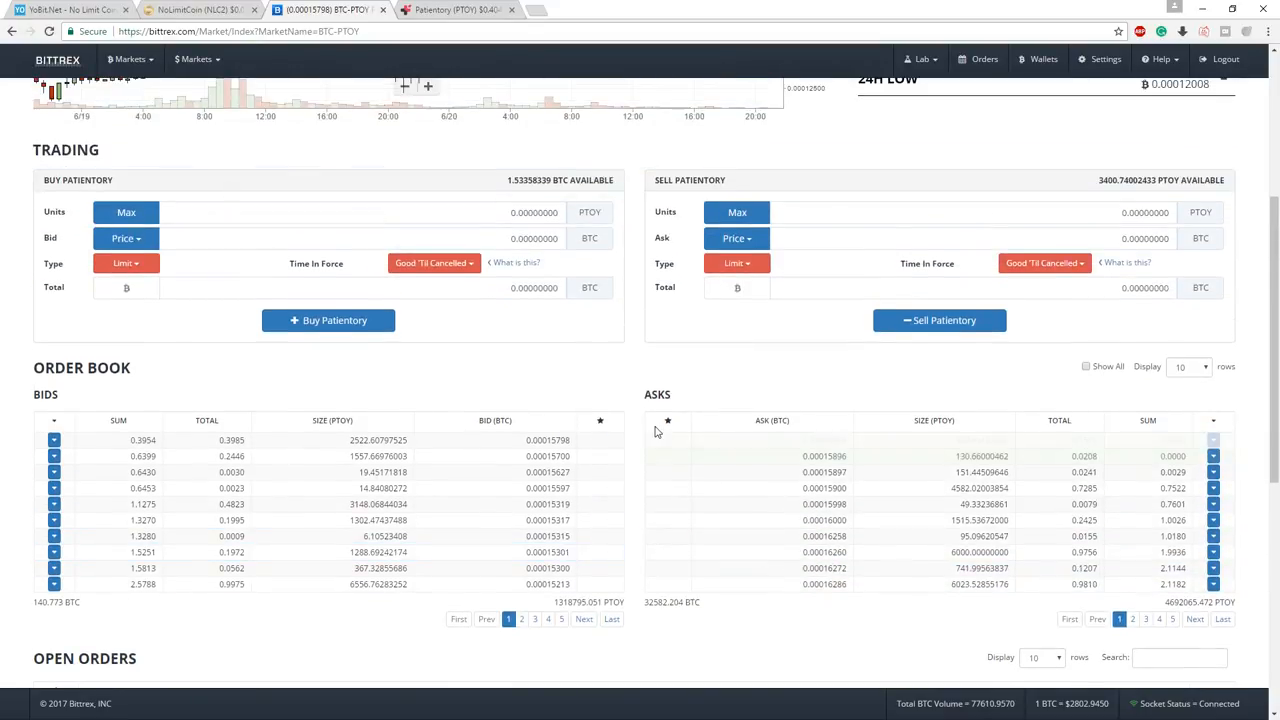
scroll(up, 3)
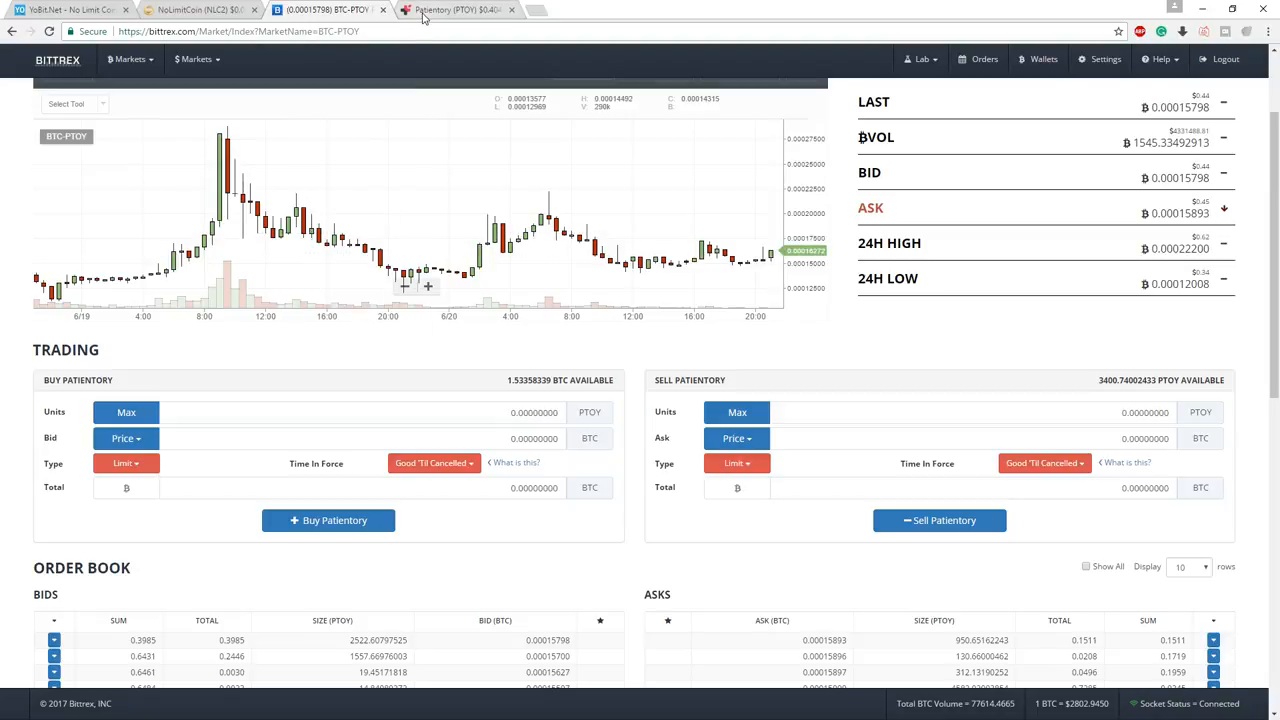
- Follow the Website link to load patientory.com's home page
click(584, 8)
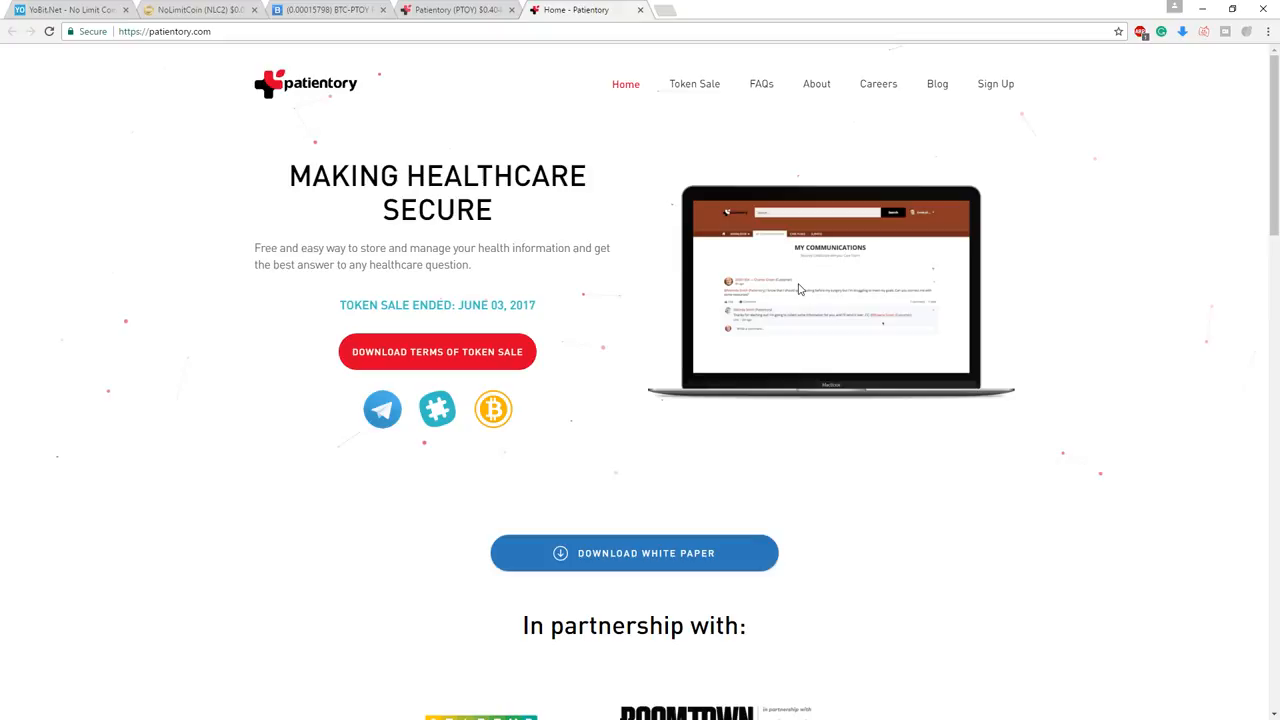
mouse_move(218, 144)
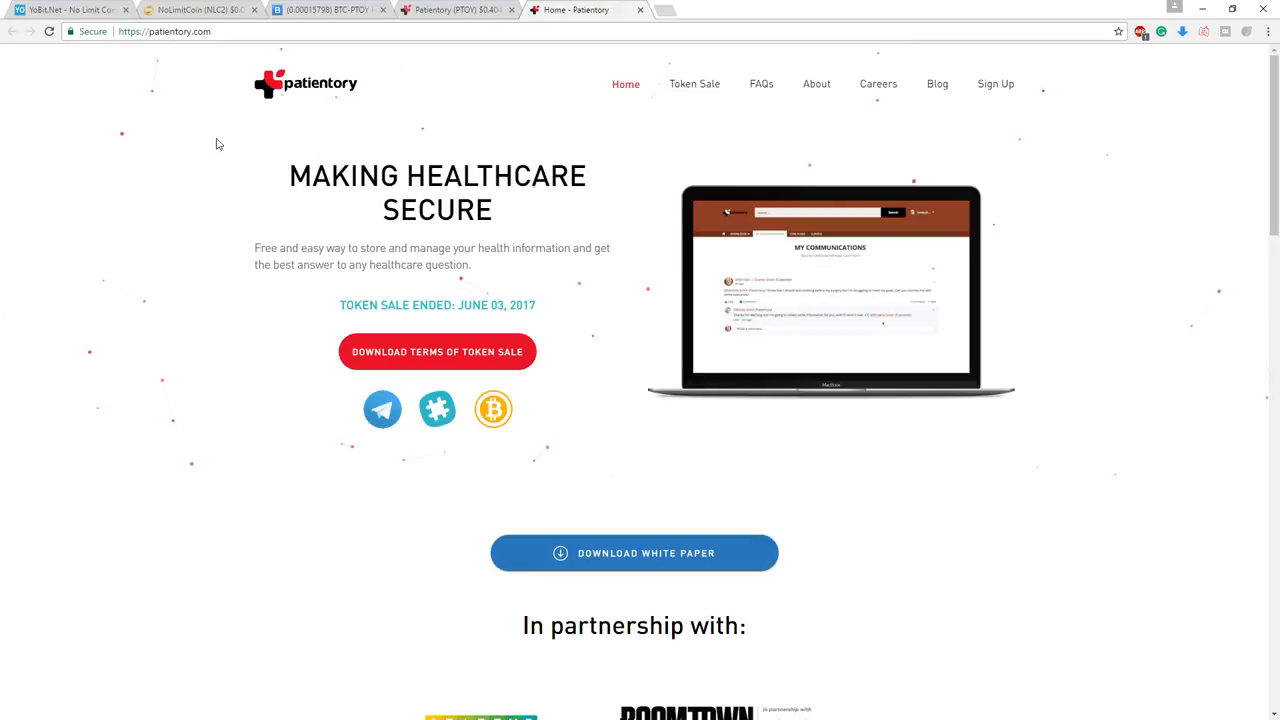
mouse_move(232, 254)
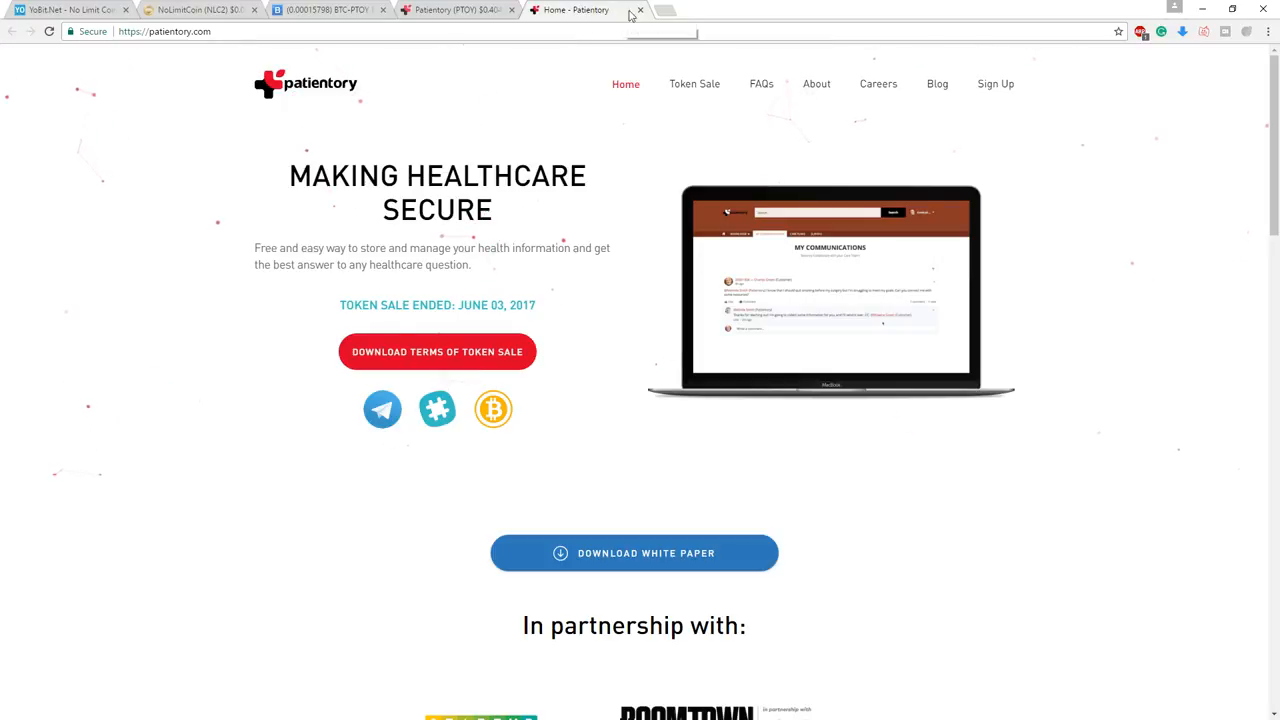
- Close the Patientory site and go back from the PTOY page to the rankings homepage
click(640, 10)
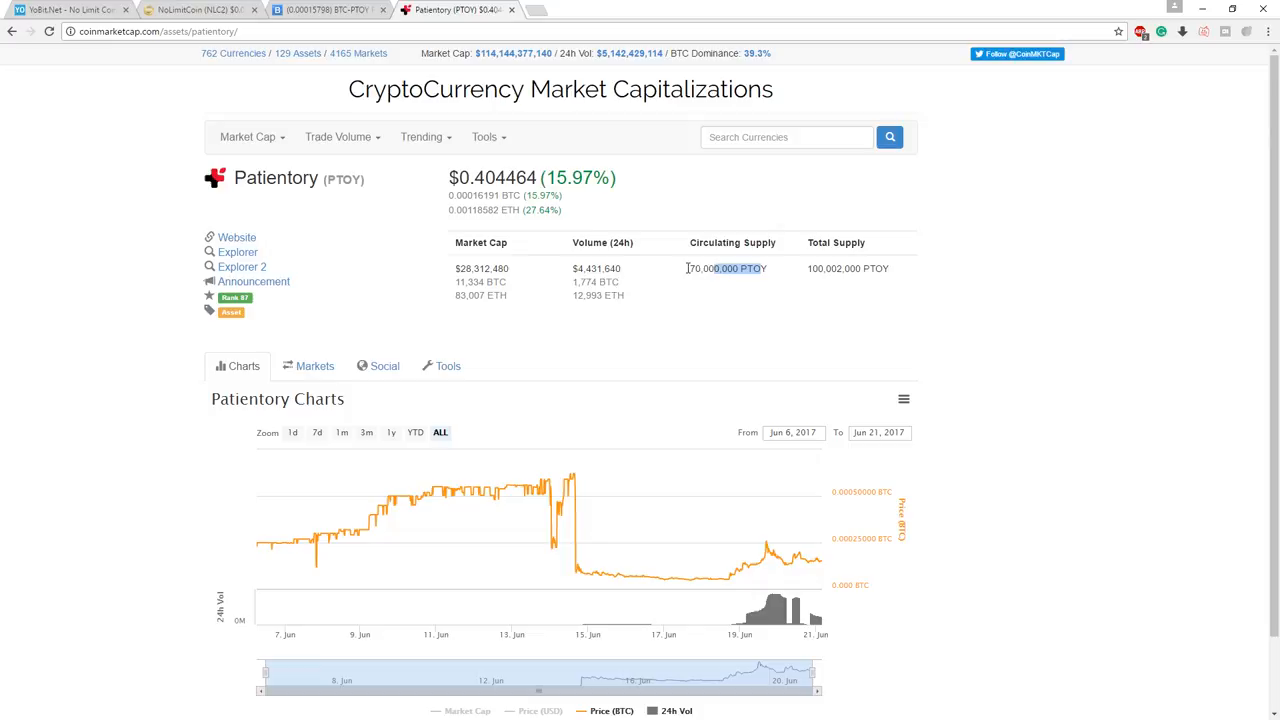
mouse_move(596, 476)
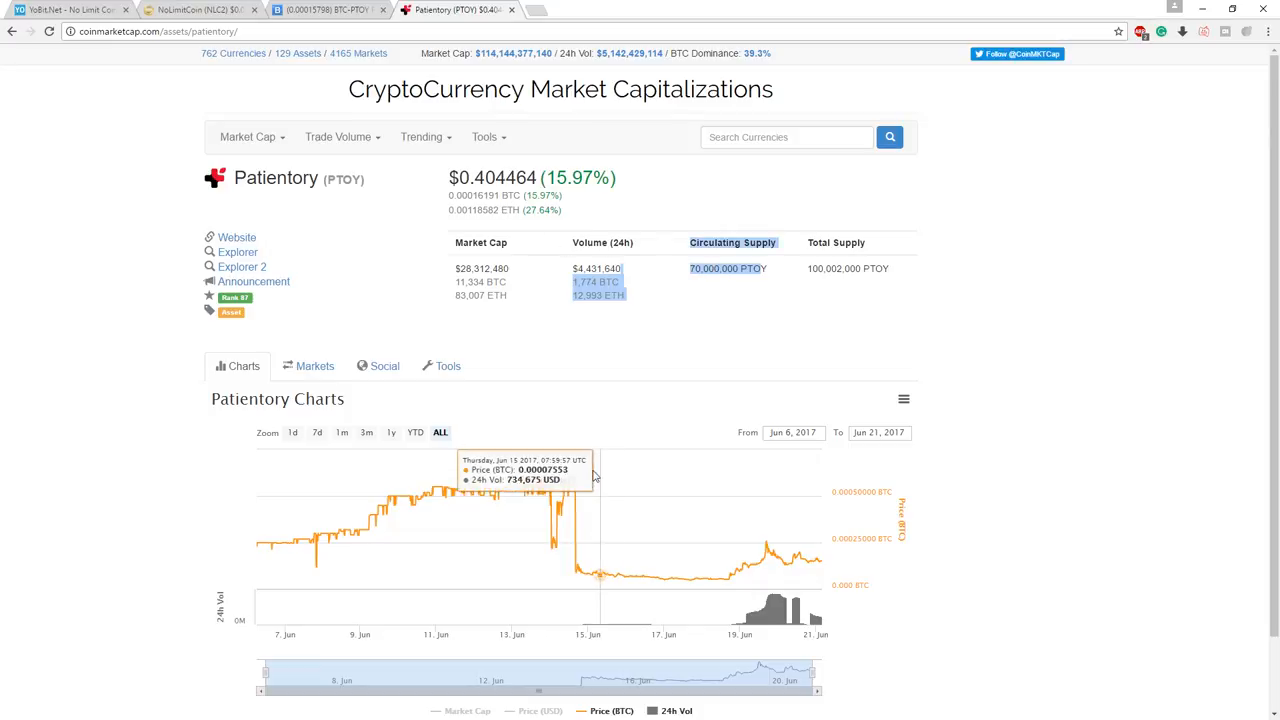
mouse_move(738, 560)
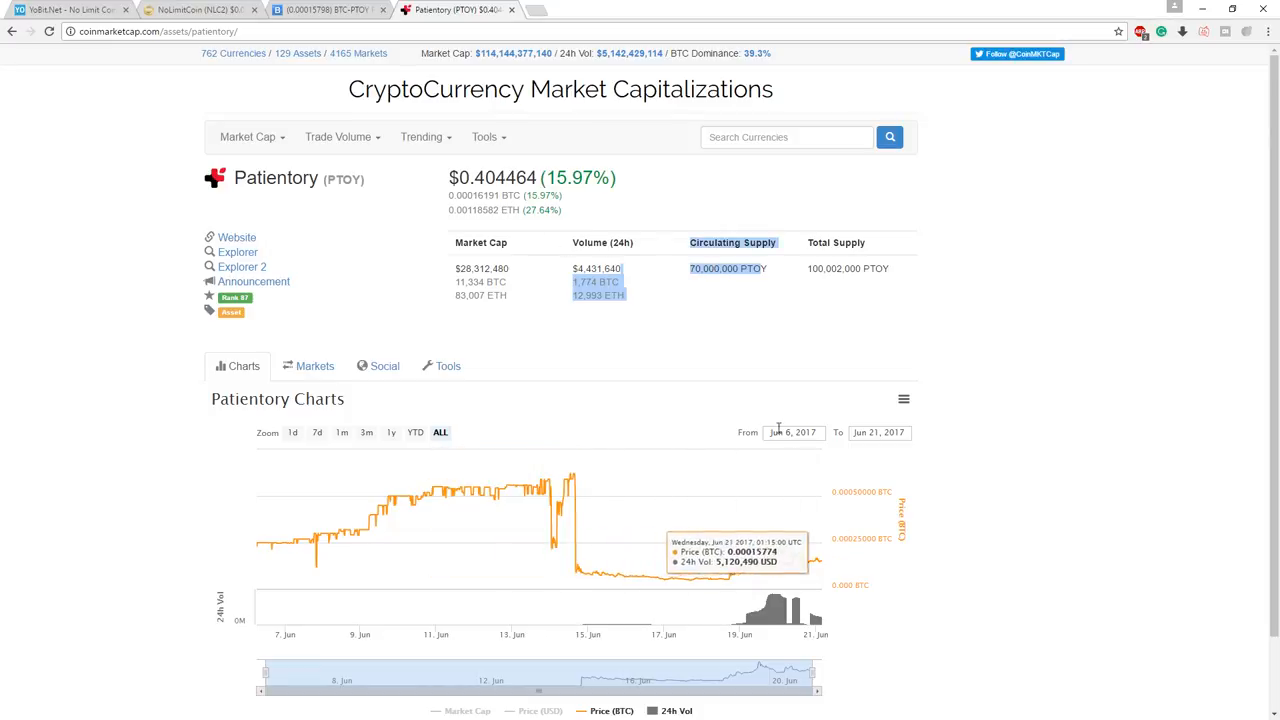
mouse_move(410, 294)
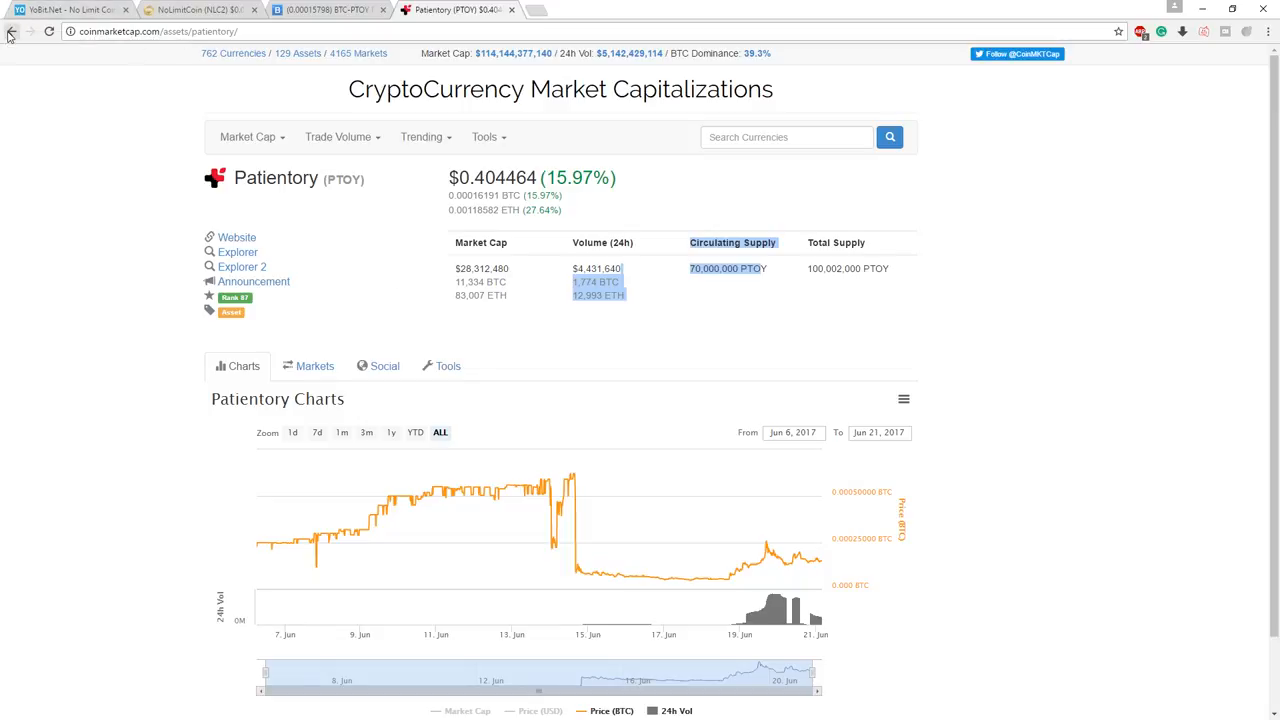
mouse_move(10, 32)
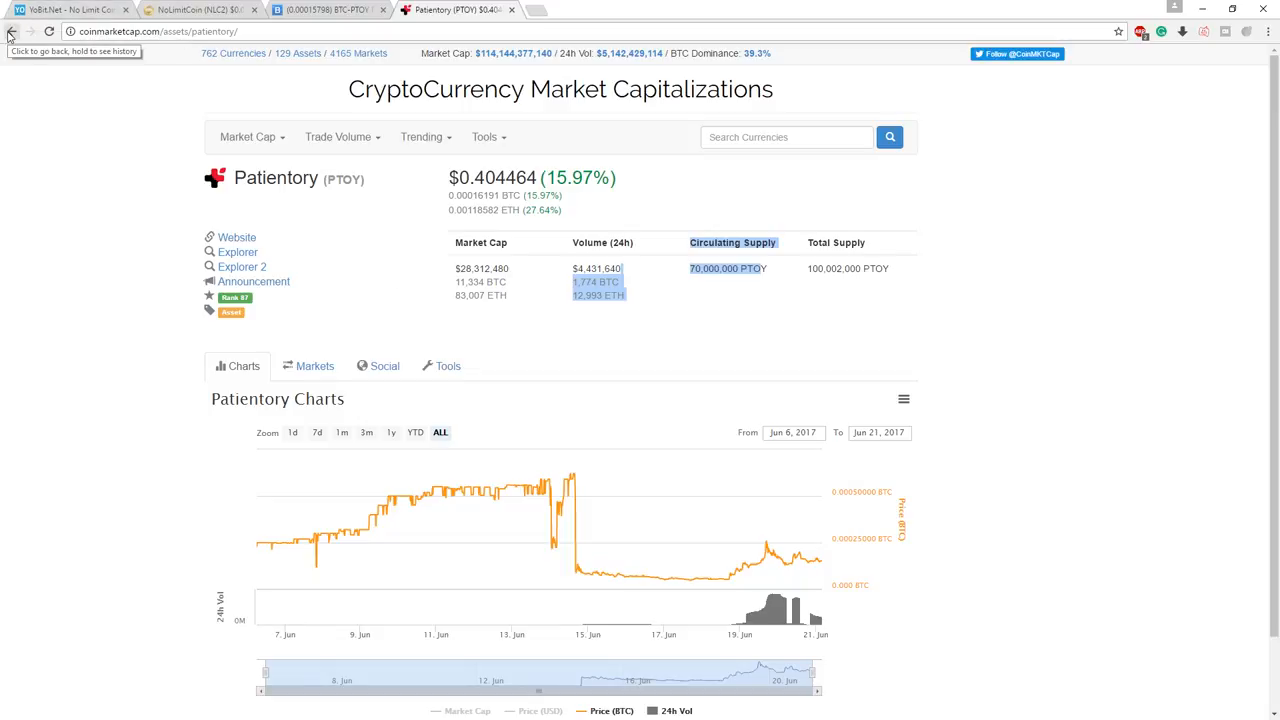
click(10, 32)
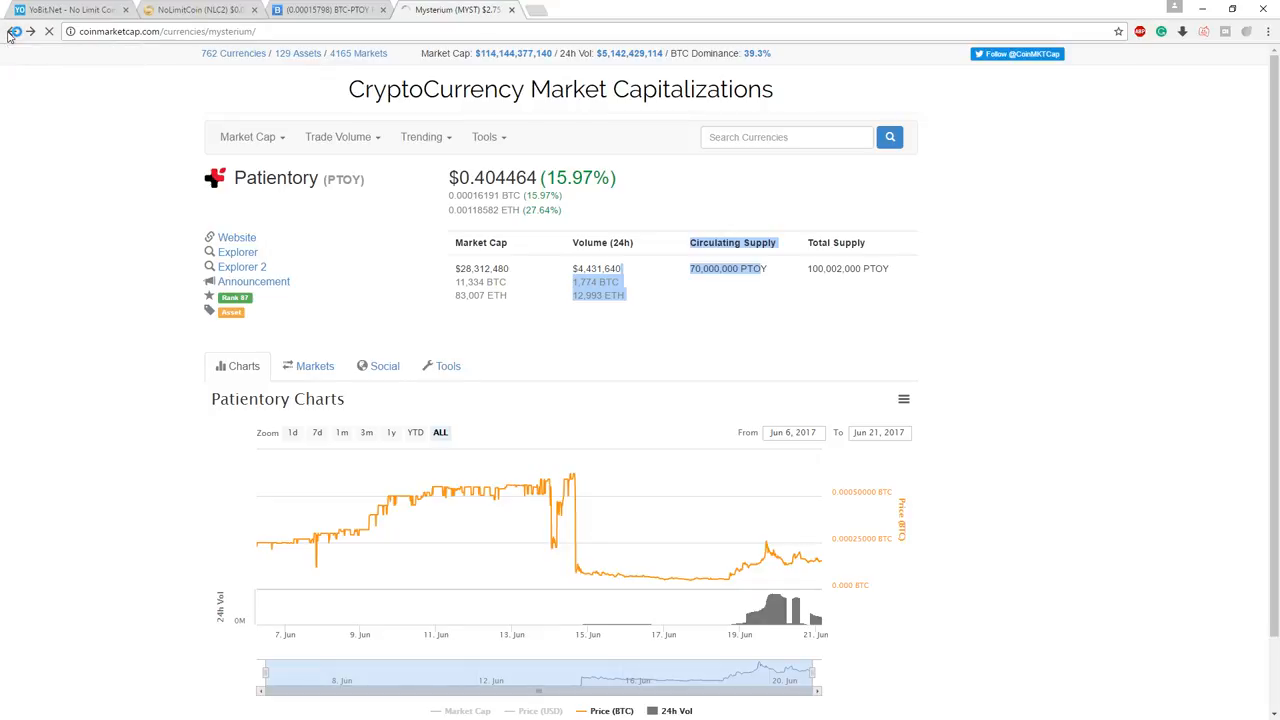
click(10, 32)
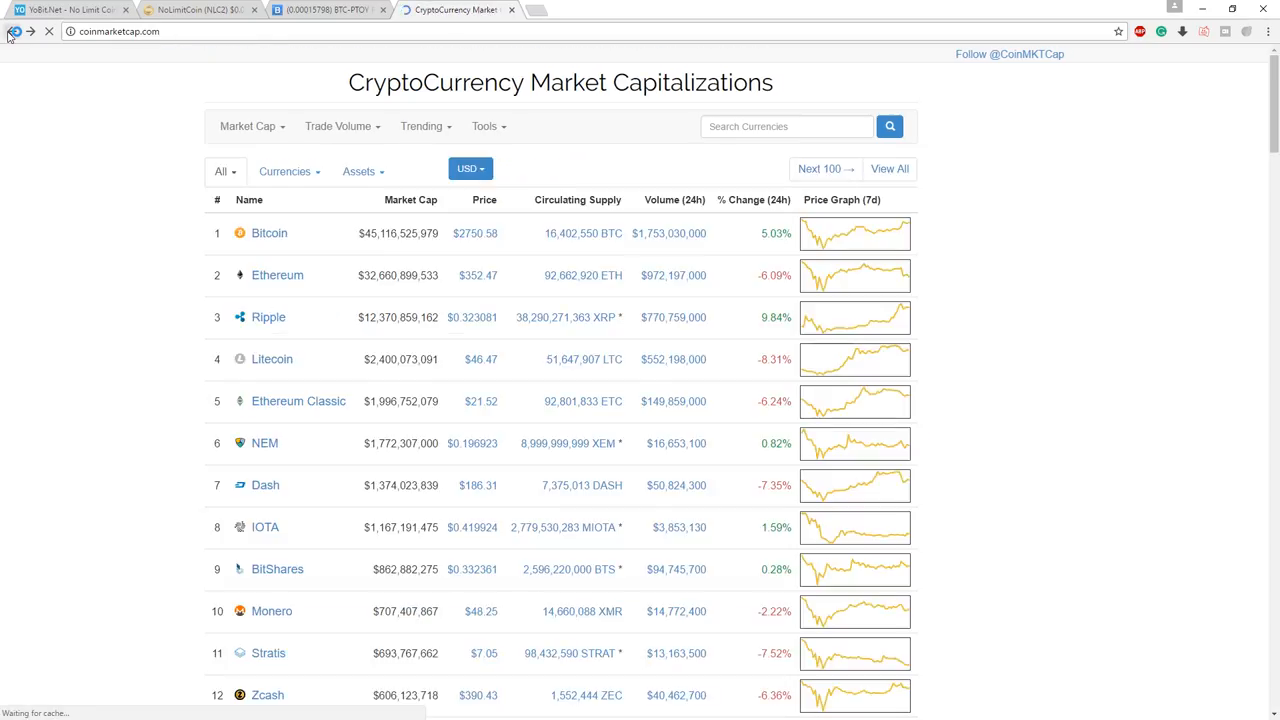
click(48, 32)
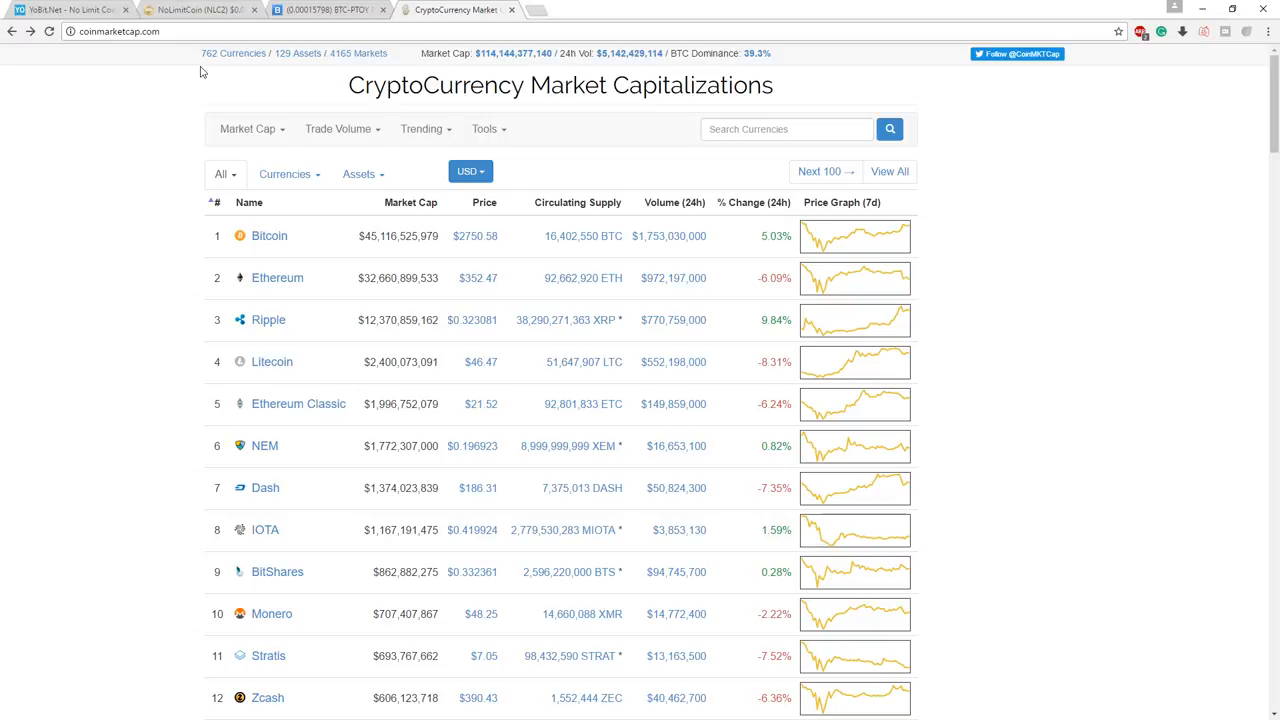
mouse_move(220, 84)
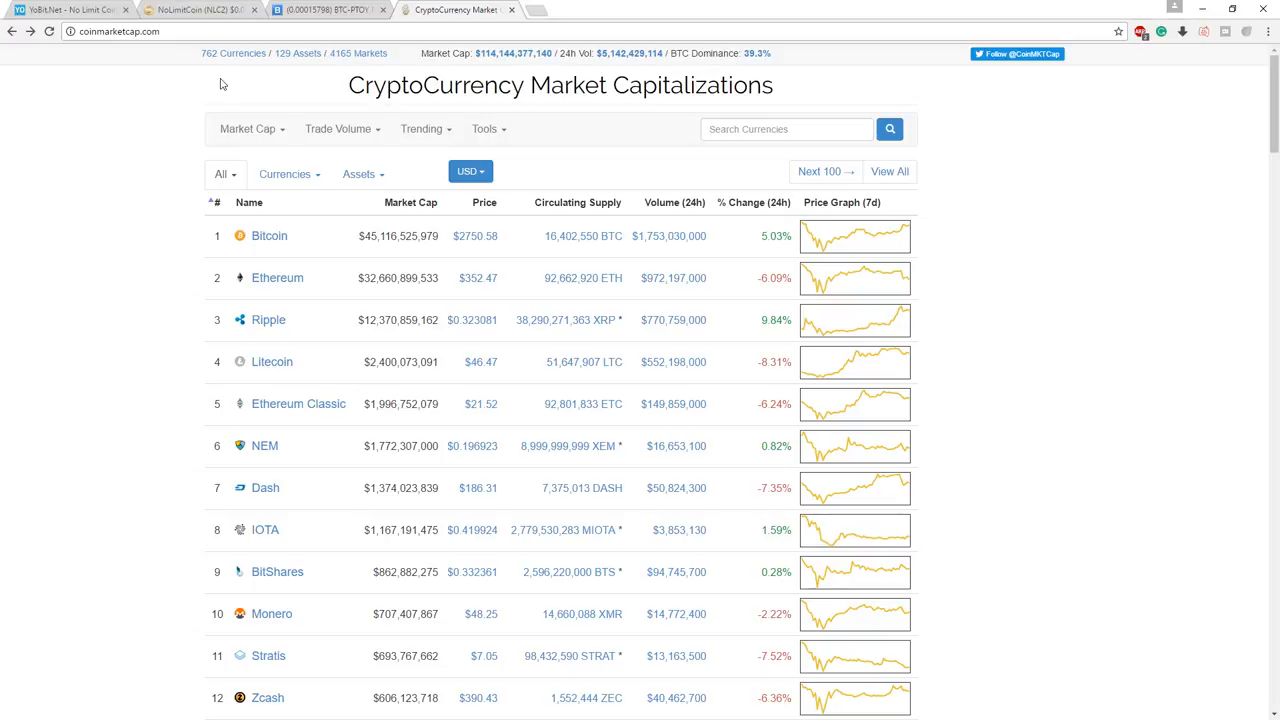
mouse_move(296, 92)
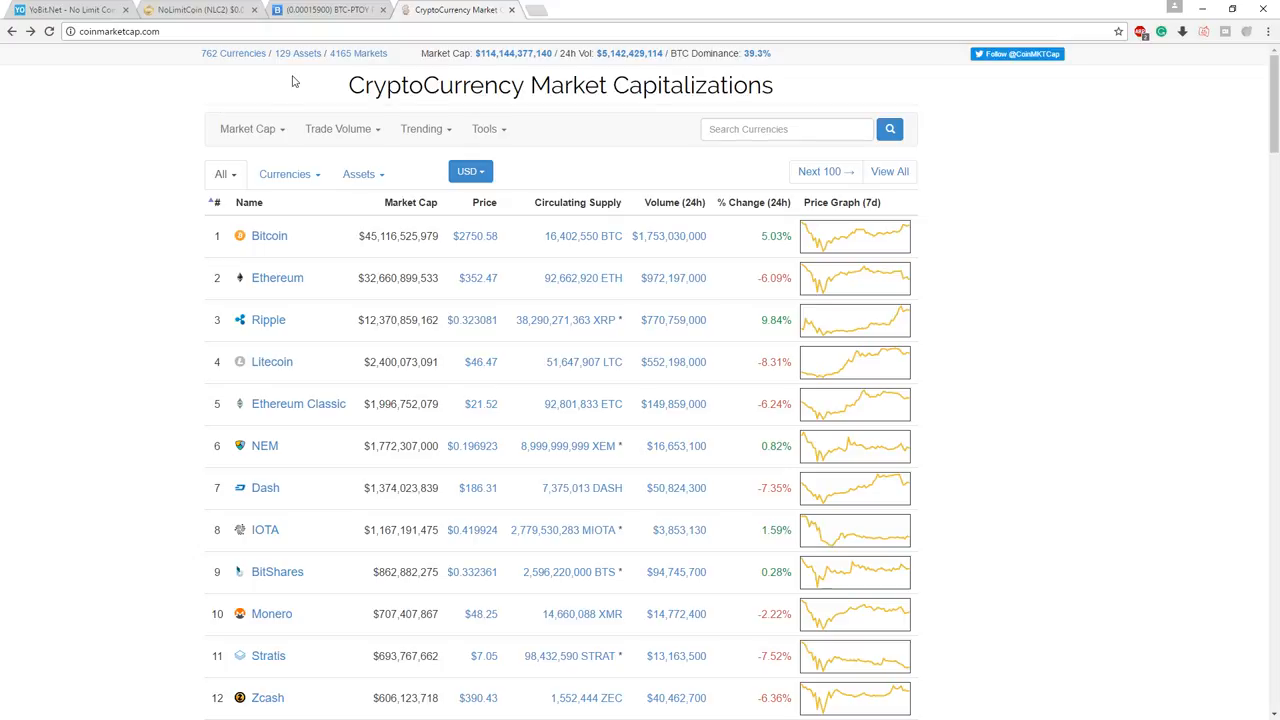
- View the Bittrex Wallets balances listing Bitcoin, Voxels, Patientory and Mysterium (~6.06 BTC)
click(324, 10)
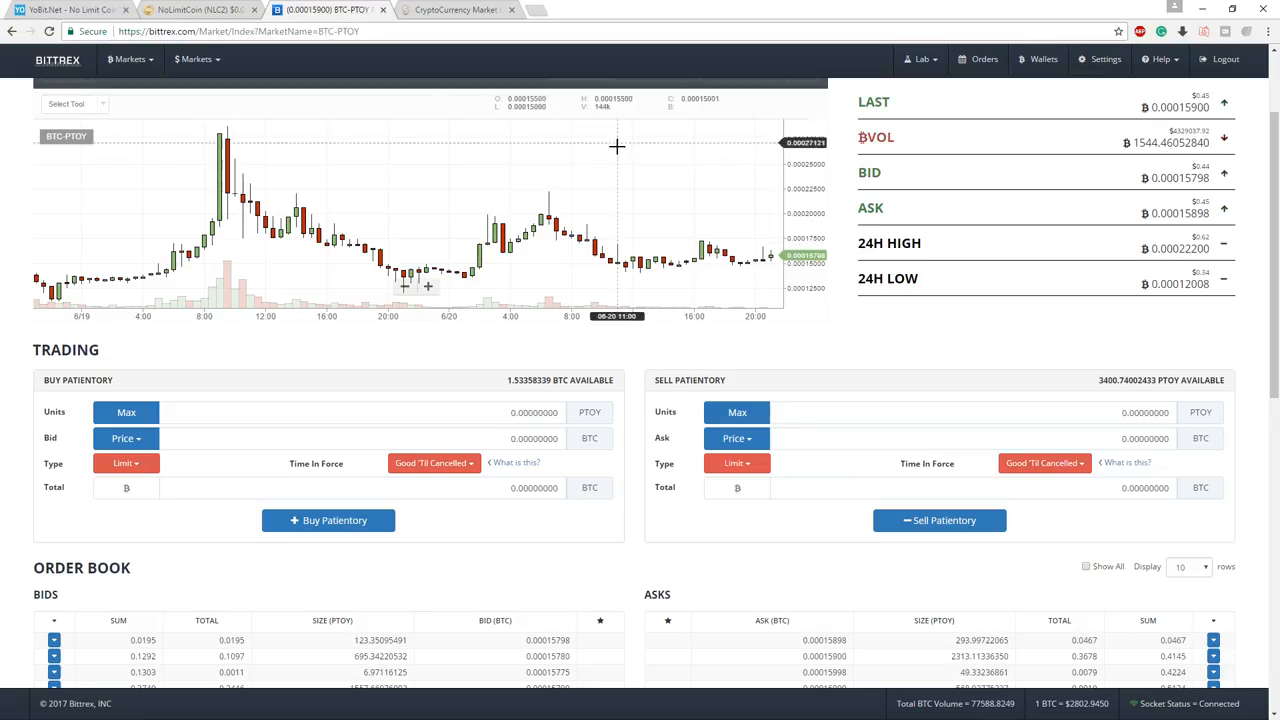
click(1044, 60)
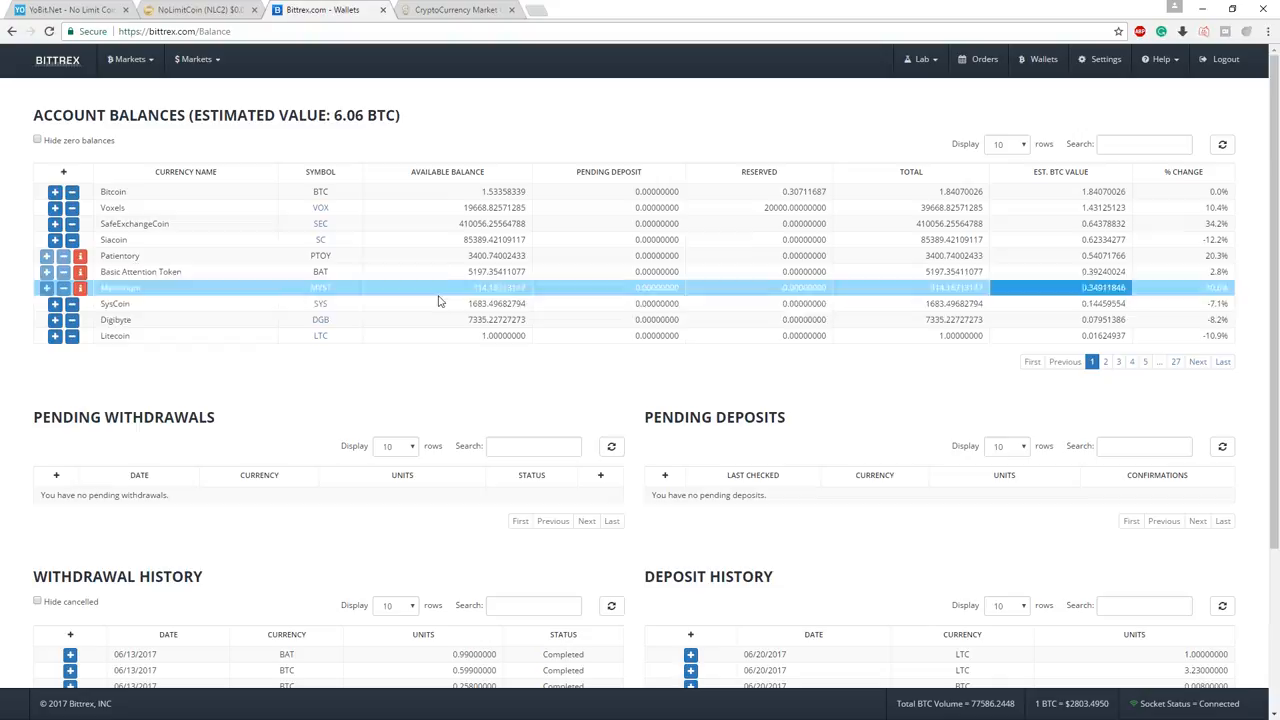
double_click(496, 288)
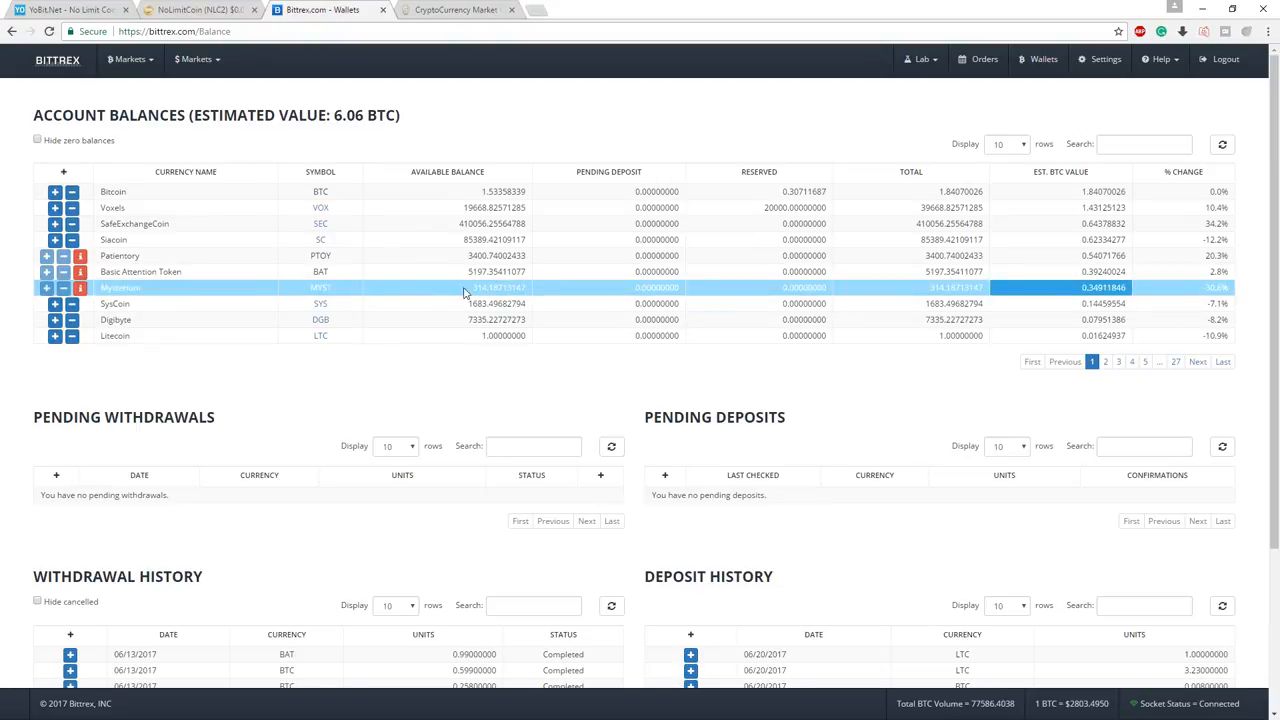
mouse_move(490, 288)
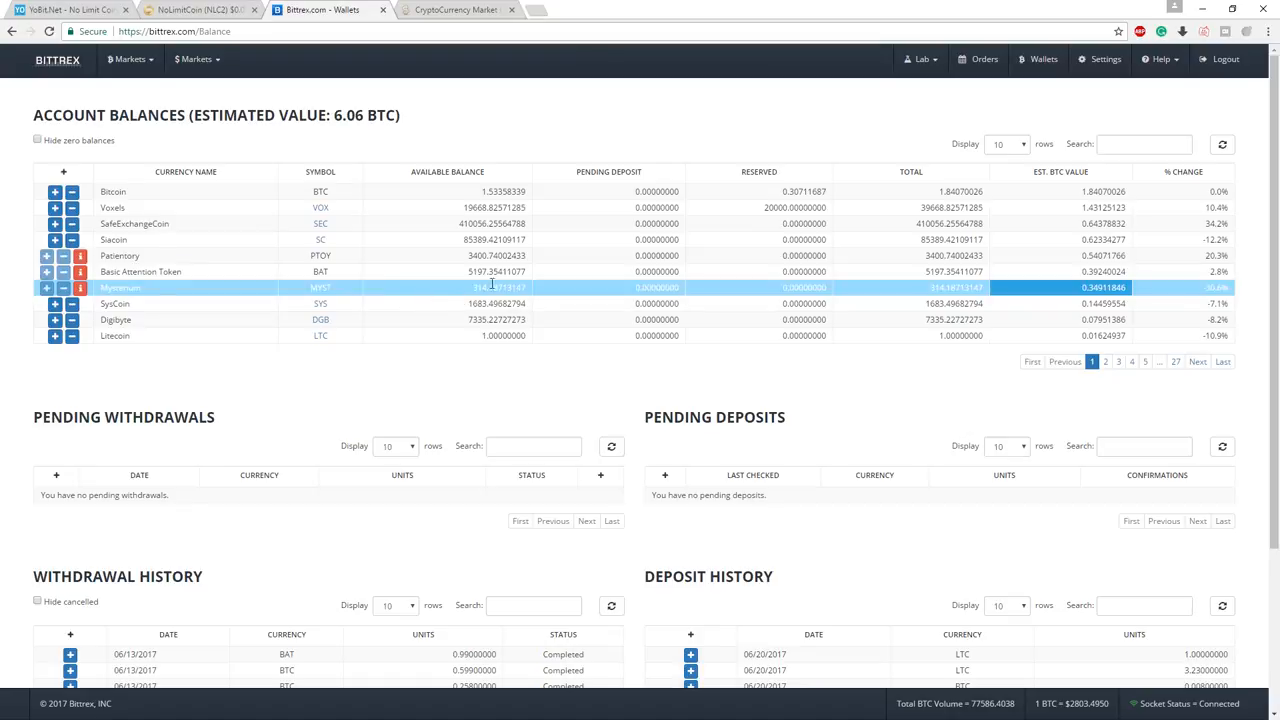
double_click(490, 288)
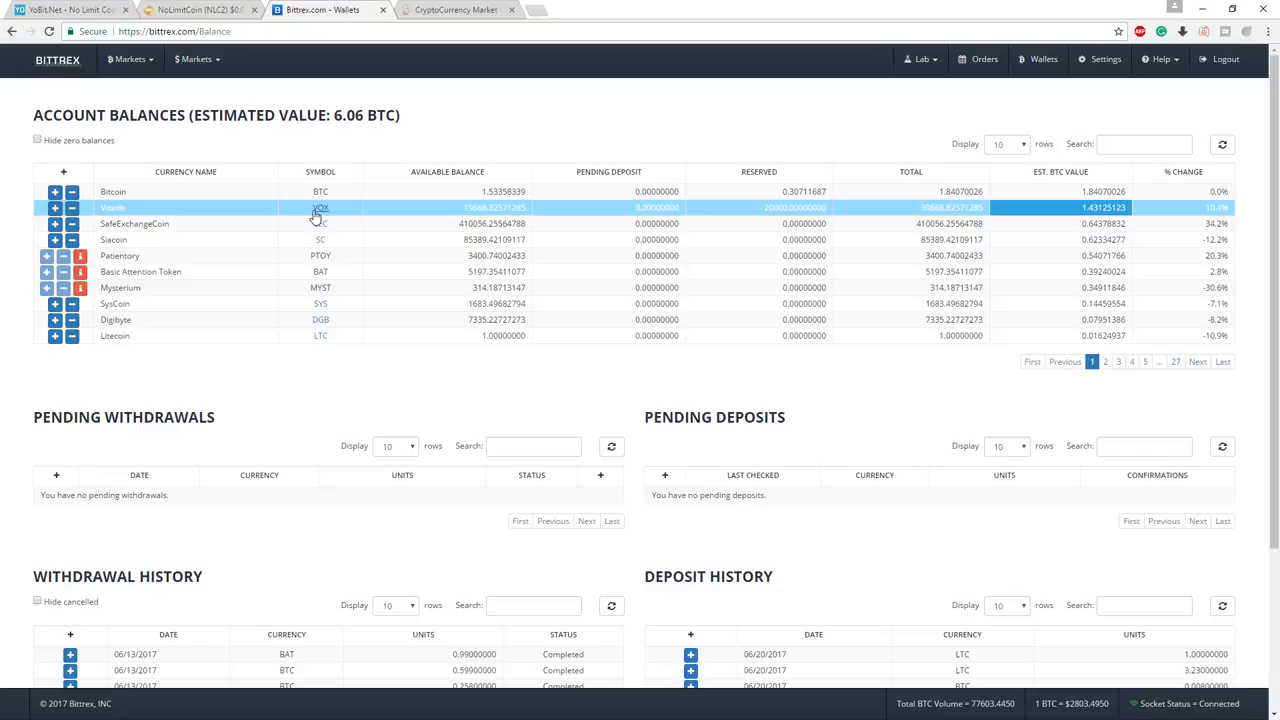
- Load the BTC-VOX market from Wallets and review its order book, open sell order and histories
click(320, 206)
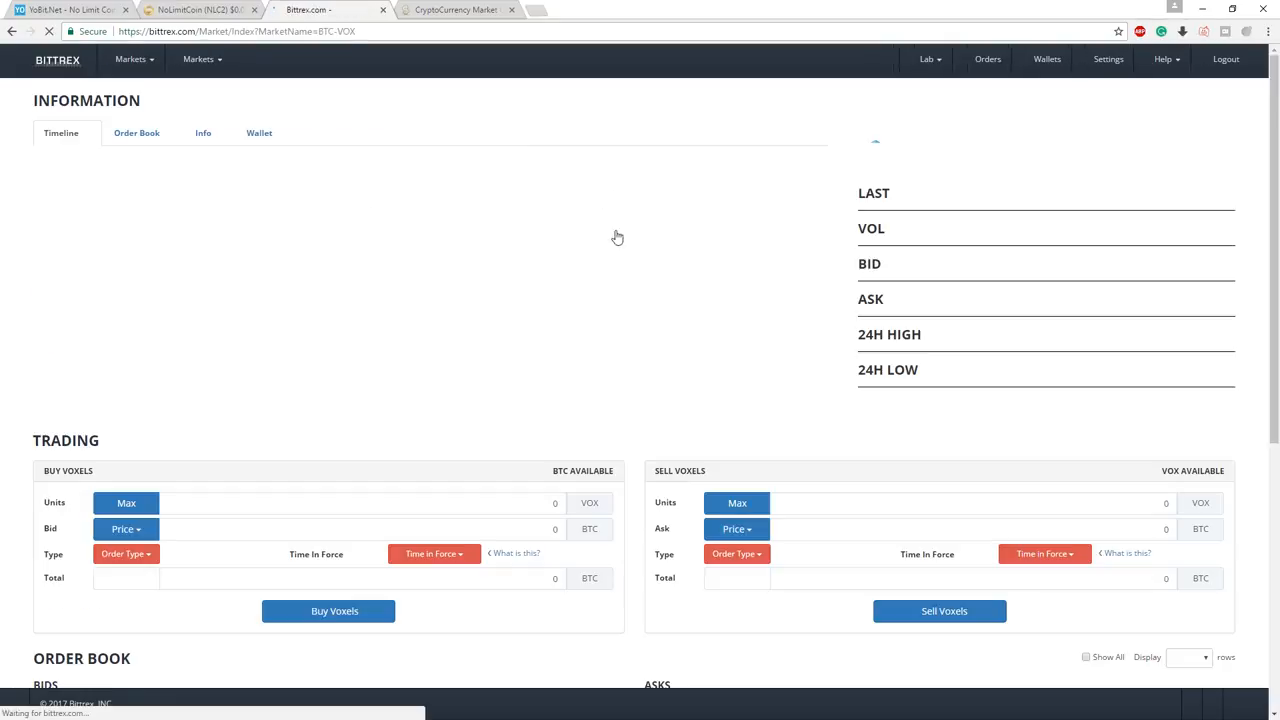
scroll(down, 3)
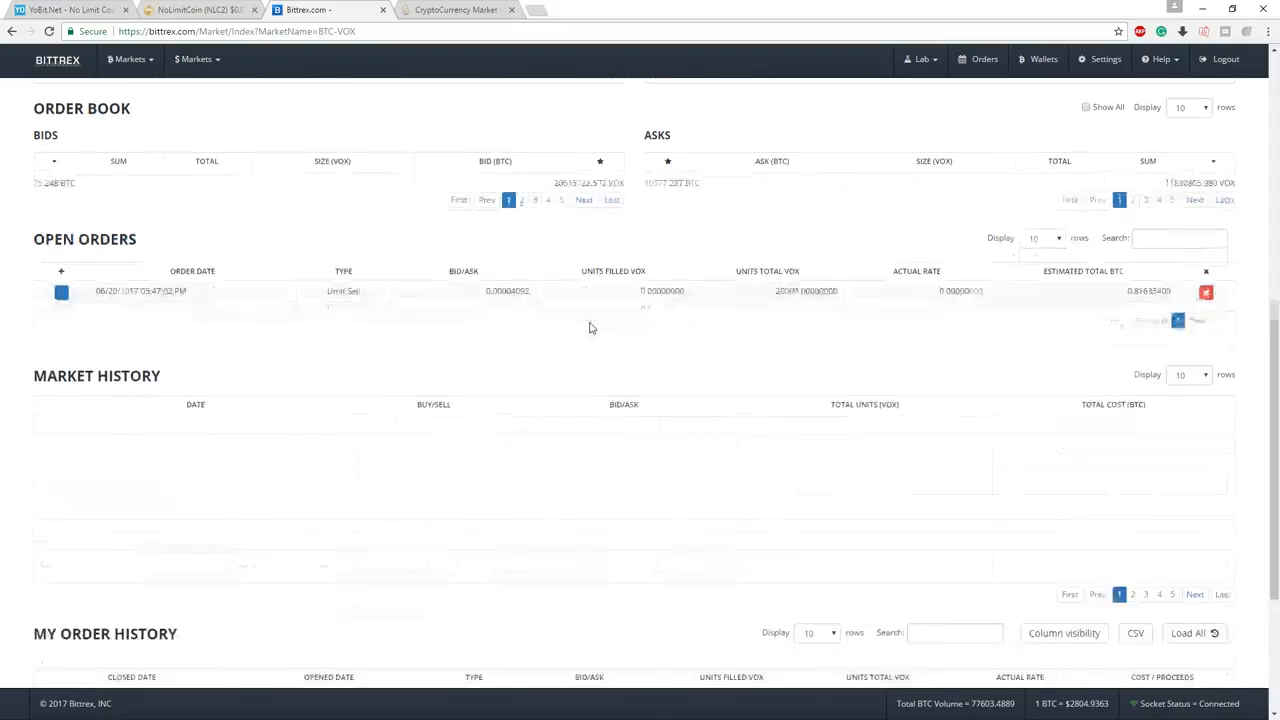
scroll(down, 3)
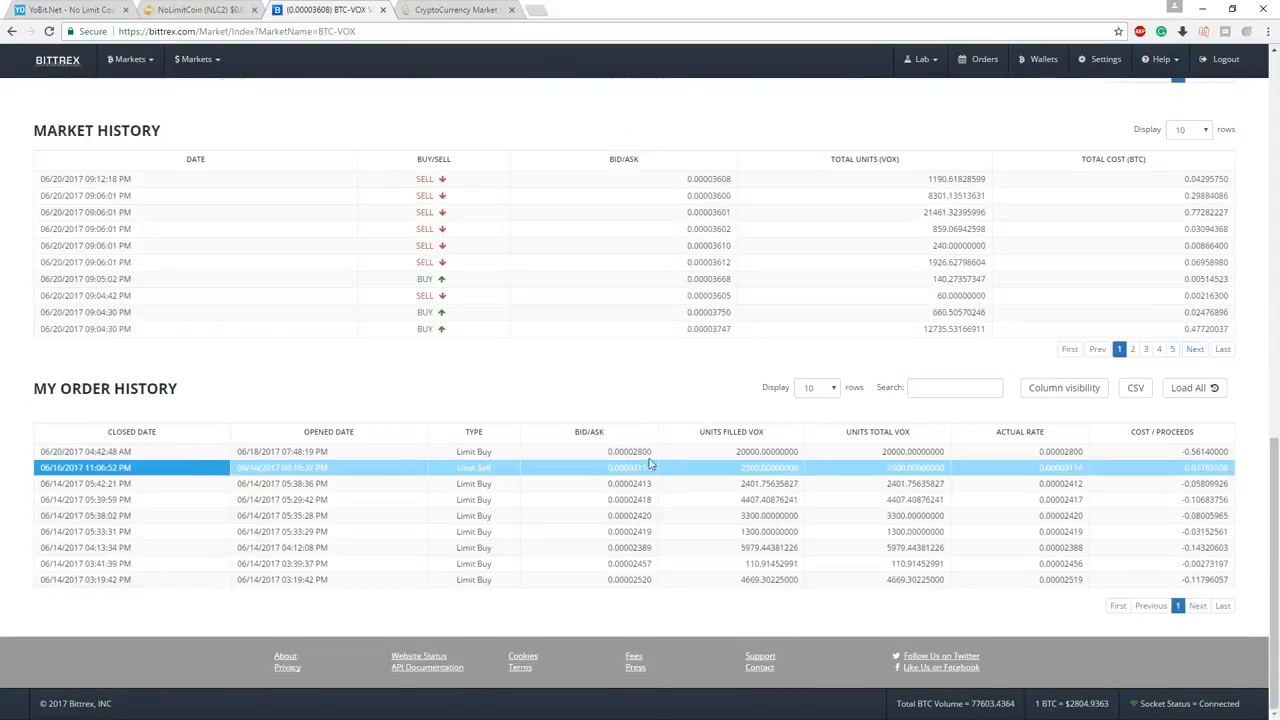
scroll(up, 3)
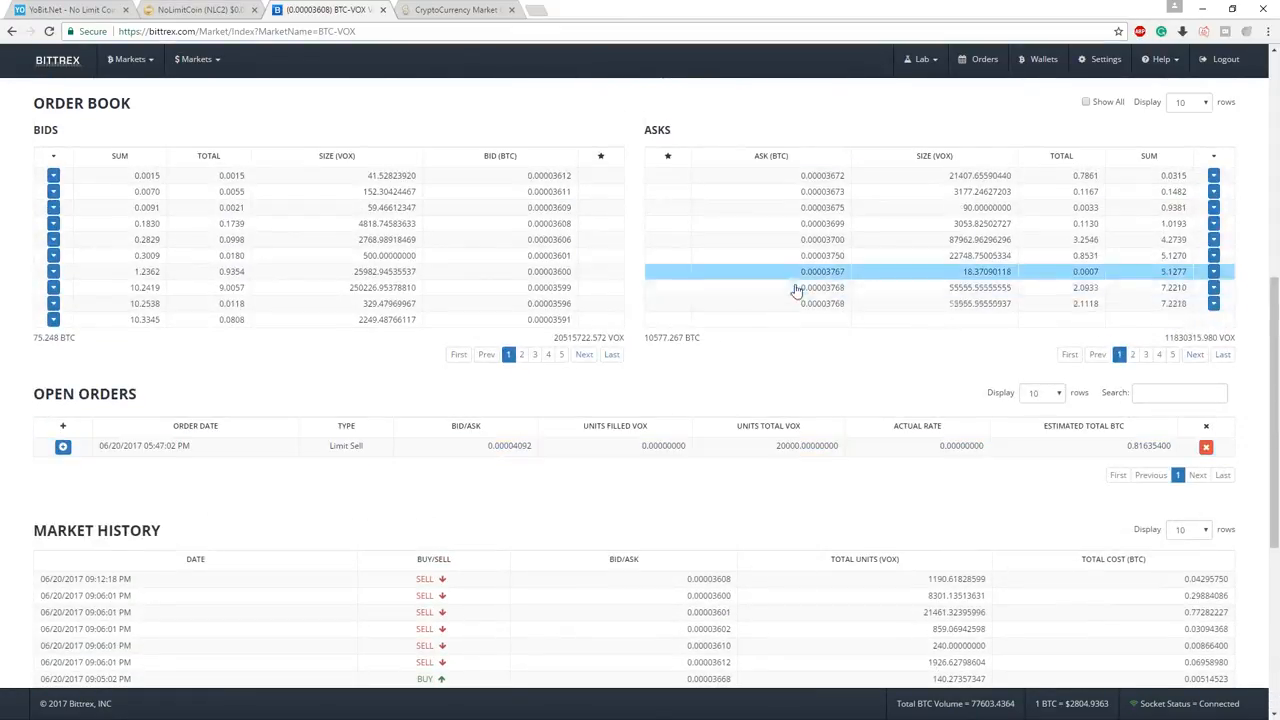
scroll(up, 3)
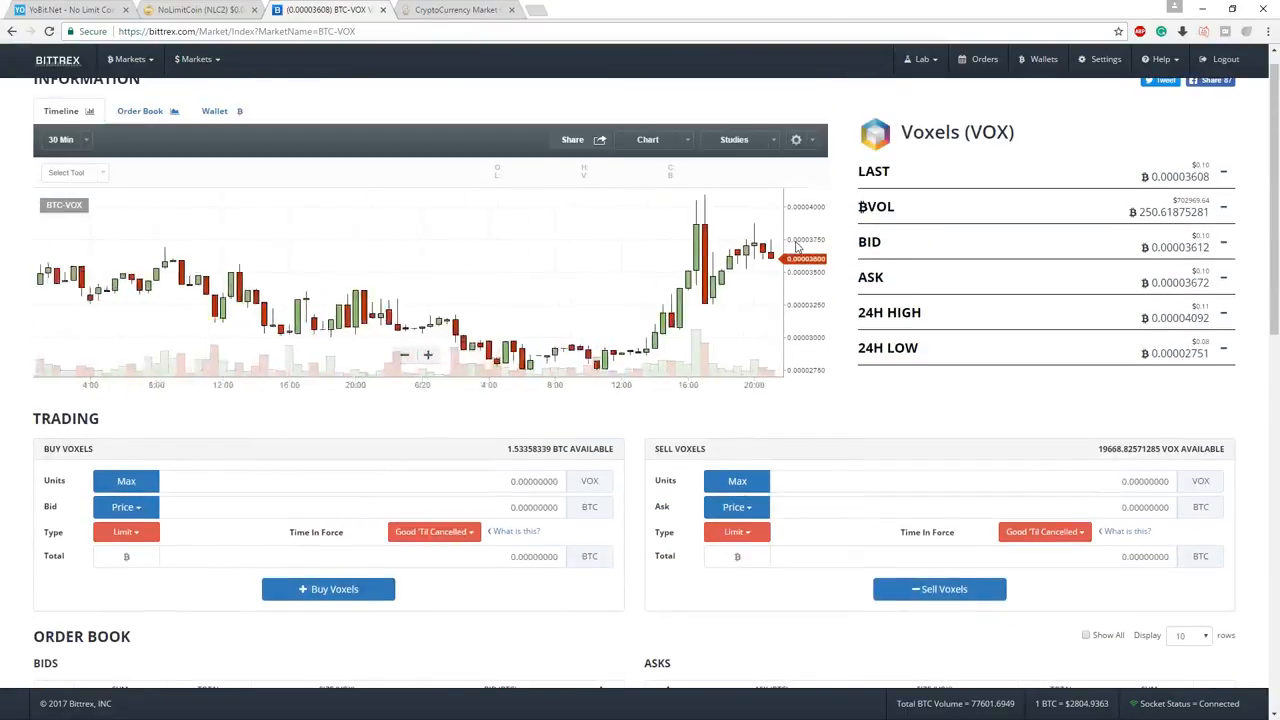
scroll(down, 3)
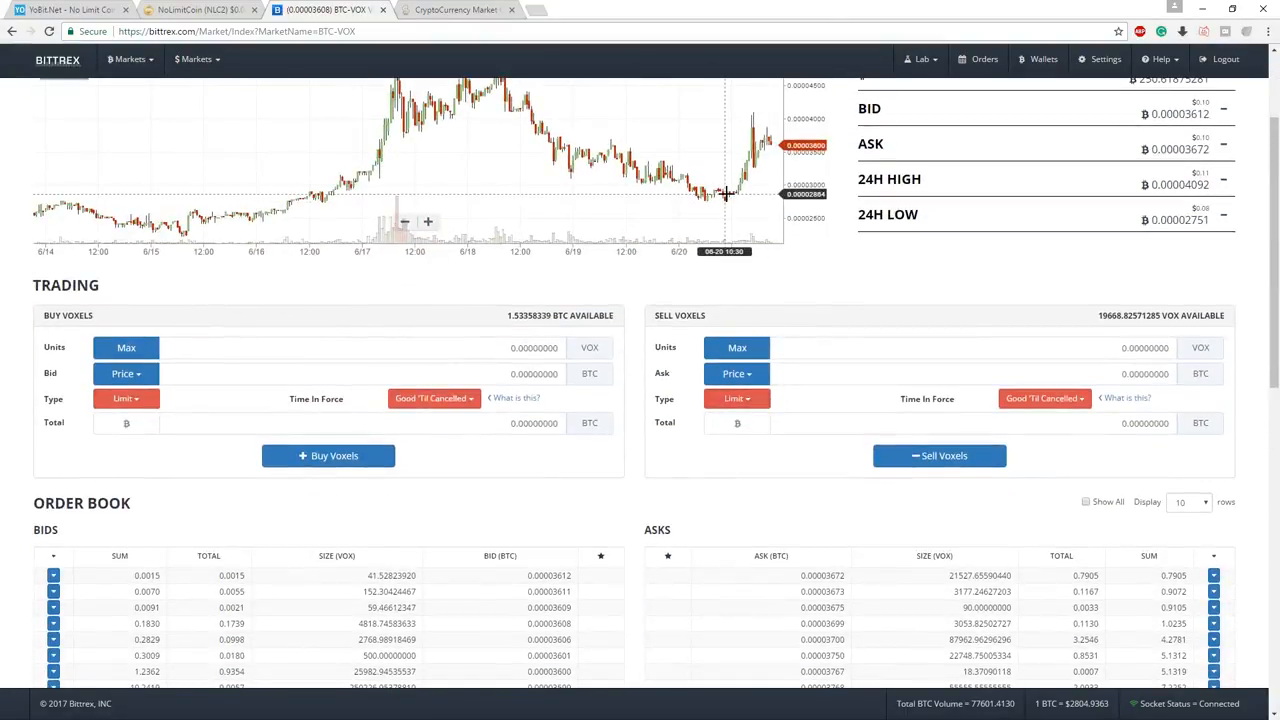
mouse_move(776, 140)
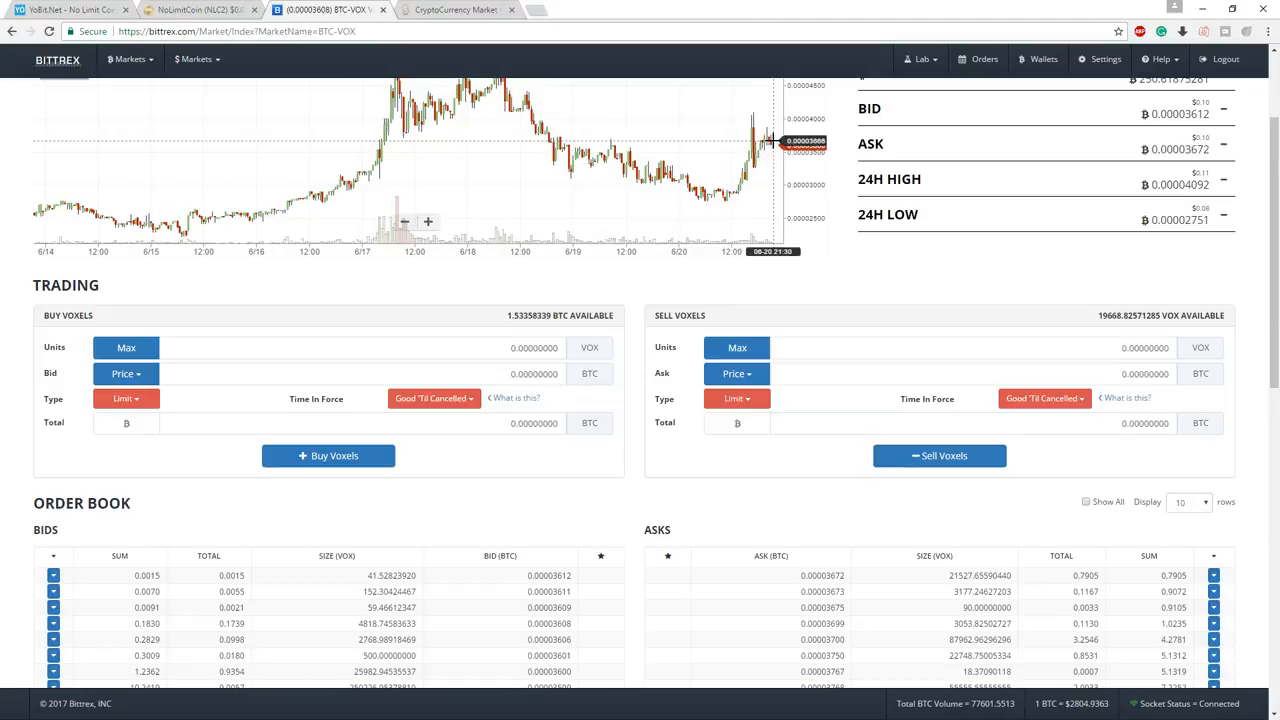
mouse_move(882, 268)
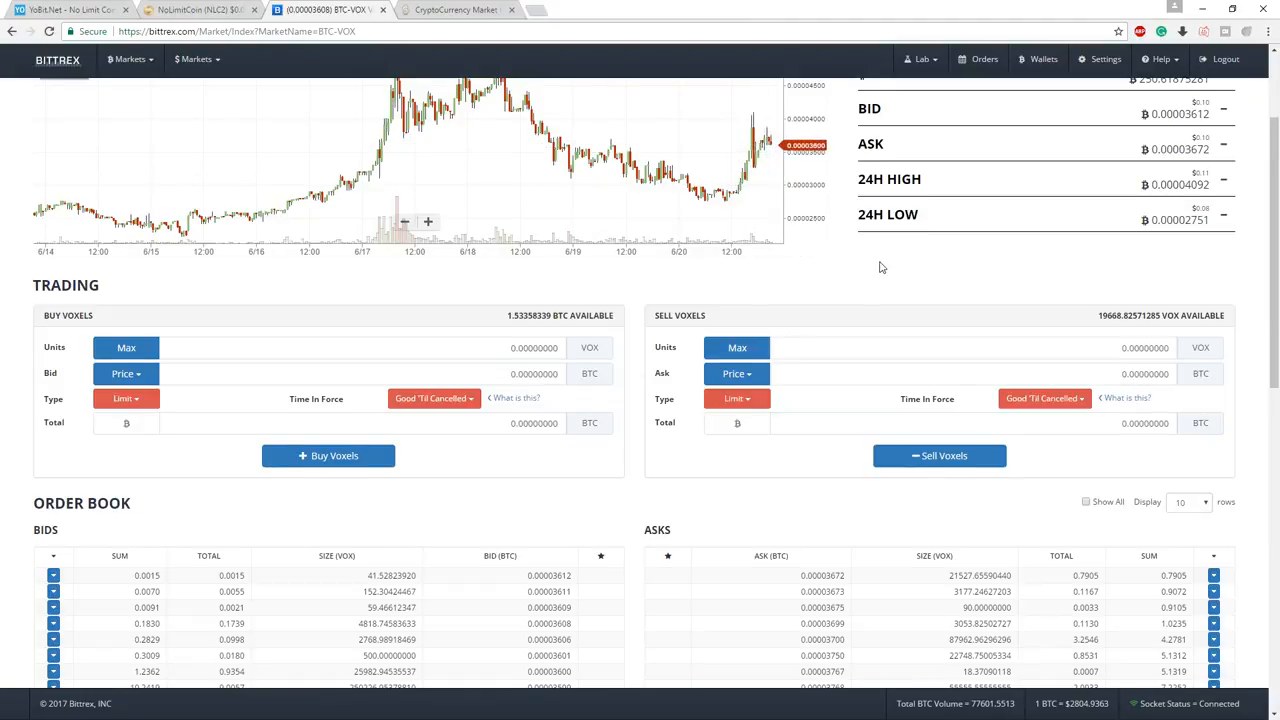
scroll(down, 3)
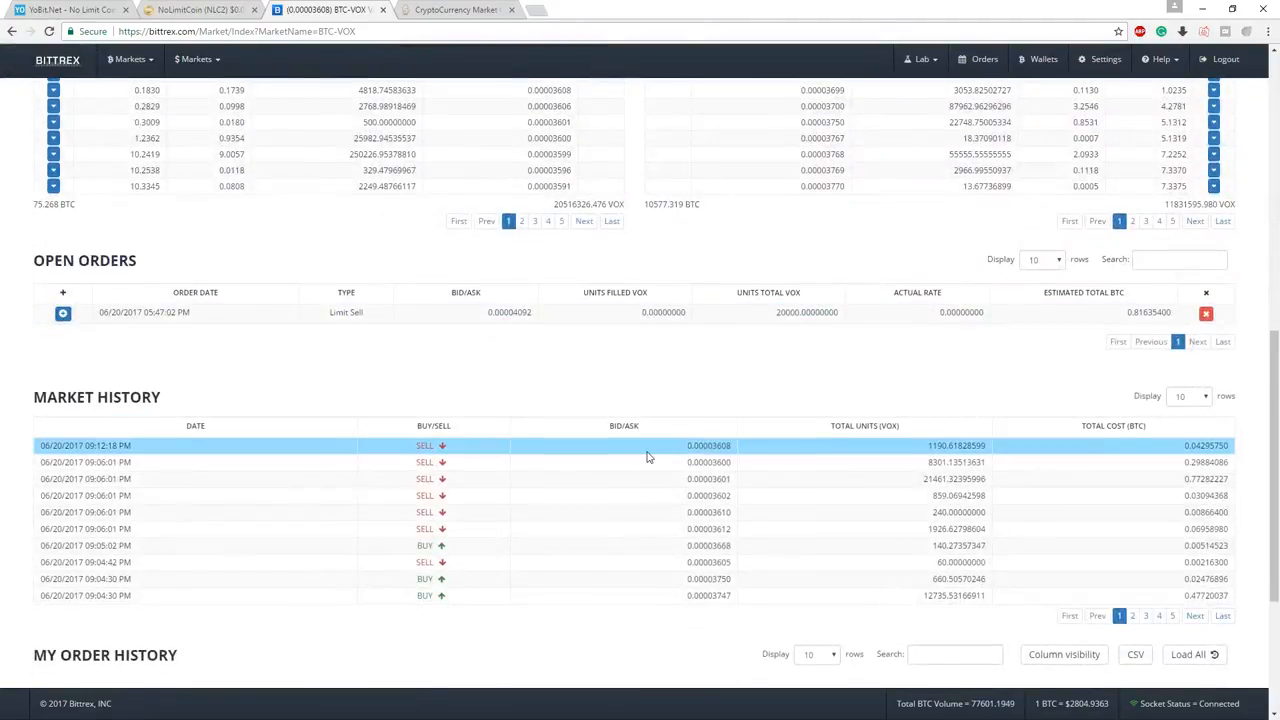
scroll(down, 3)
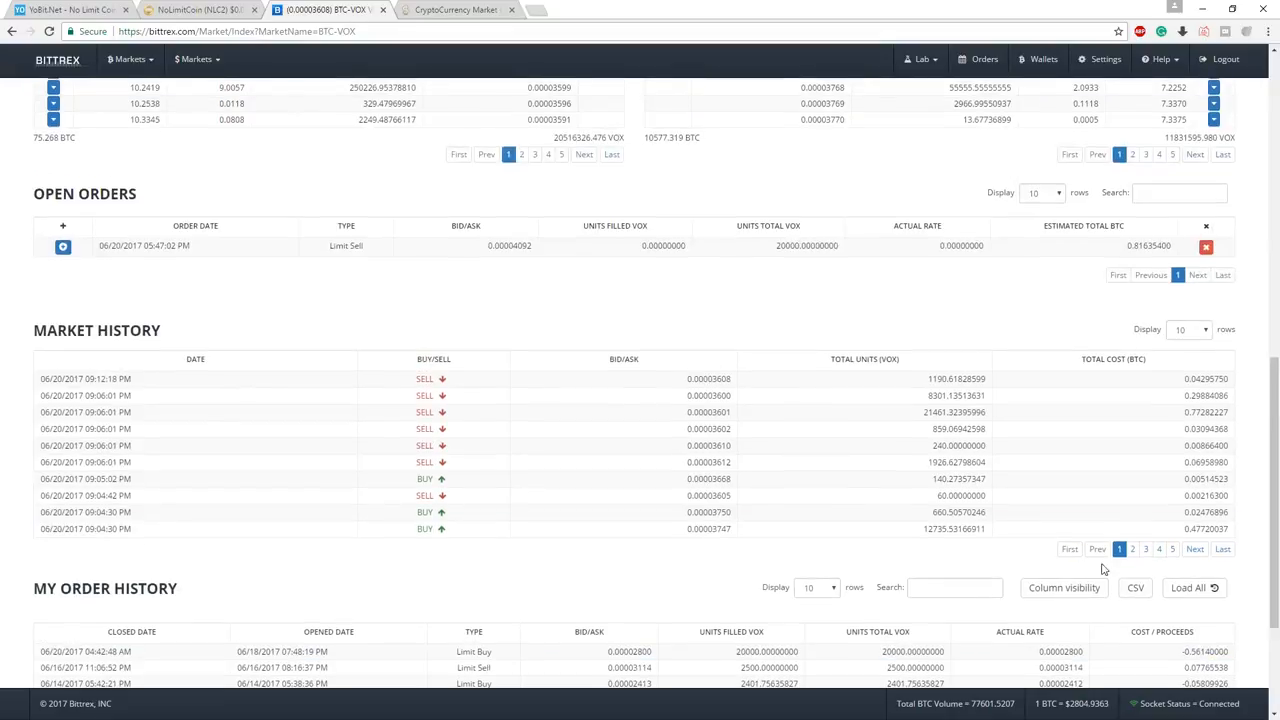
scroll(up, 3)
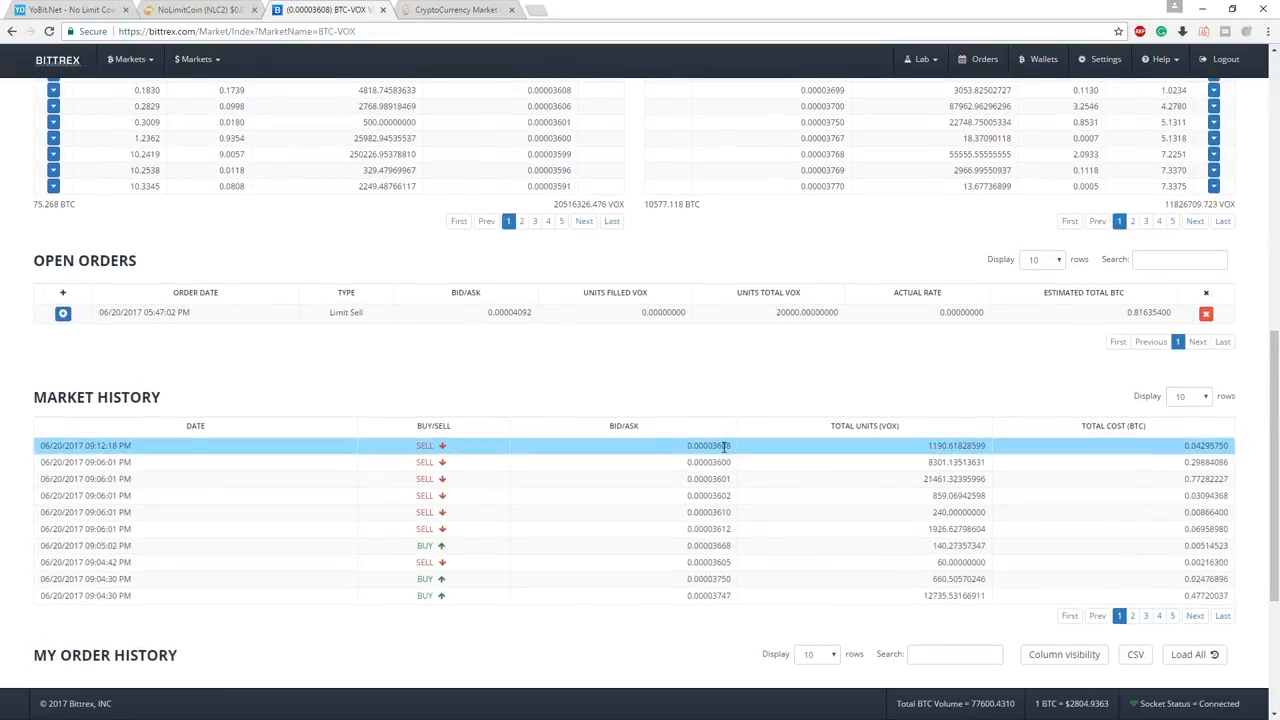
scroll(up, 3)
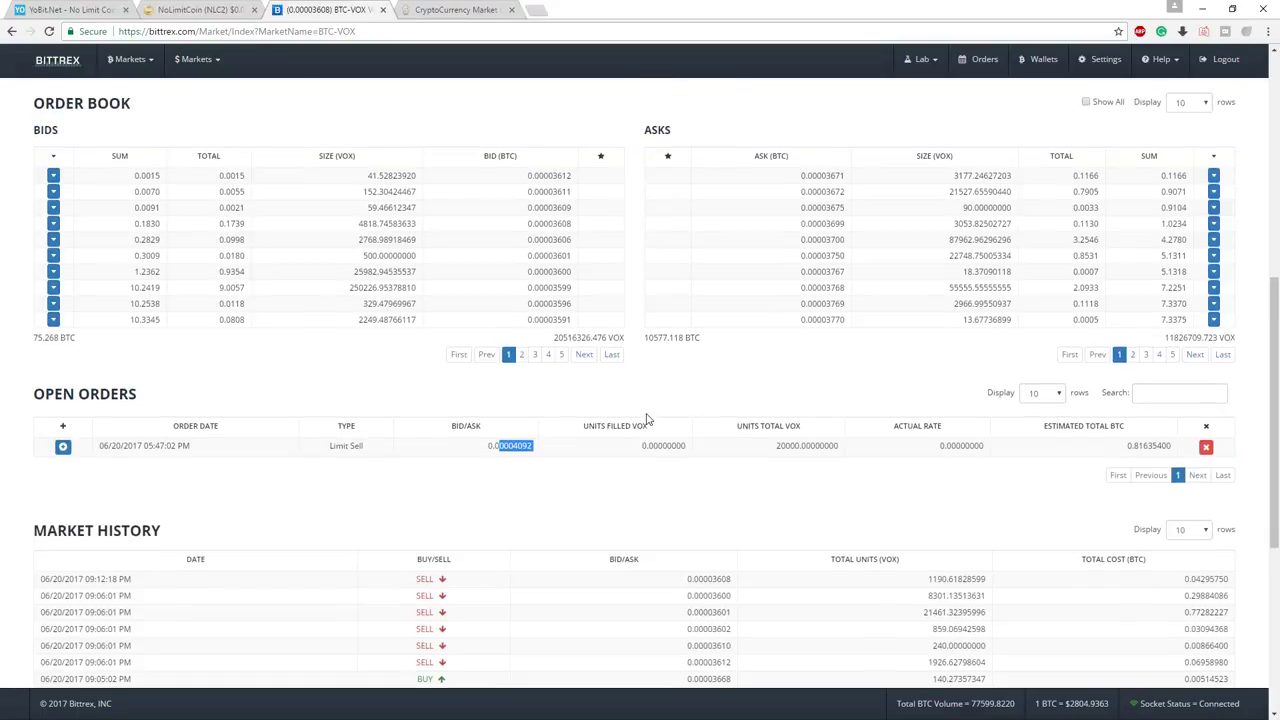
scroll(up, 3)
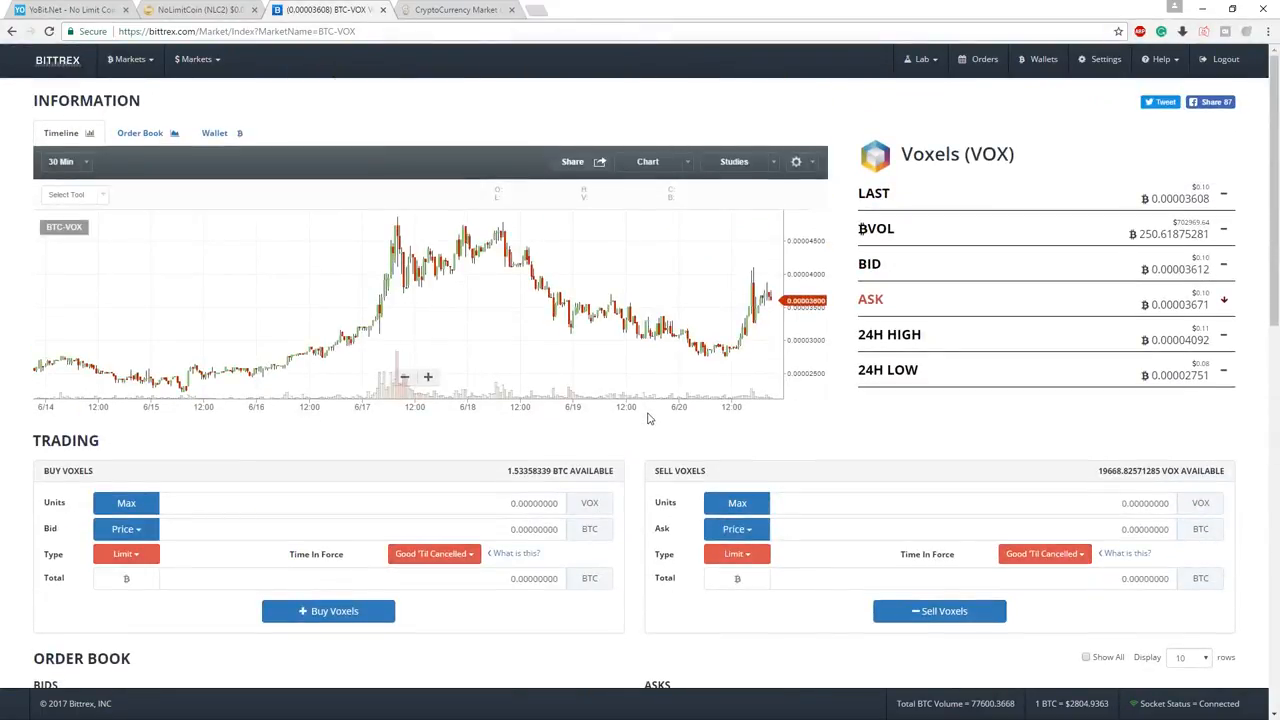
mouse_move(636, 386)
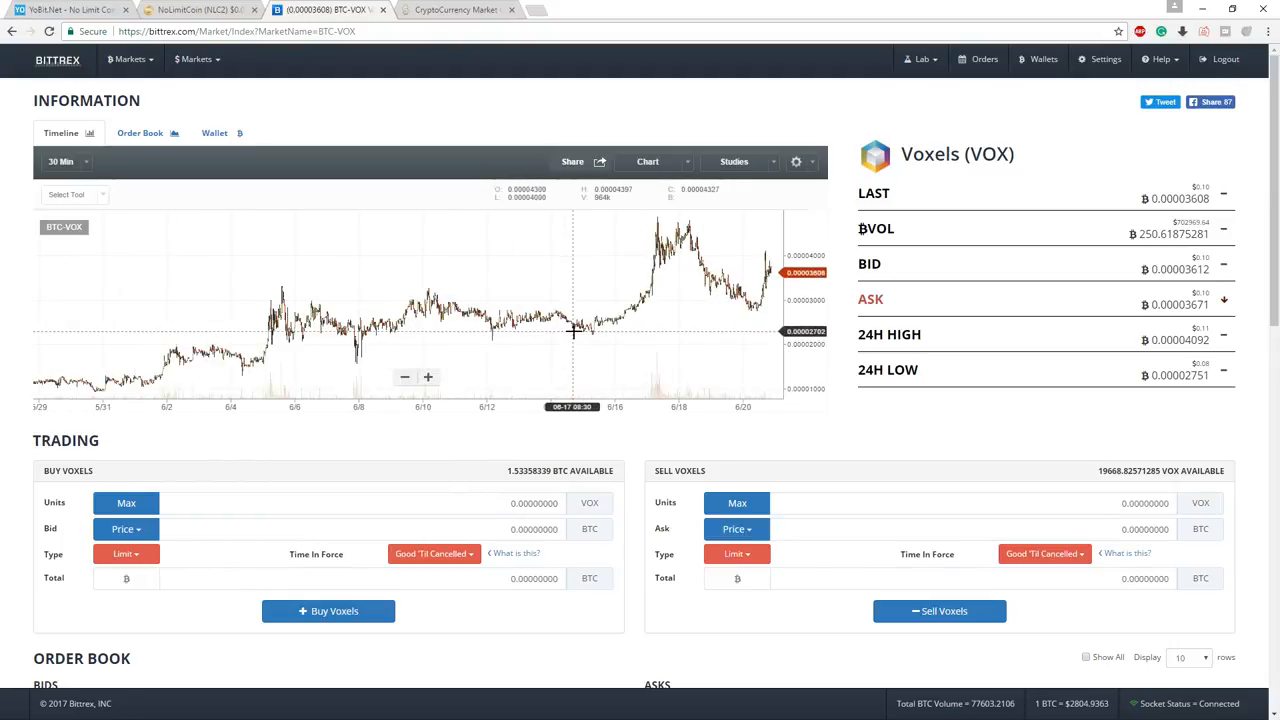
mouse_move(516, 348)
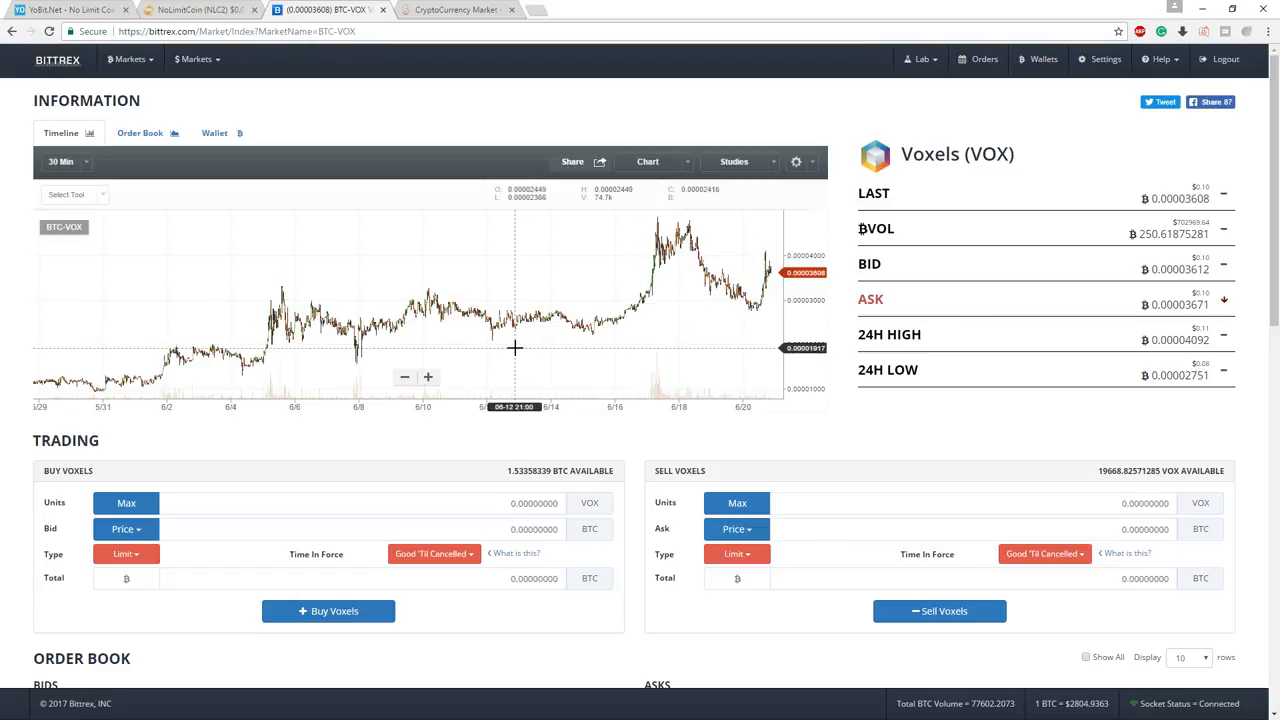
mouse_move(516, 348)
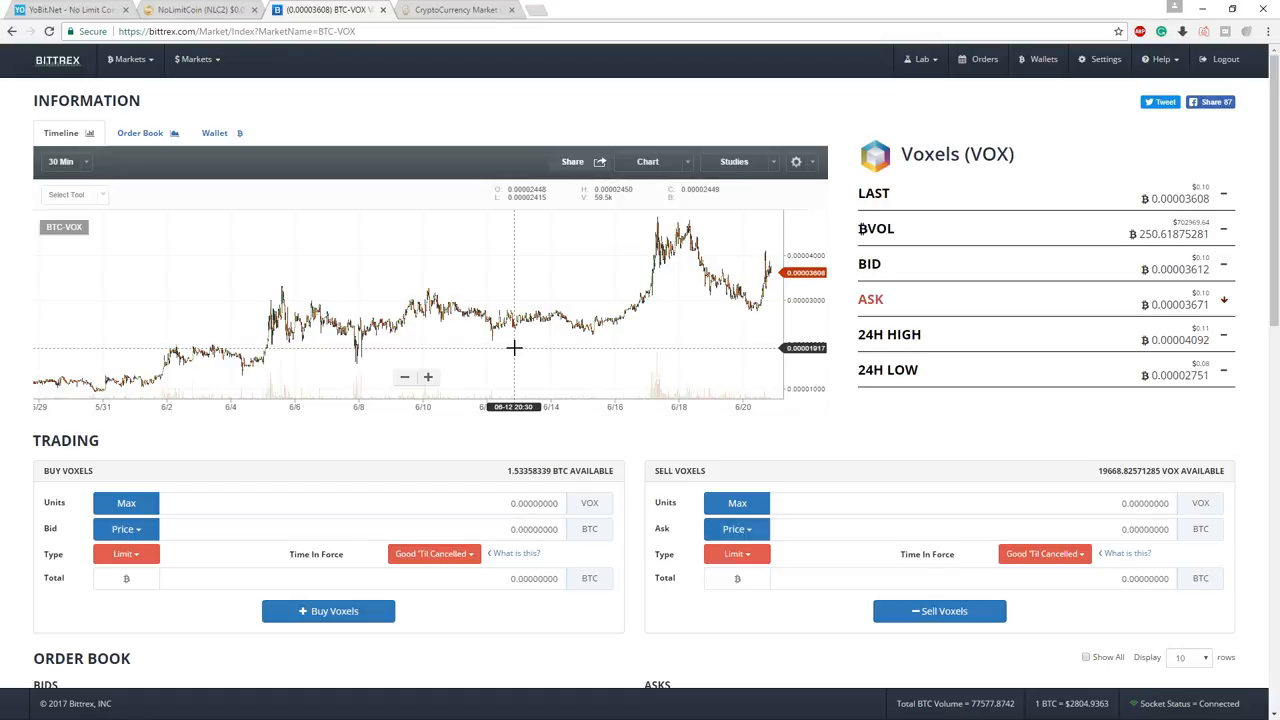
mouse_move(672, 272)
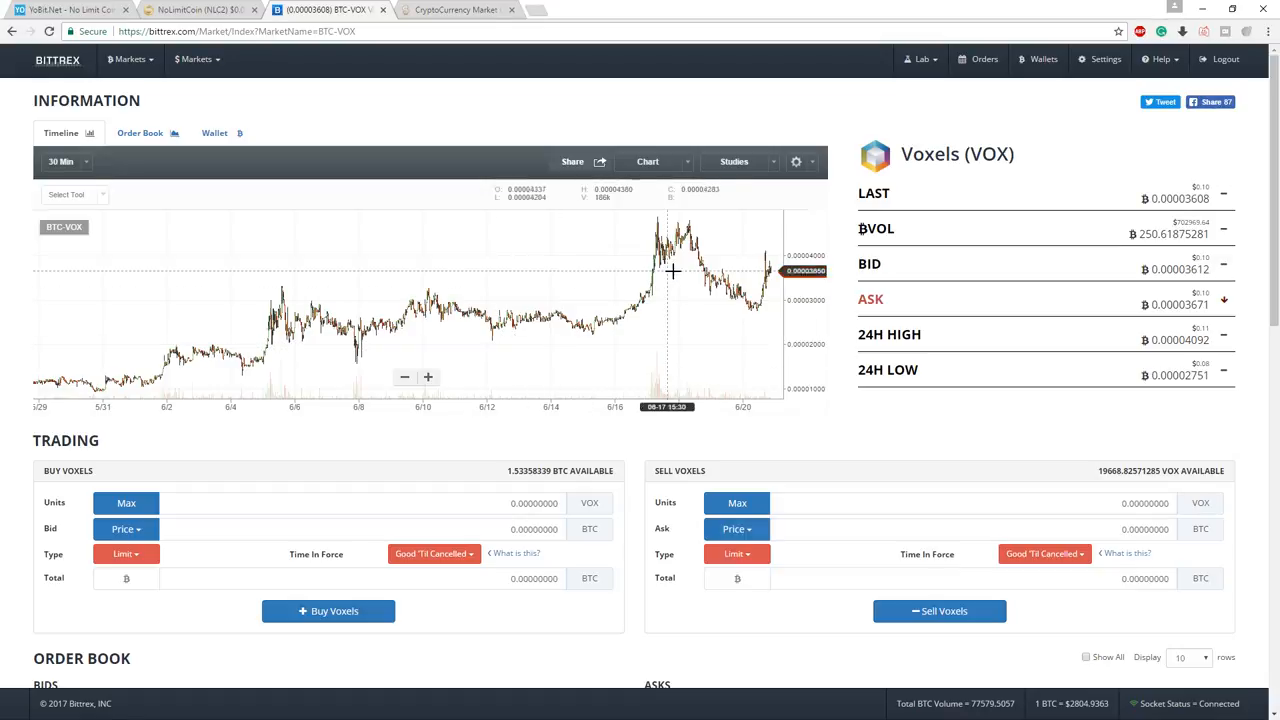
mouse_move(1116, 350)
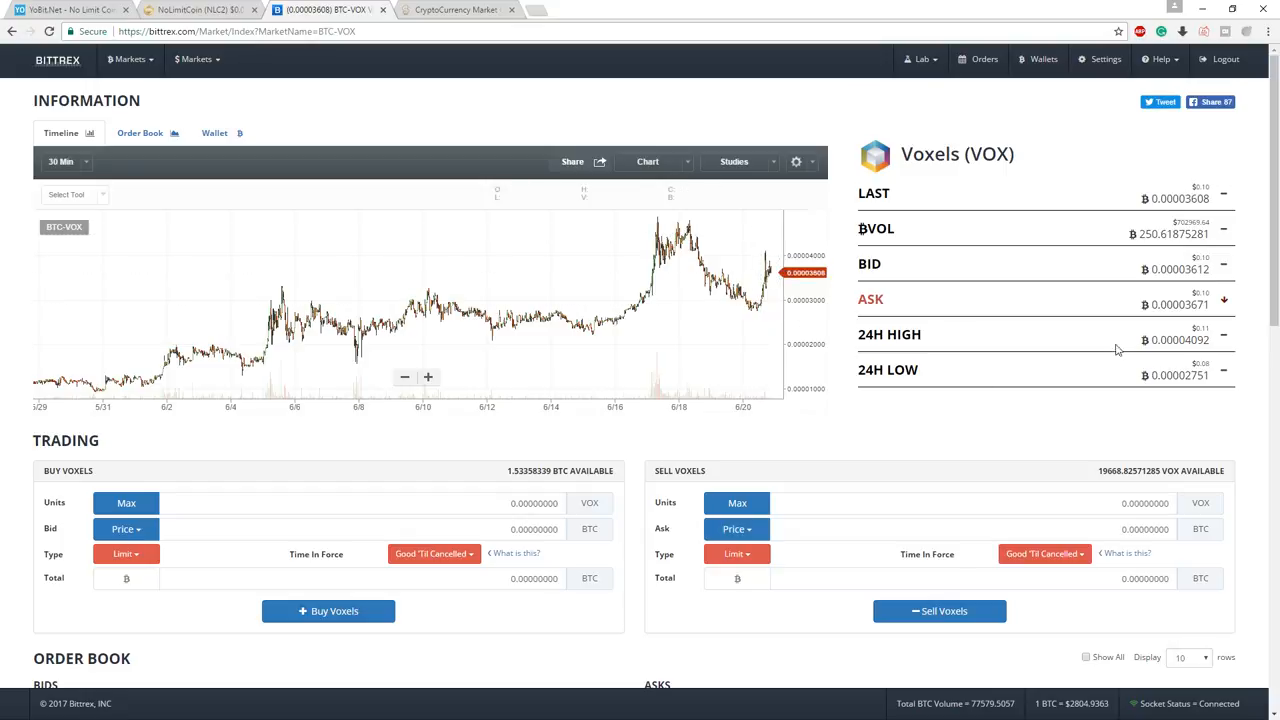
mouse_move(872, 466)
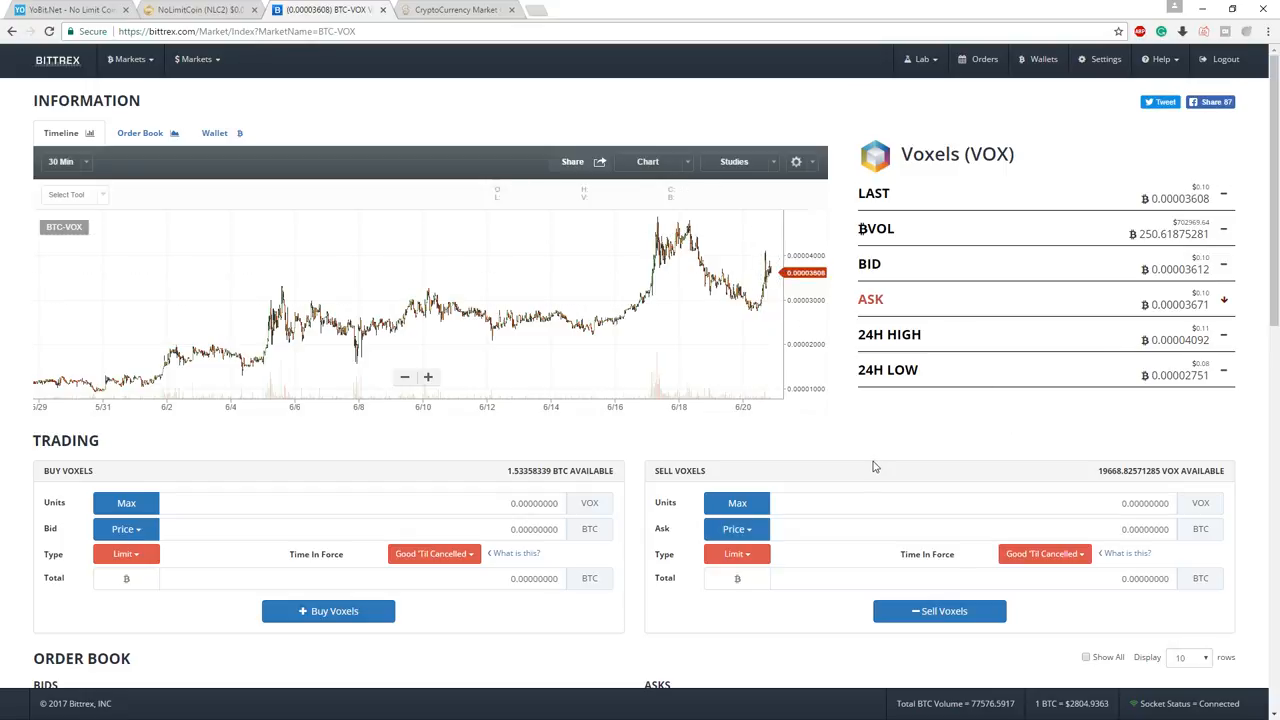
mouse_move(824, 456)
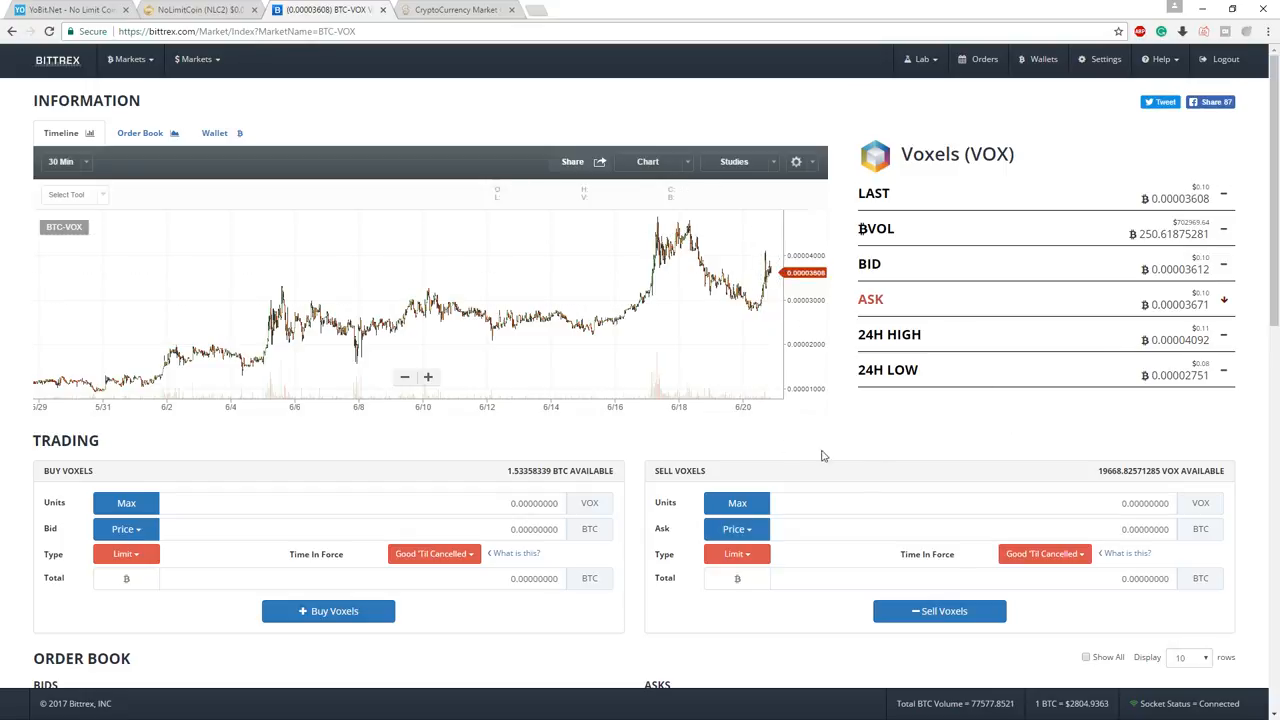
scroll(down, 3)
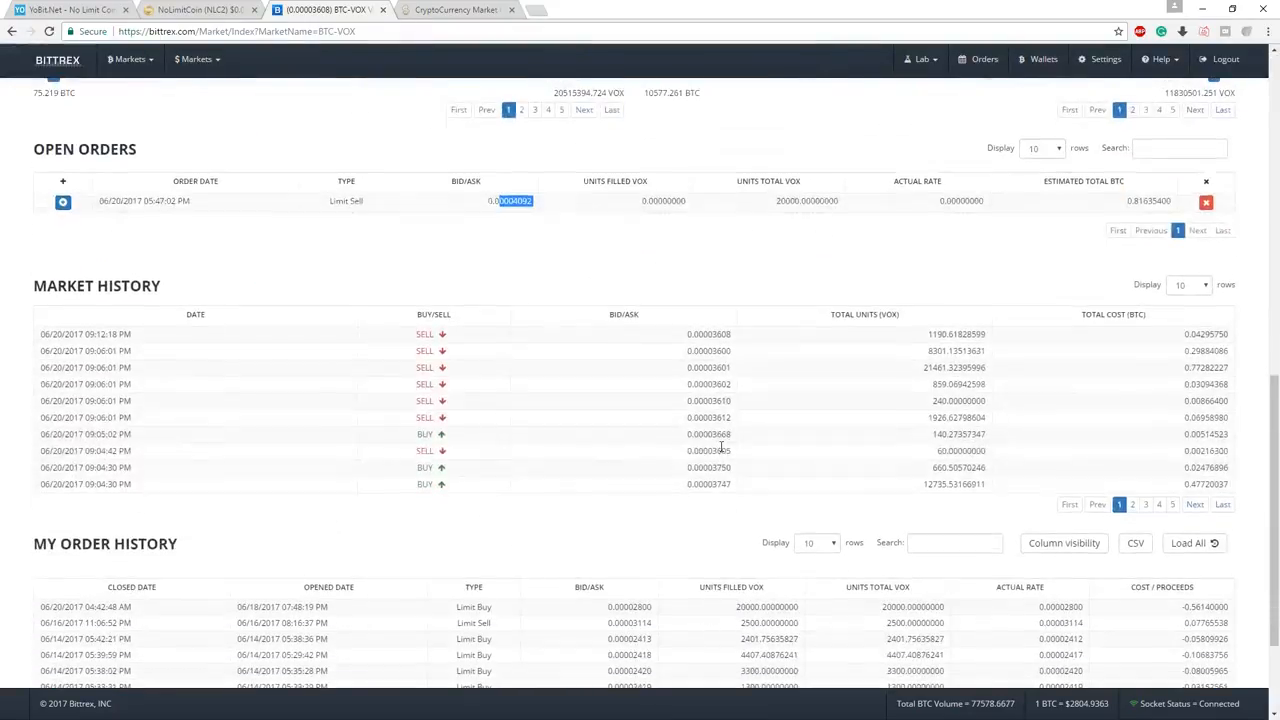
scroll(down, 3)
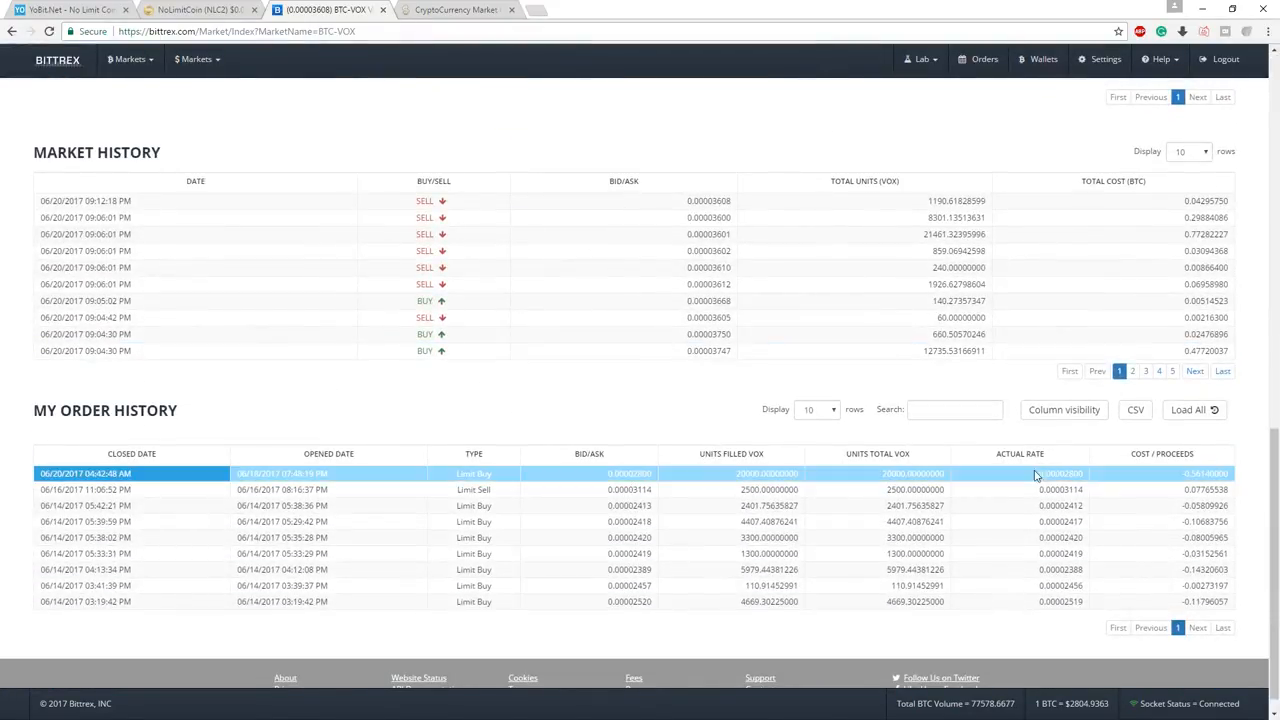
scroll(up, 3)
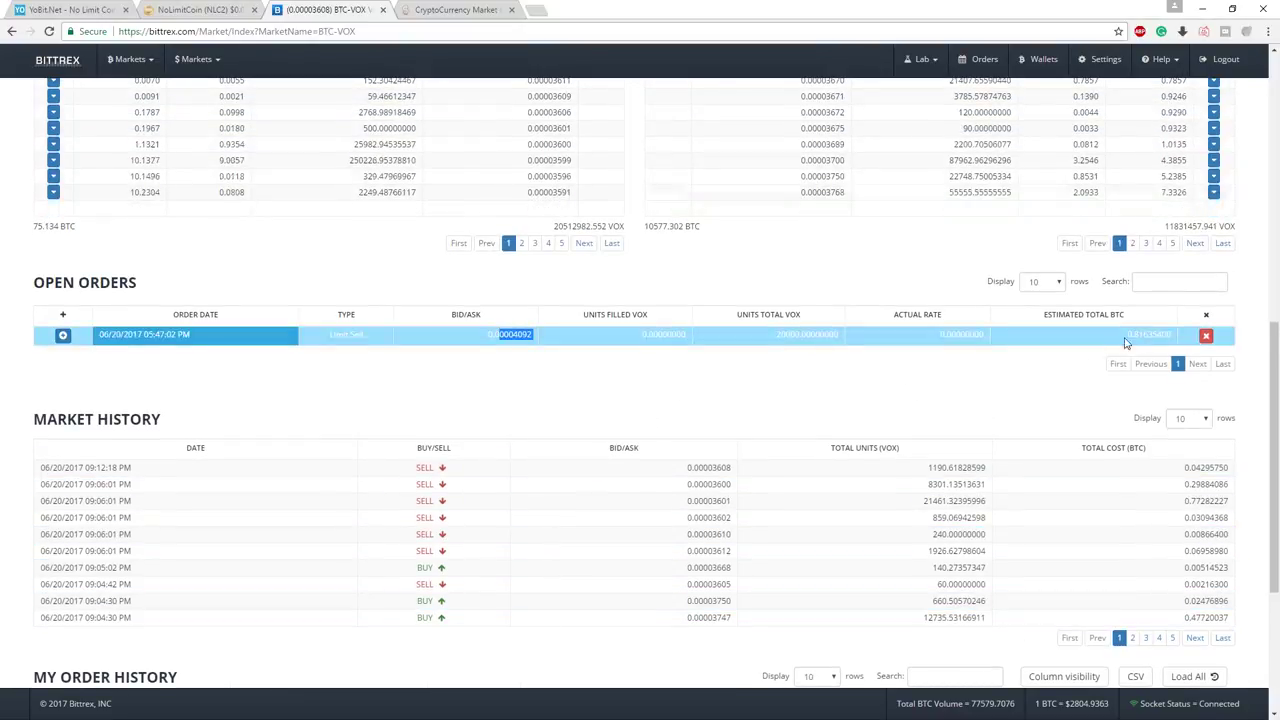
scroll(up, 3)
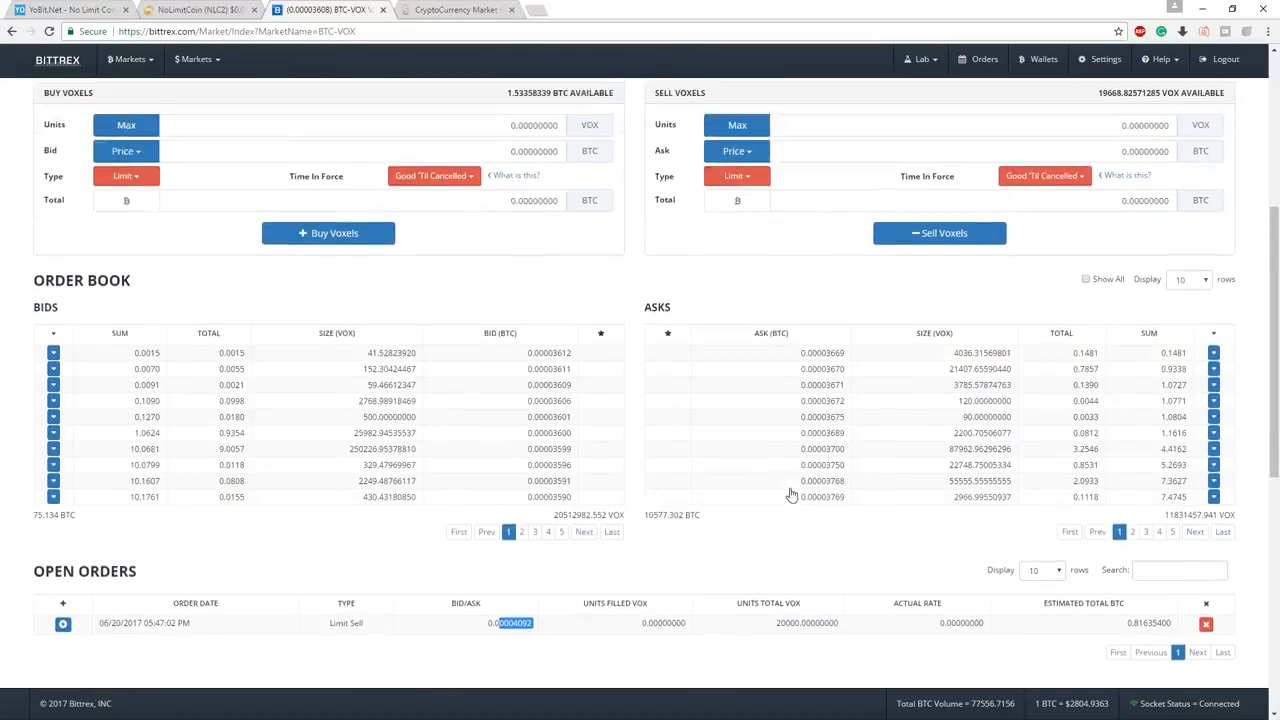
scroll(up, 3)
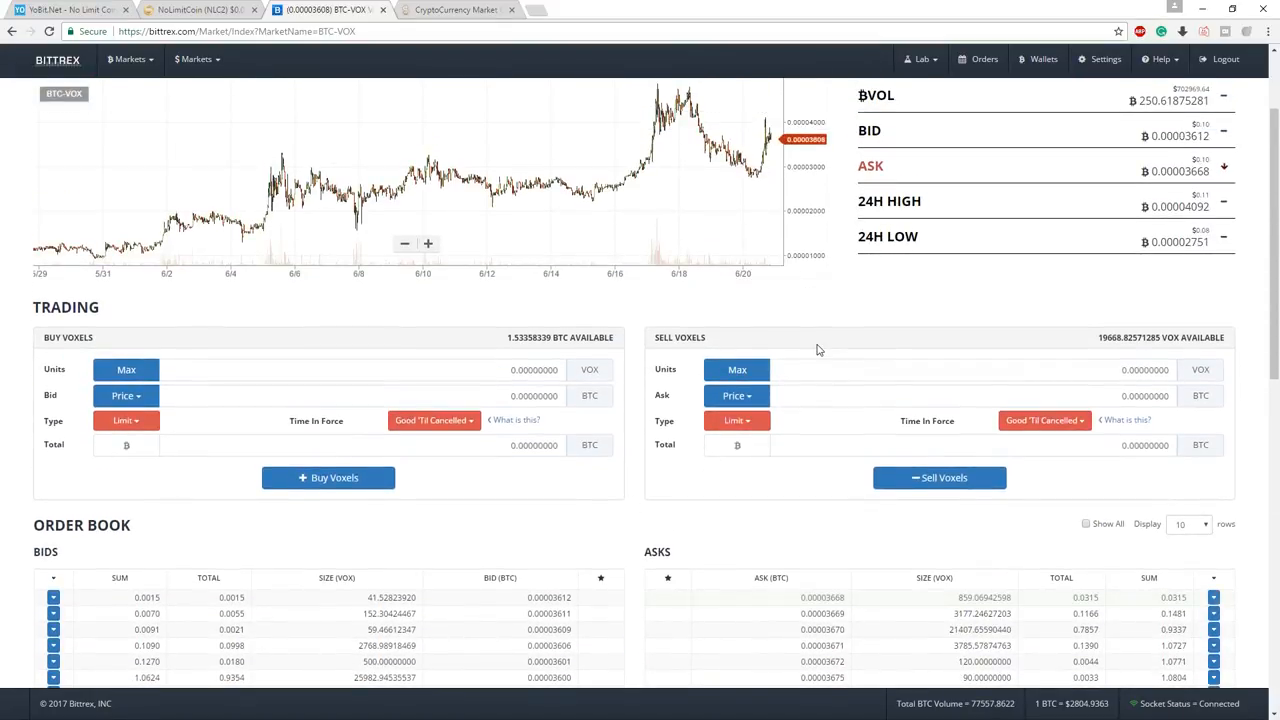
scroll(down, 3)
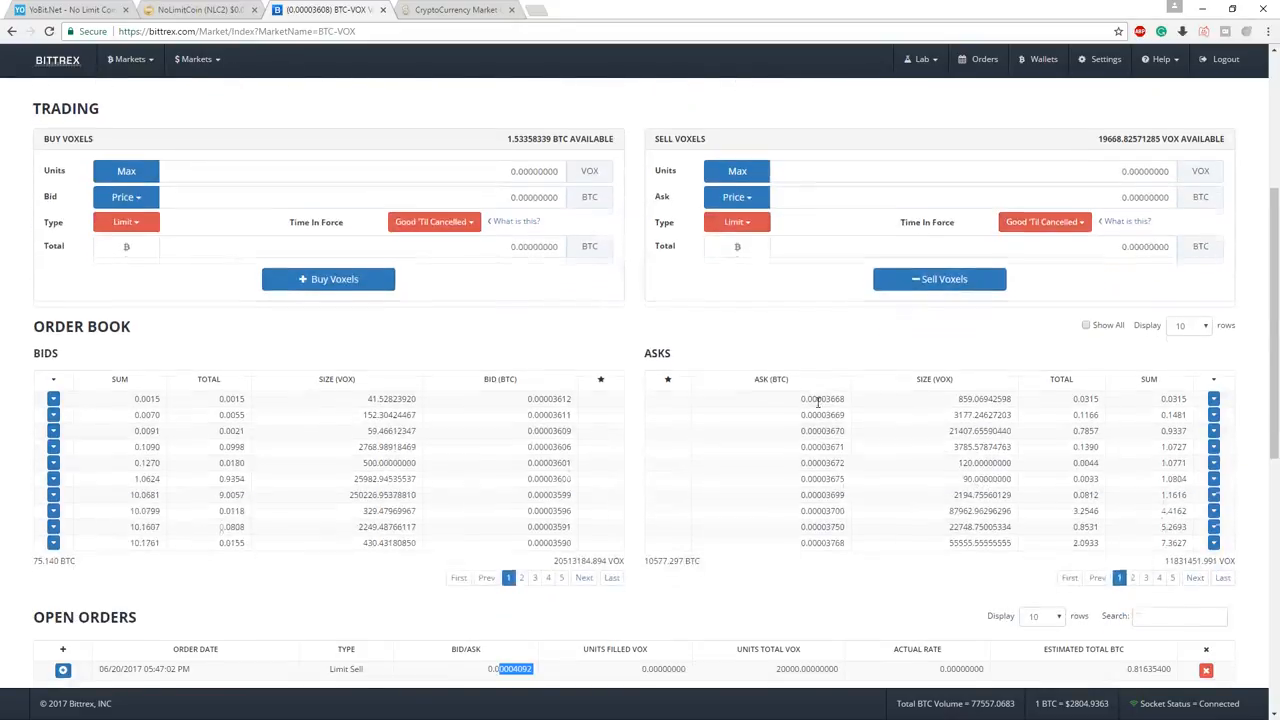
scroll(down, 3)
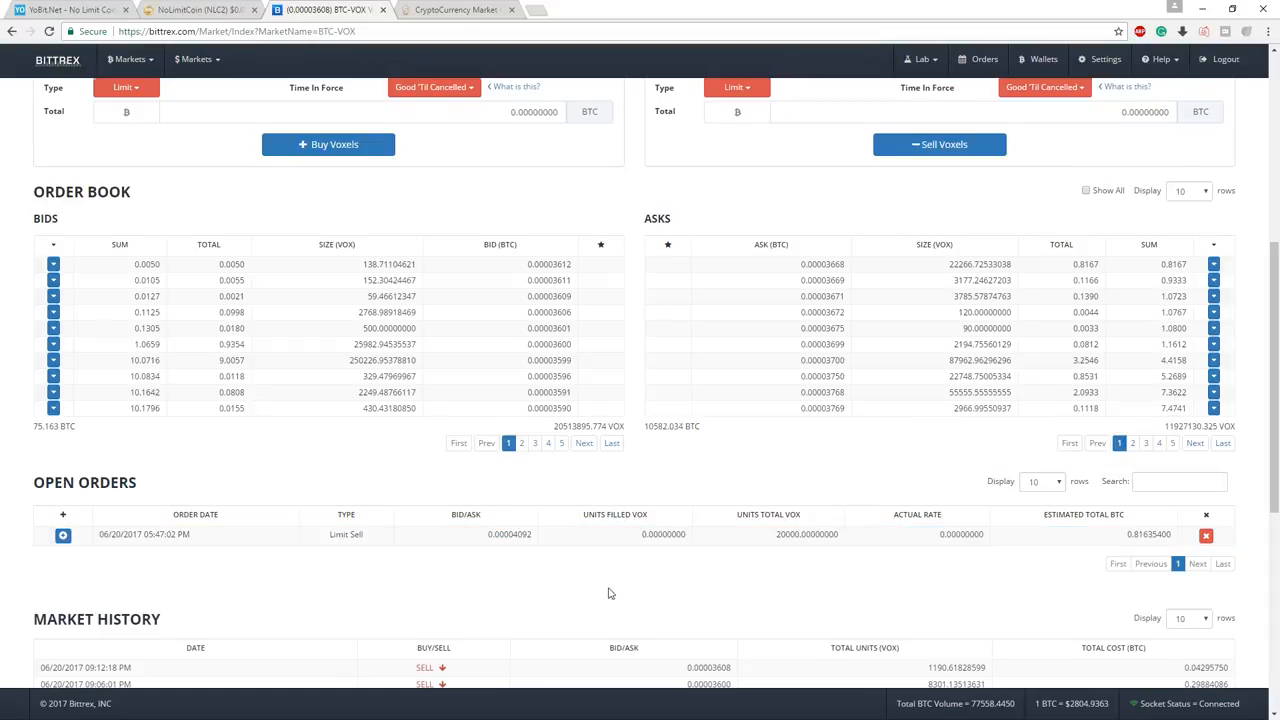
scroll(up, 3)
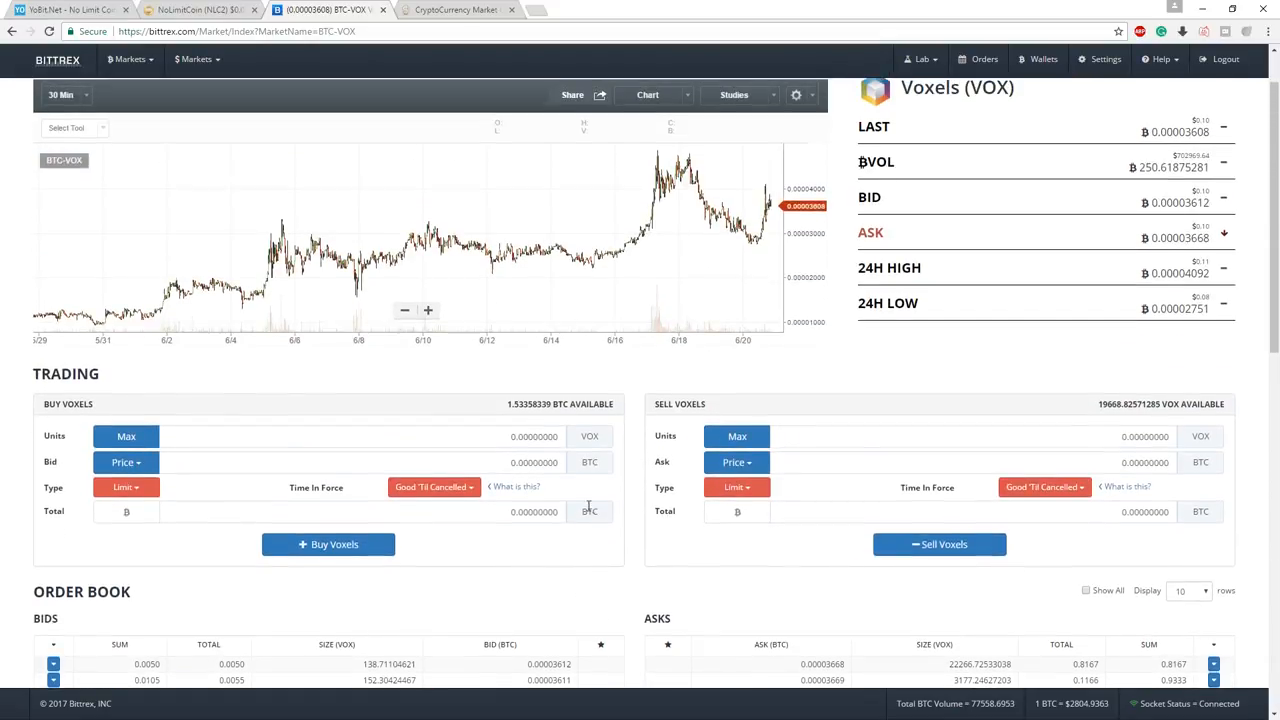
mouse_move(766, 320)
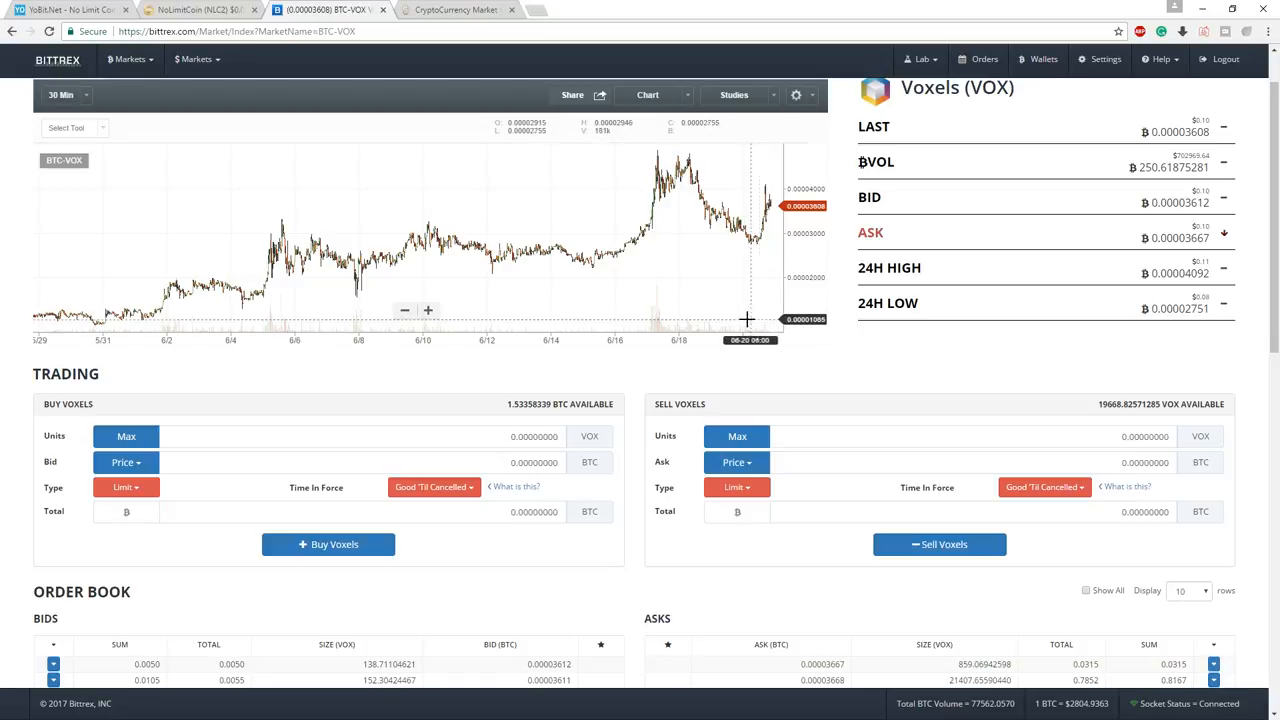
mouse_move(704, 312)
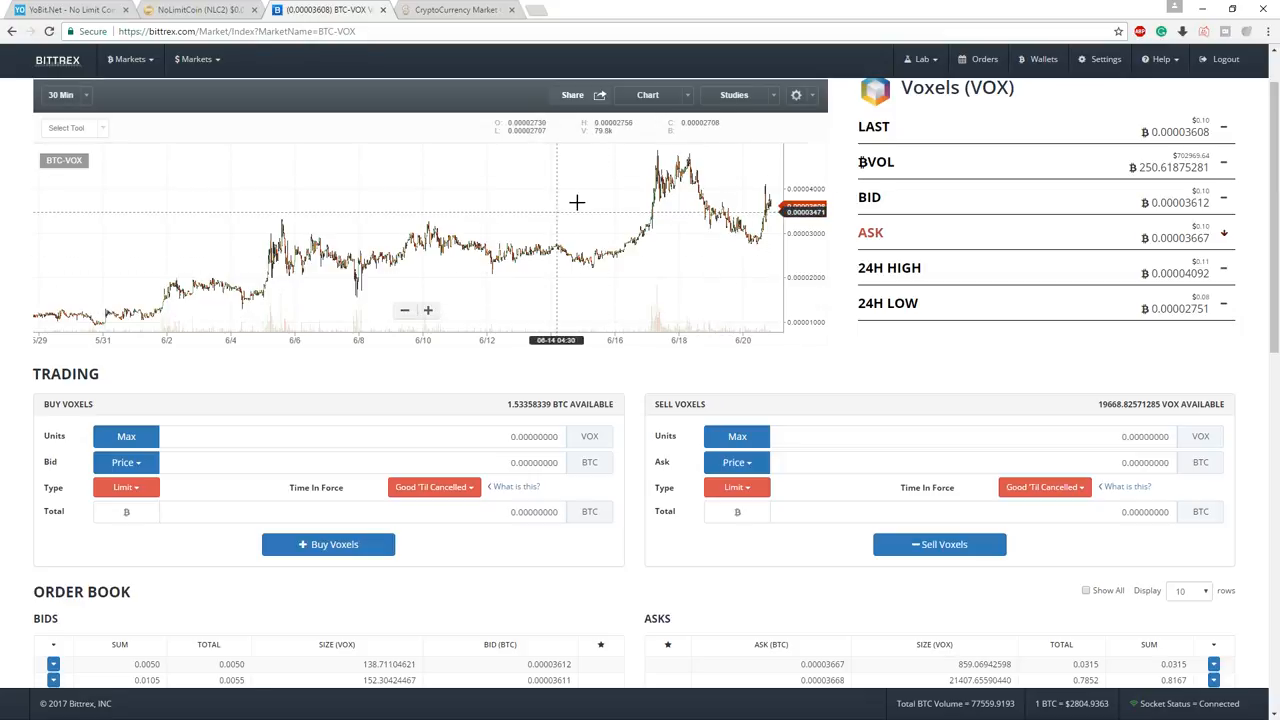
mouse_move(732, 216)
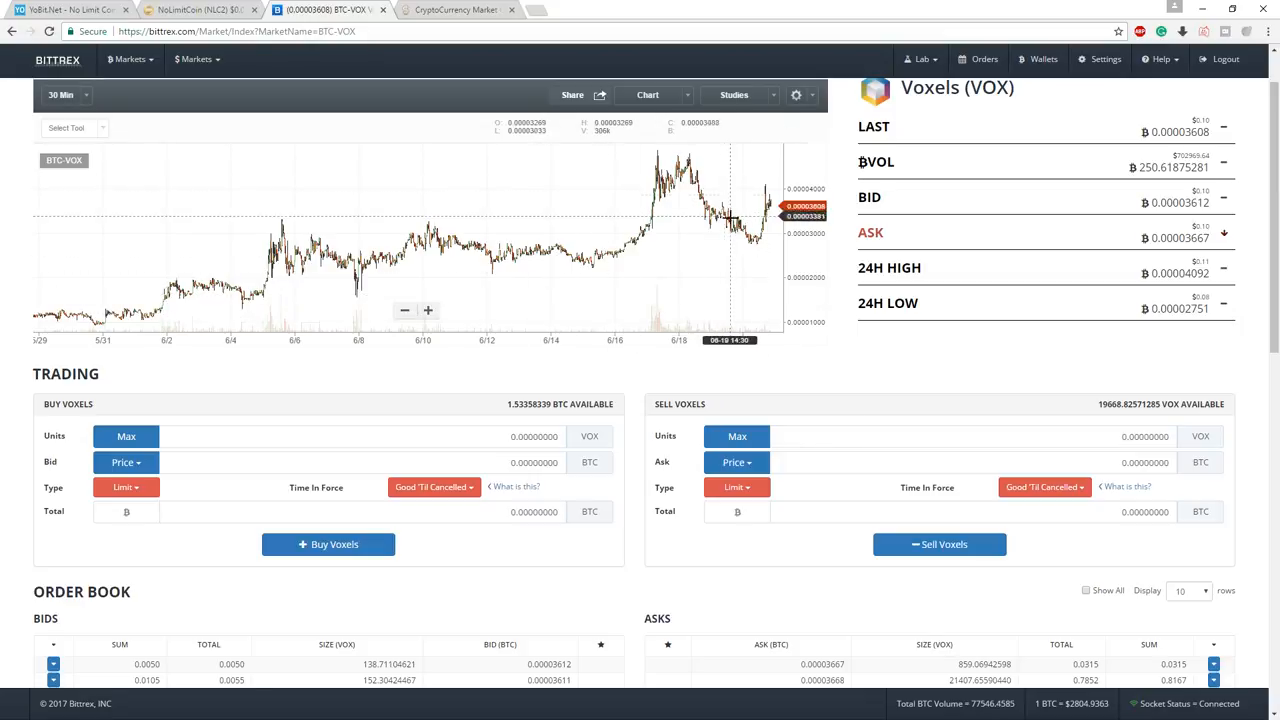
mouse_move(732, 216)
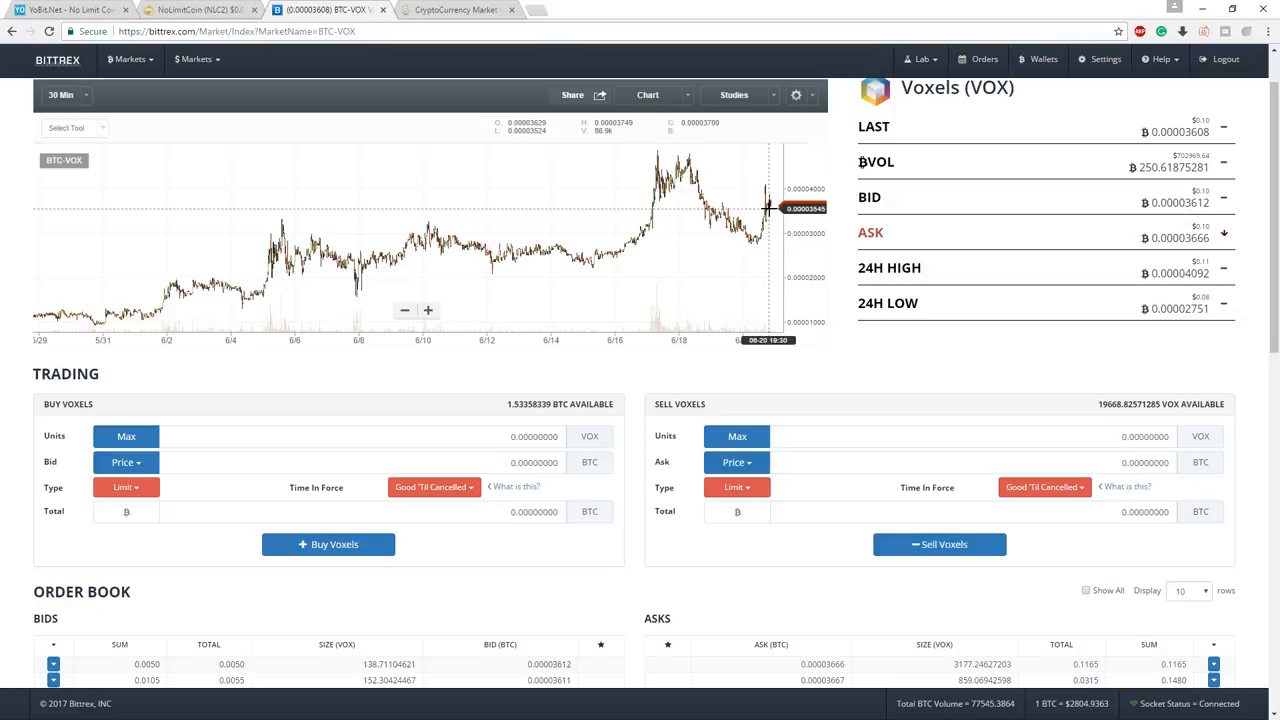
mouse_move(776, 188)
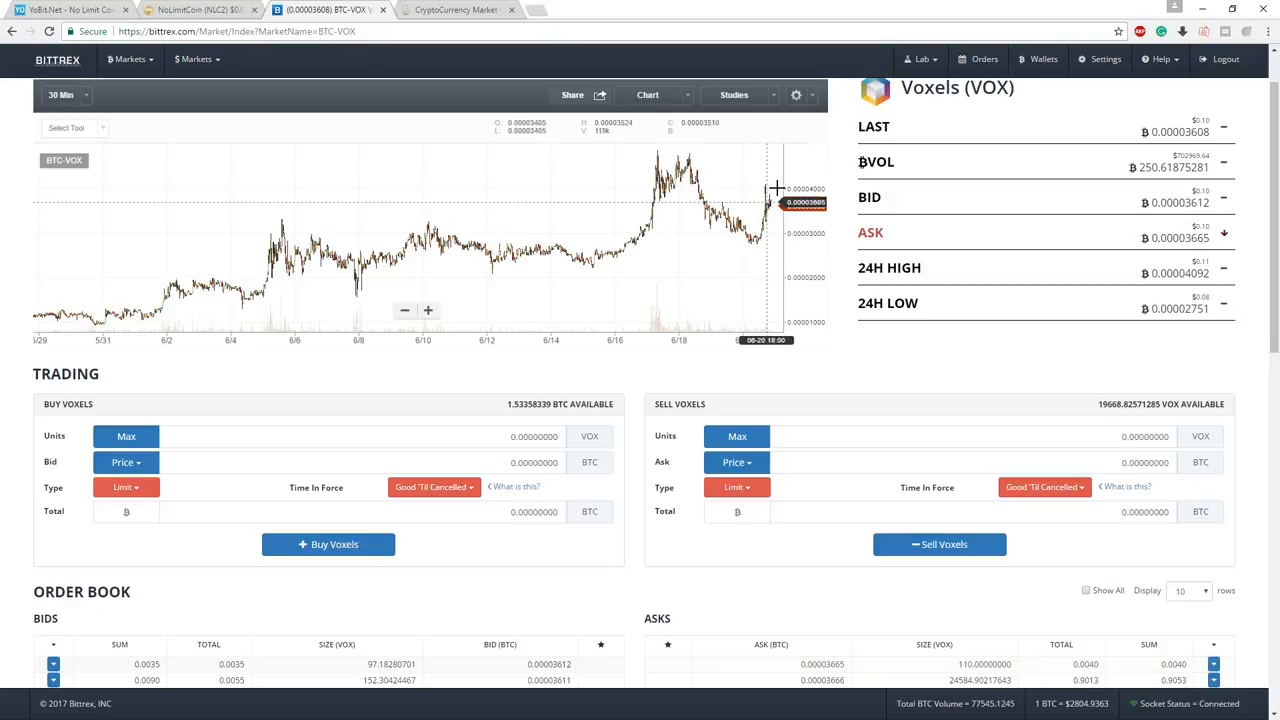
mouse_move(762, 218)
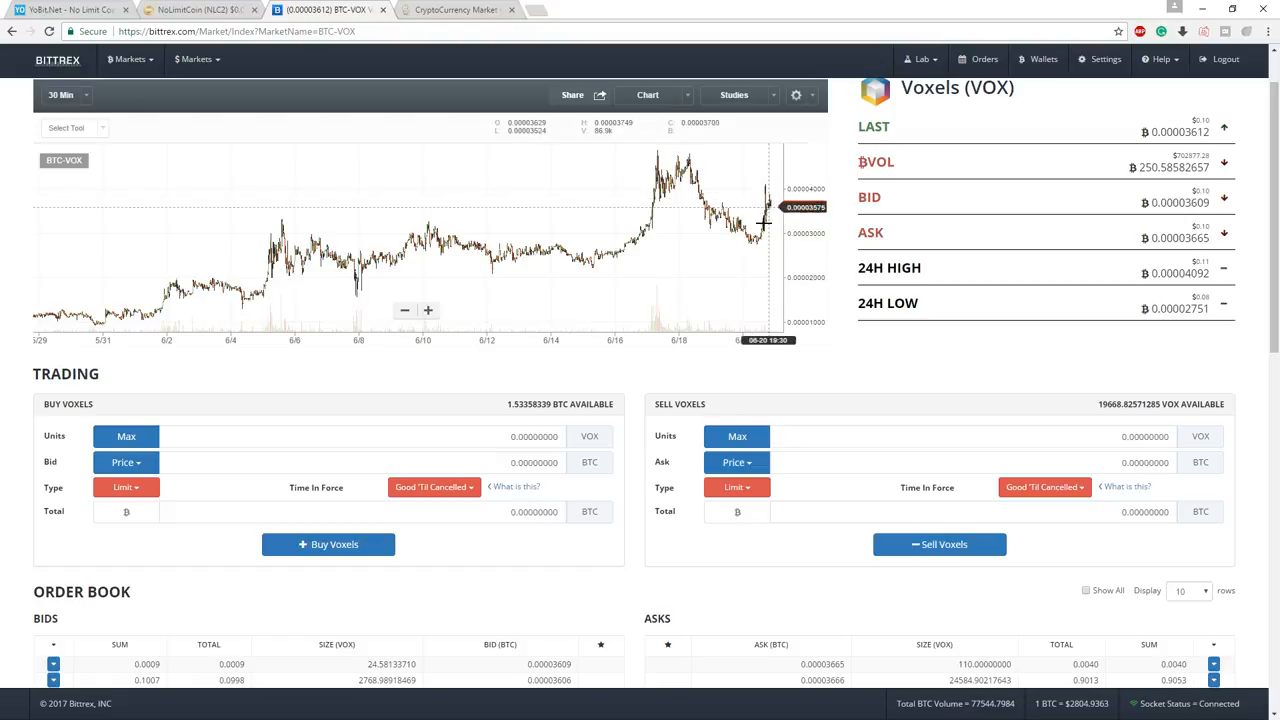
mouse_move(788, 358)
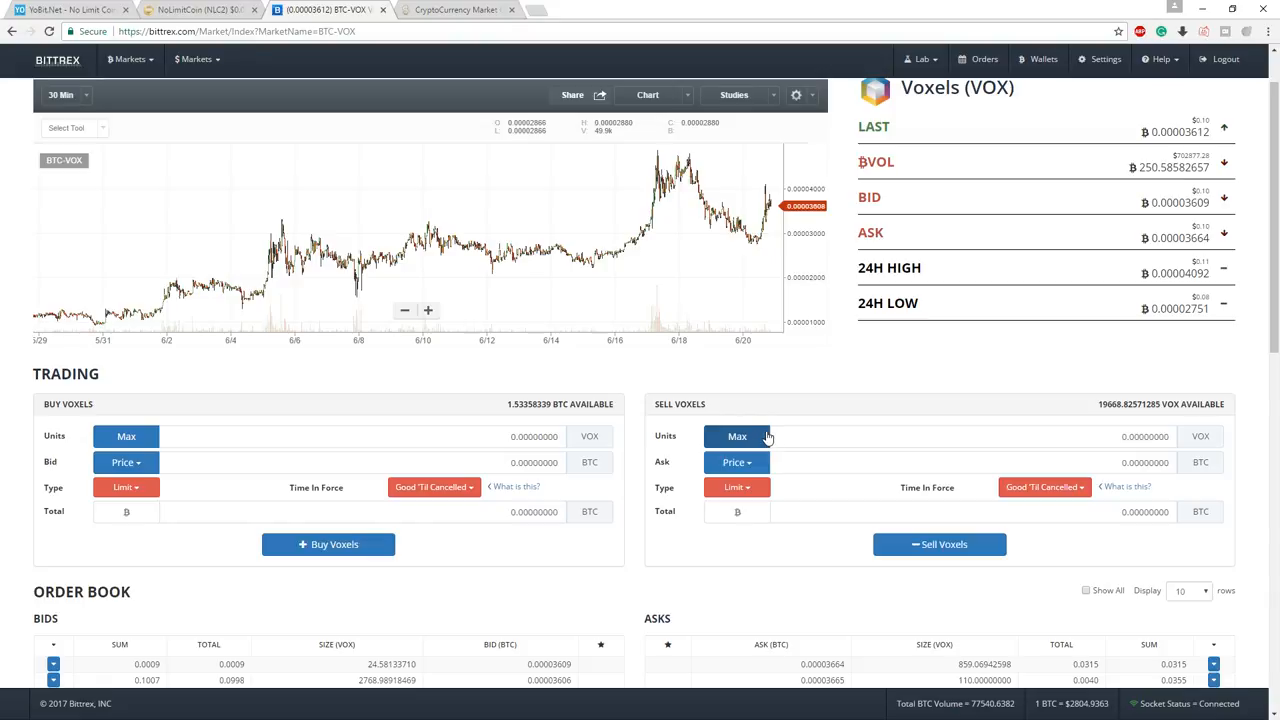
mouse_move(758, 240)
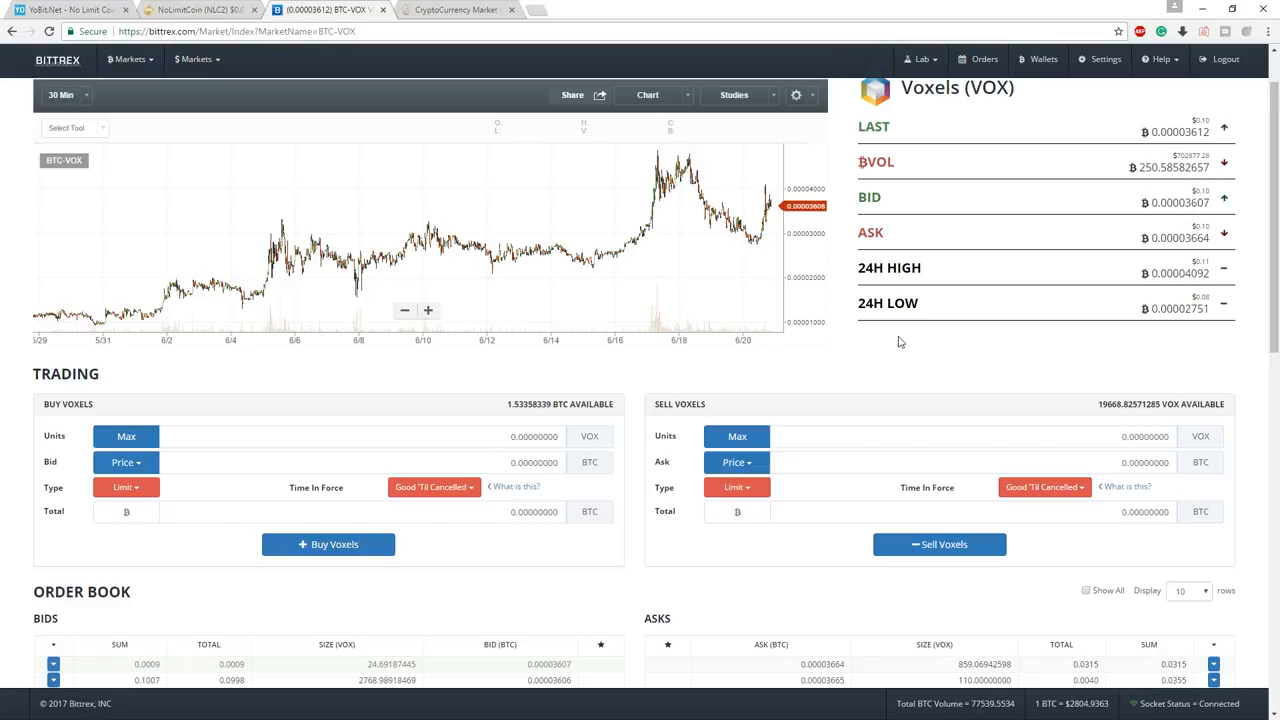
- Check the BTC-VOX chart and prices, then switch to the NLC2 Slack workspace
scroll(down, 3)
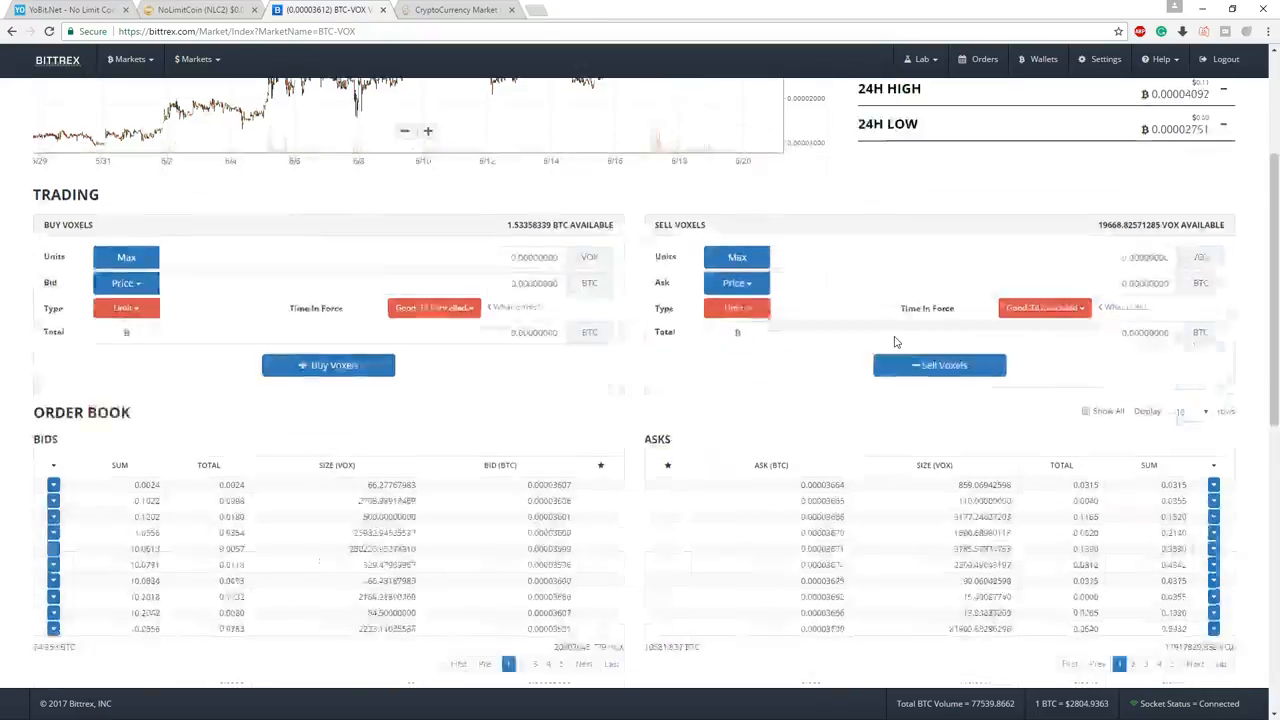
scroll(down, 3)
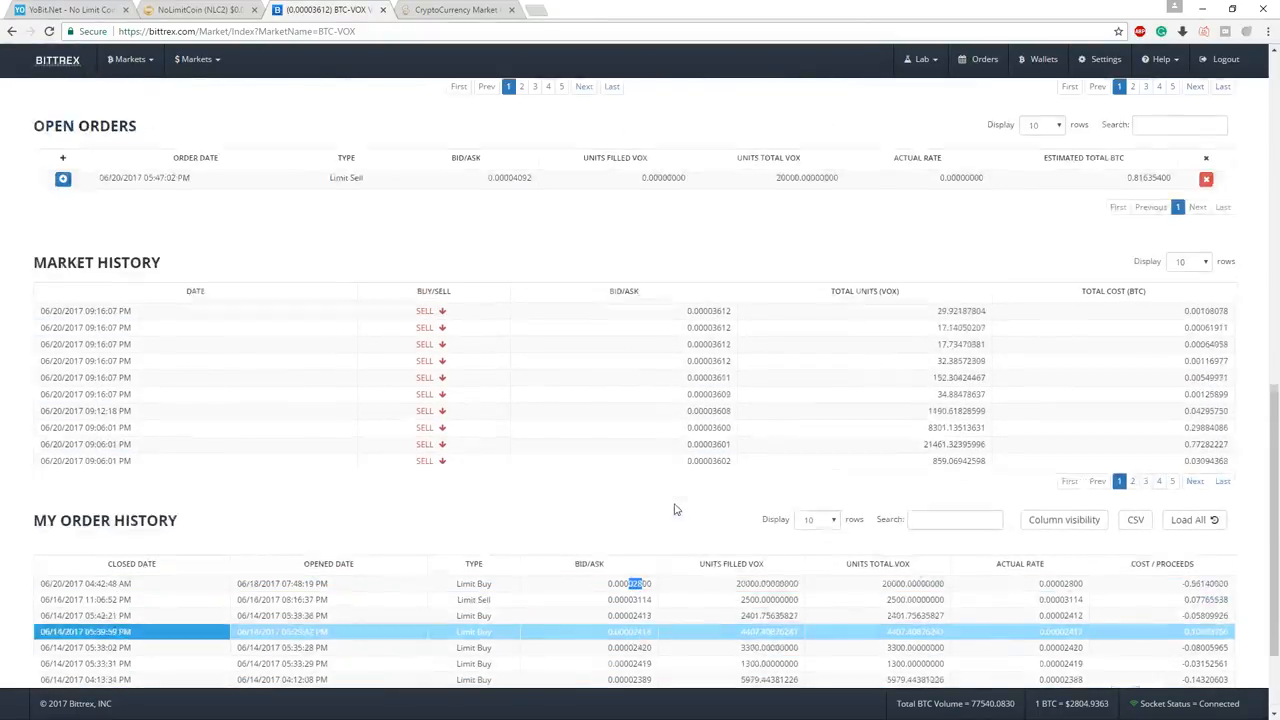
scroll(up, 3)
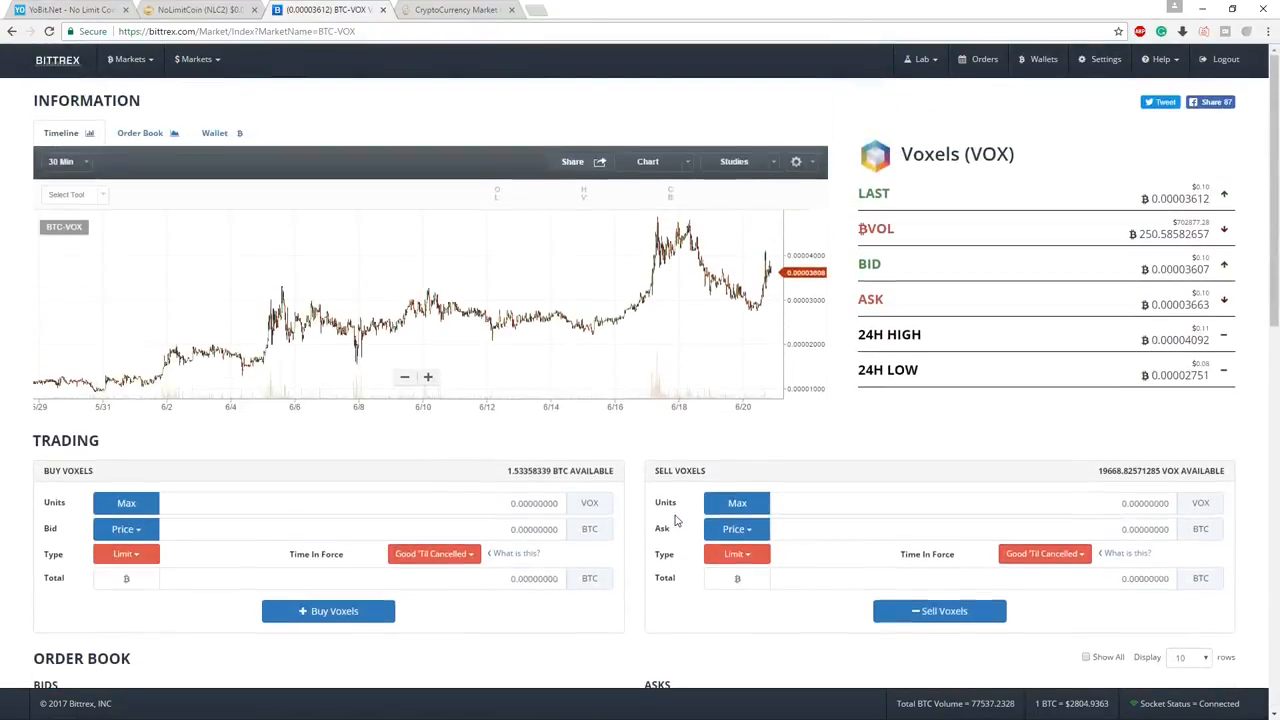
mouse_move(764, 414)
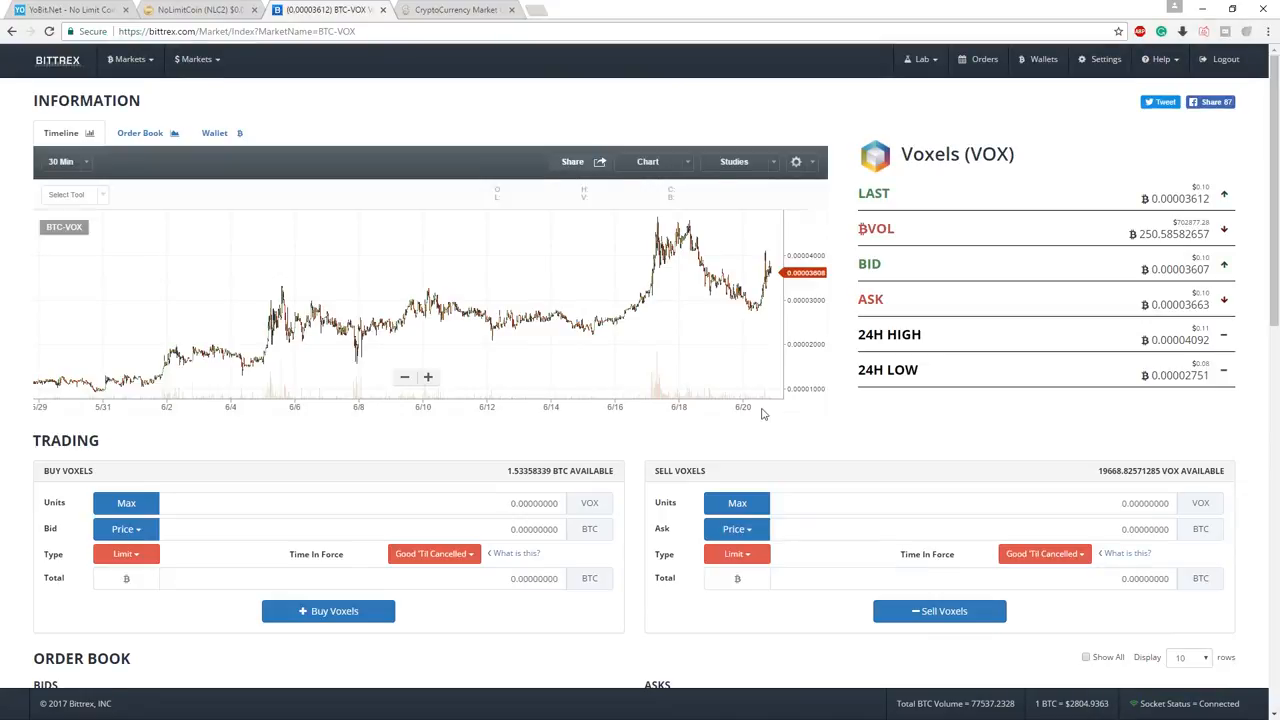
mouse_move(984, 104)
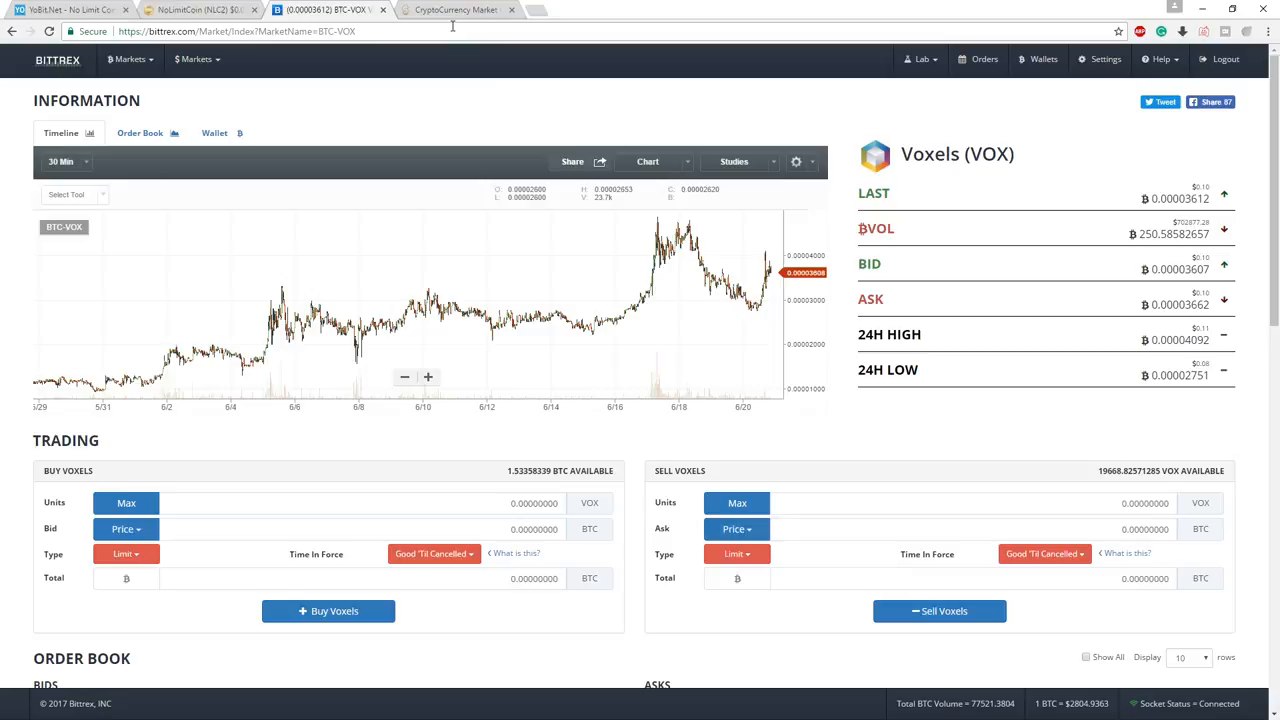
mouse_move(460, 100)
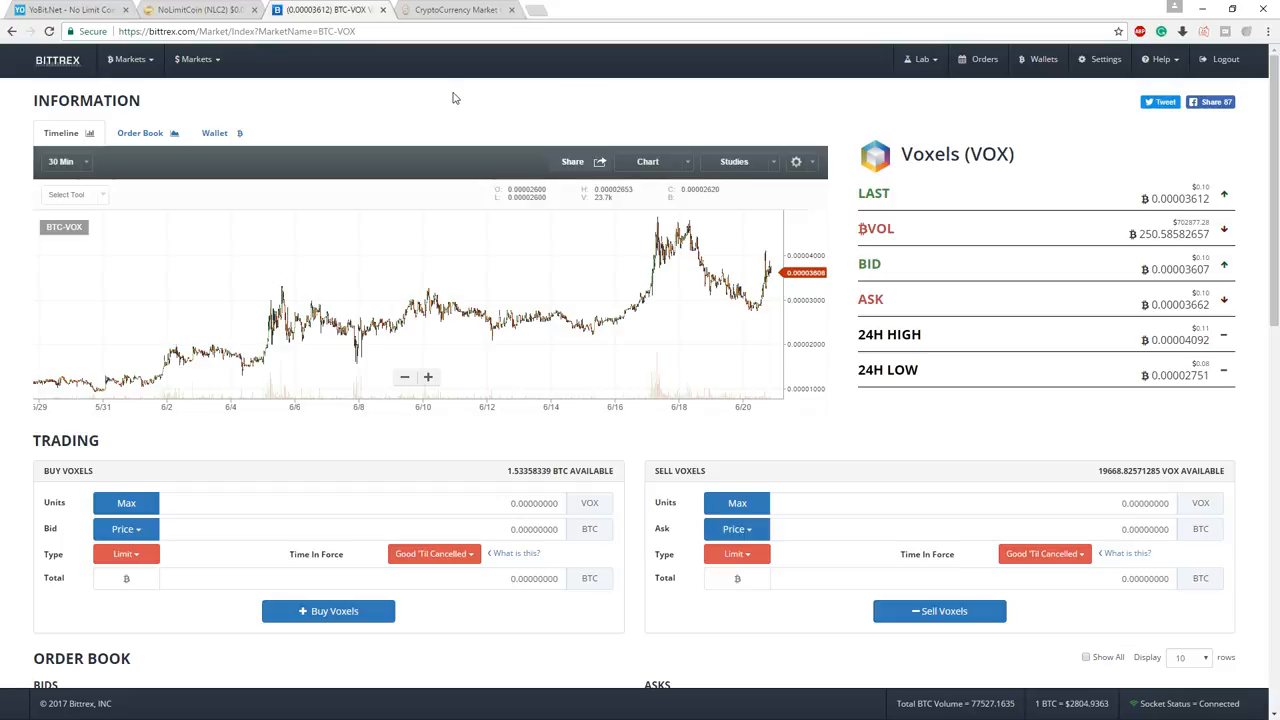
mouse_move(344, 64)
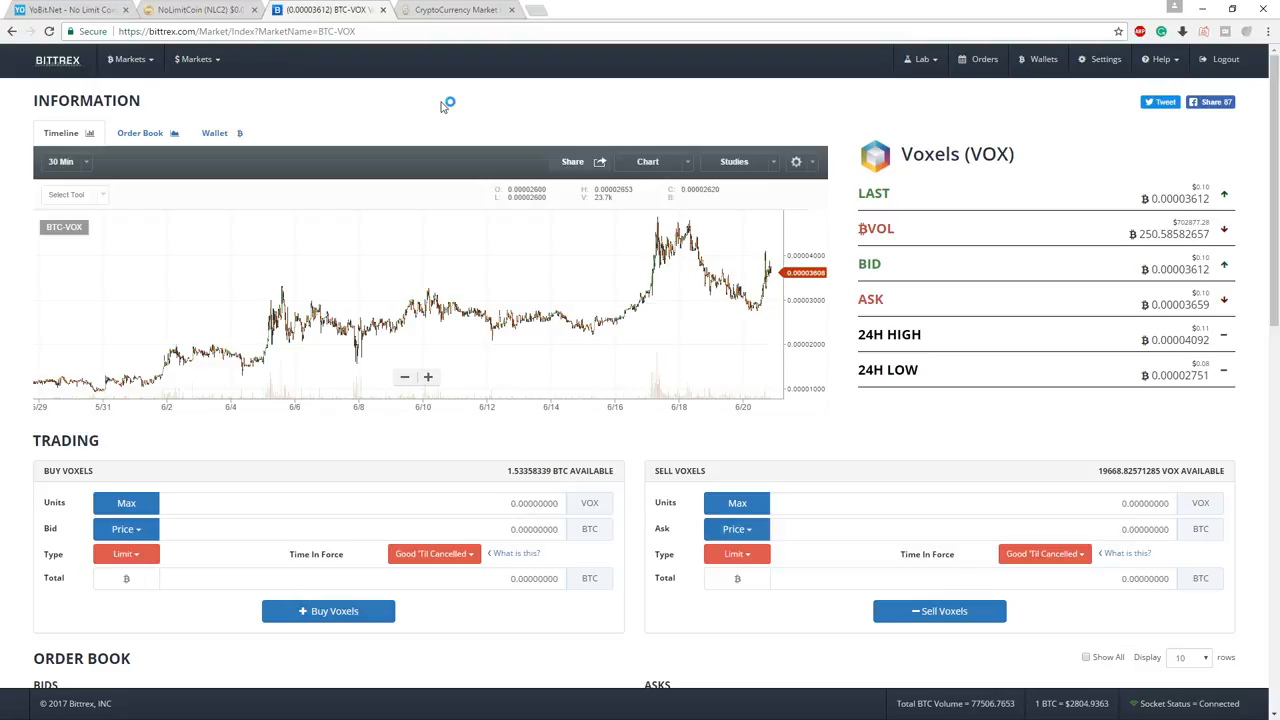
mouse_move(444, 104)
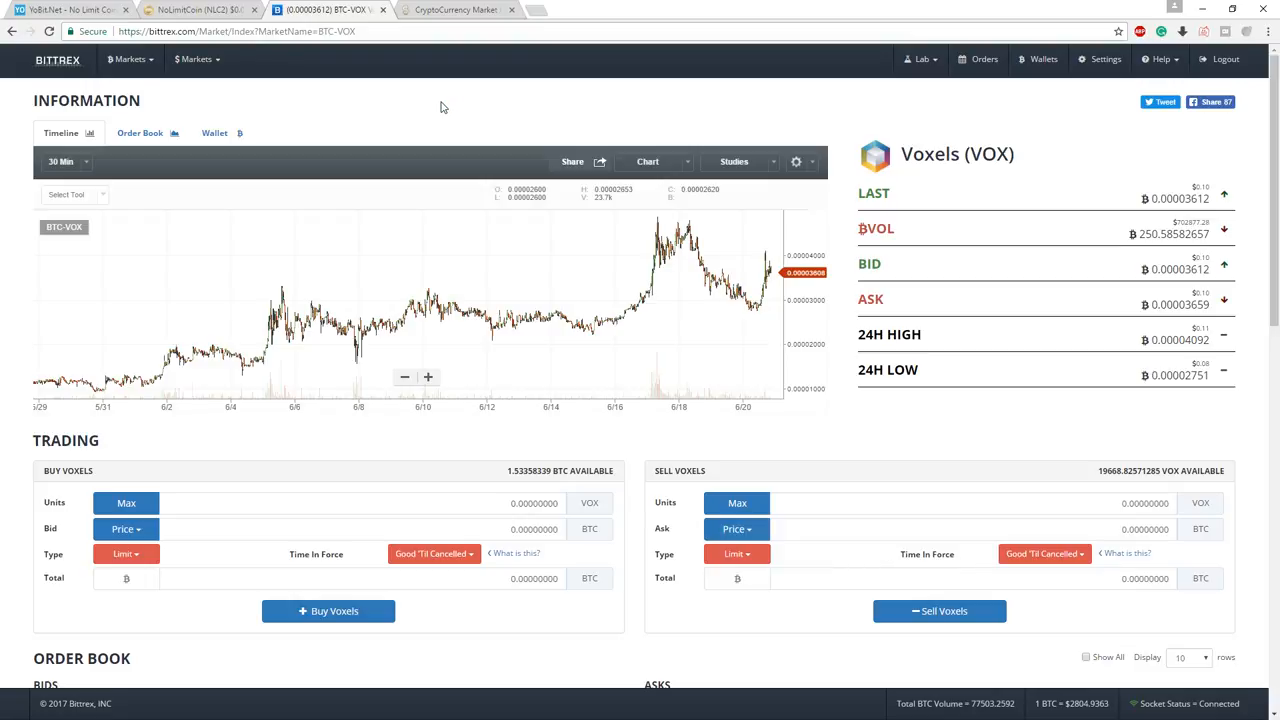
mouse_move(472, 108)
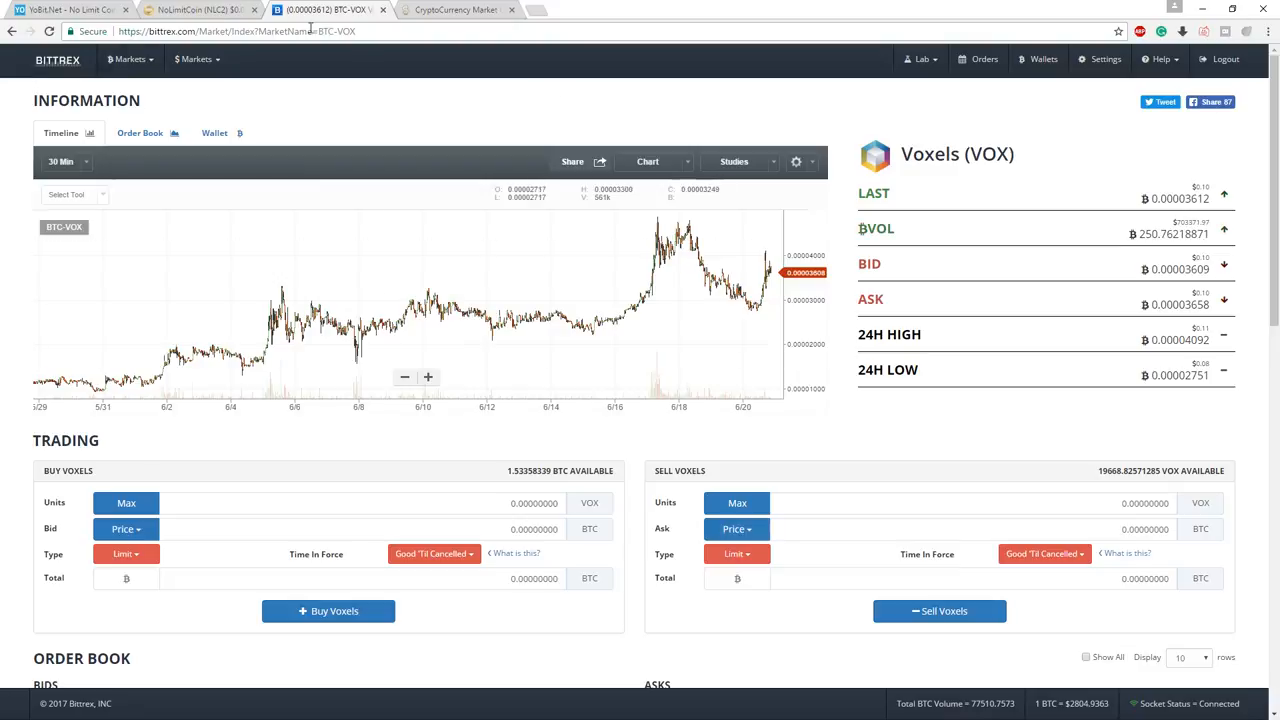
mouse_move(200, 8)
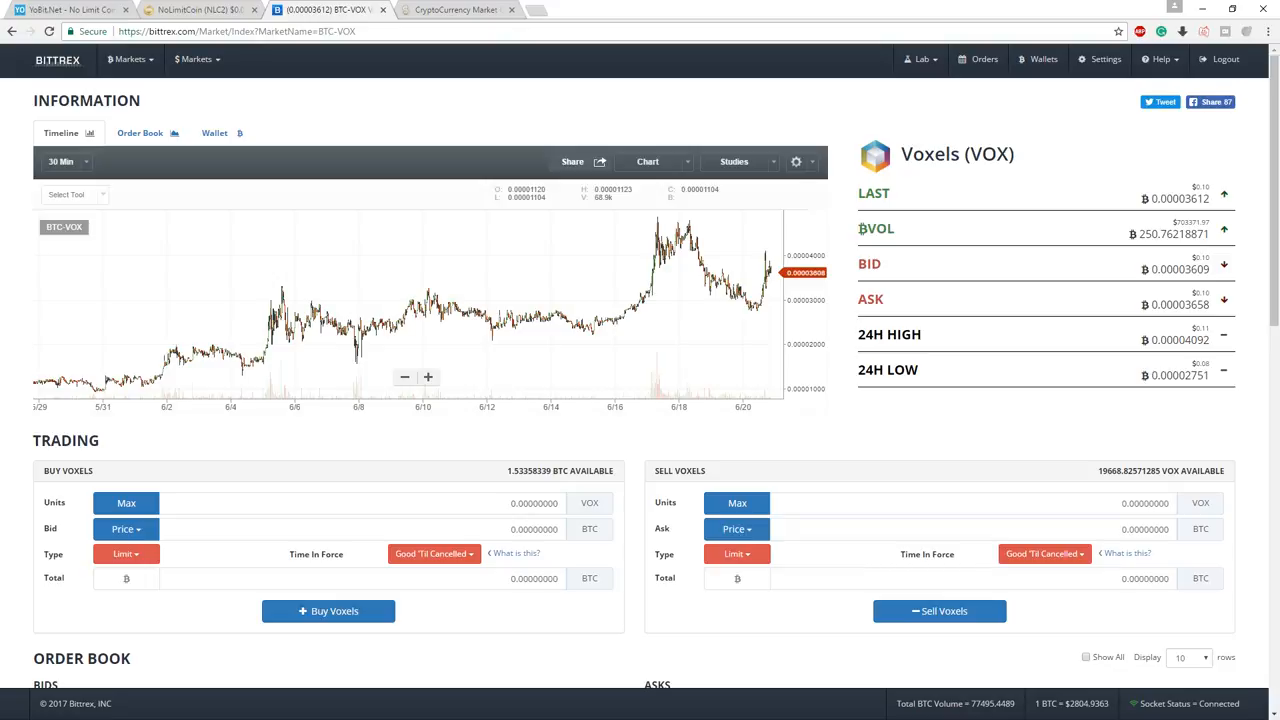
click(540, 10)
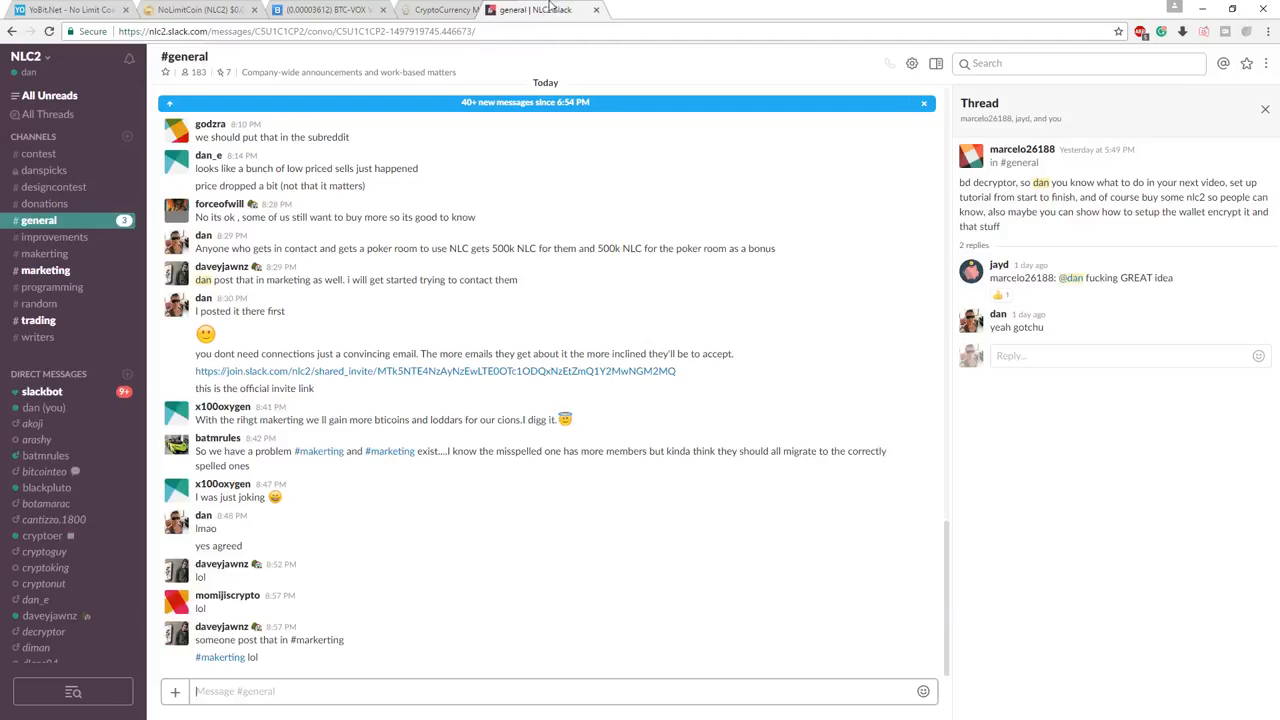
- Glance at CoinMarketCap, then skim the NLC2 #general channel discussion
click(456, 8)
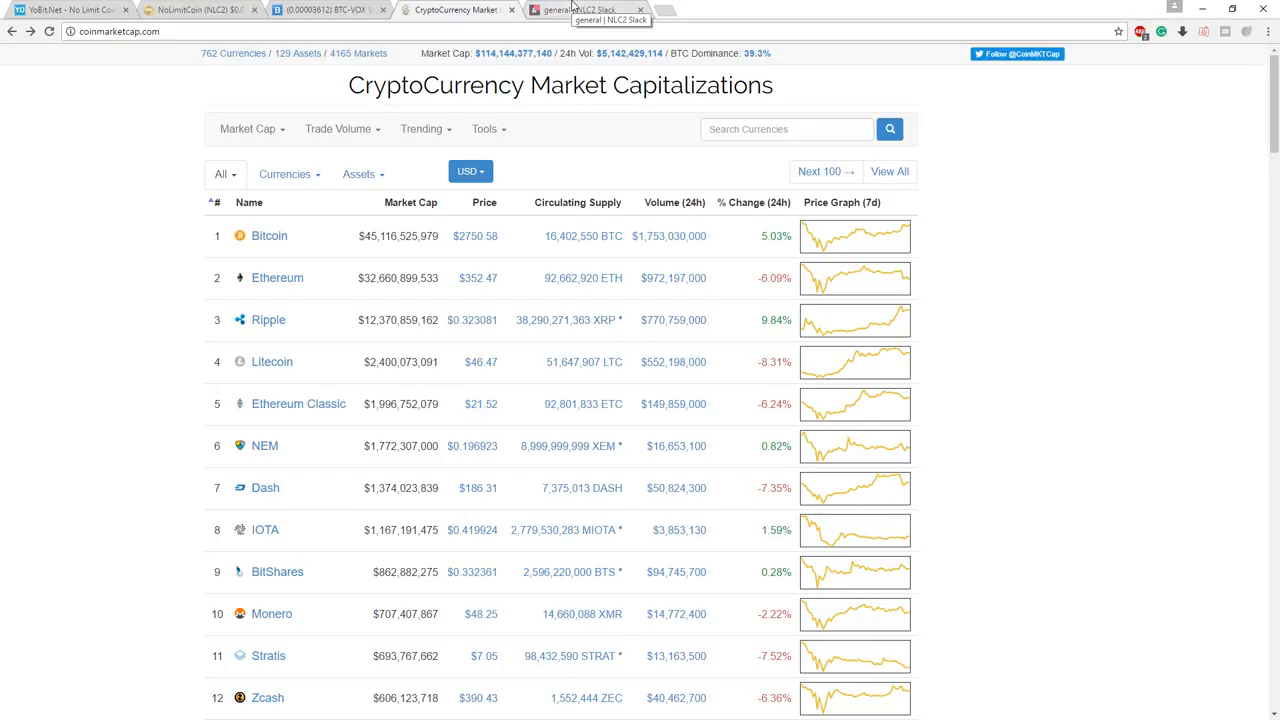
click(584, 10)
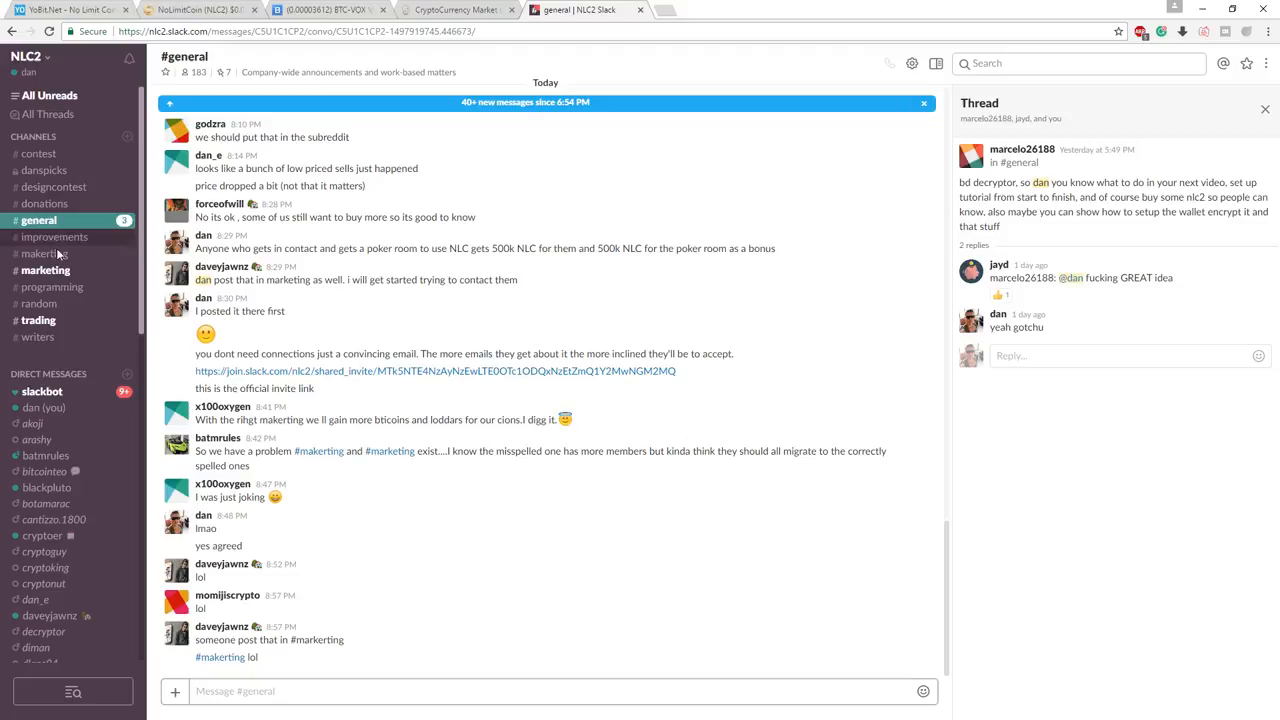
scroll(down, 3)
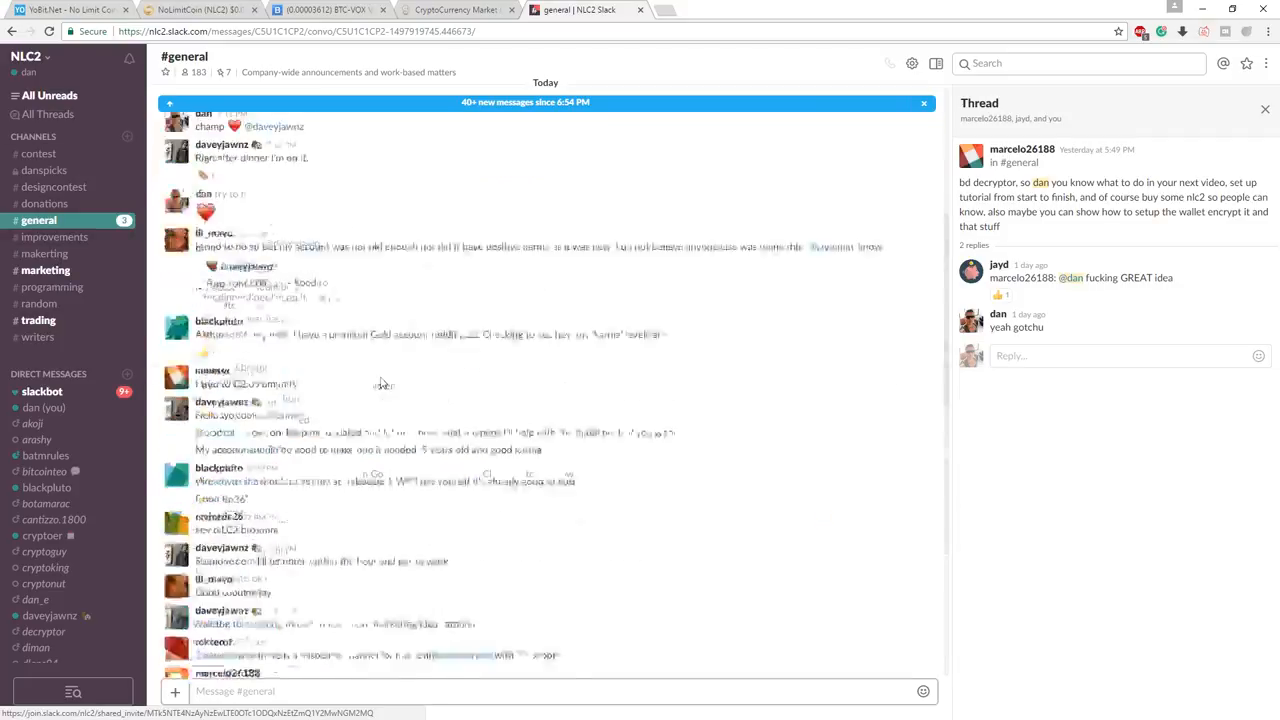
scroll(down, 3)
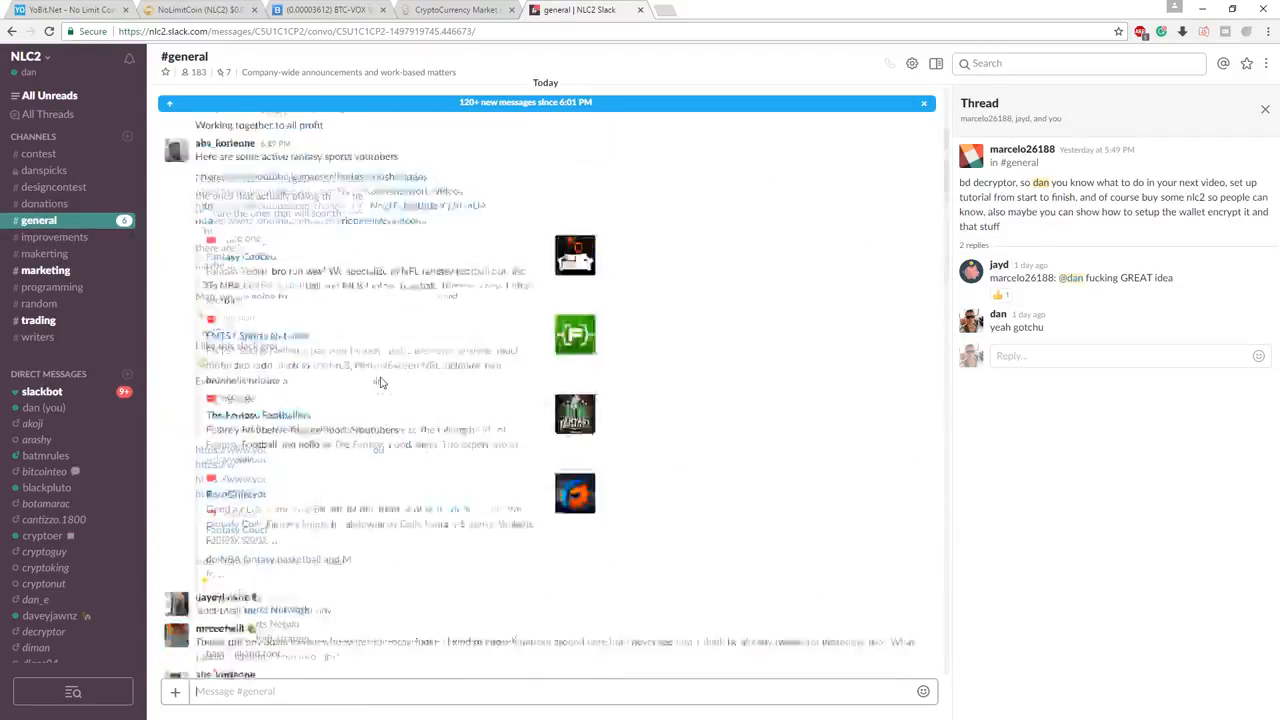
scroll(up, 3)
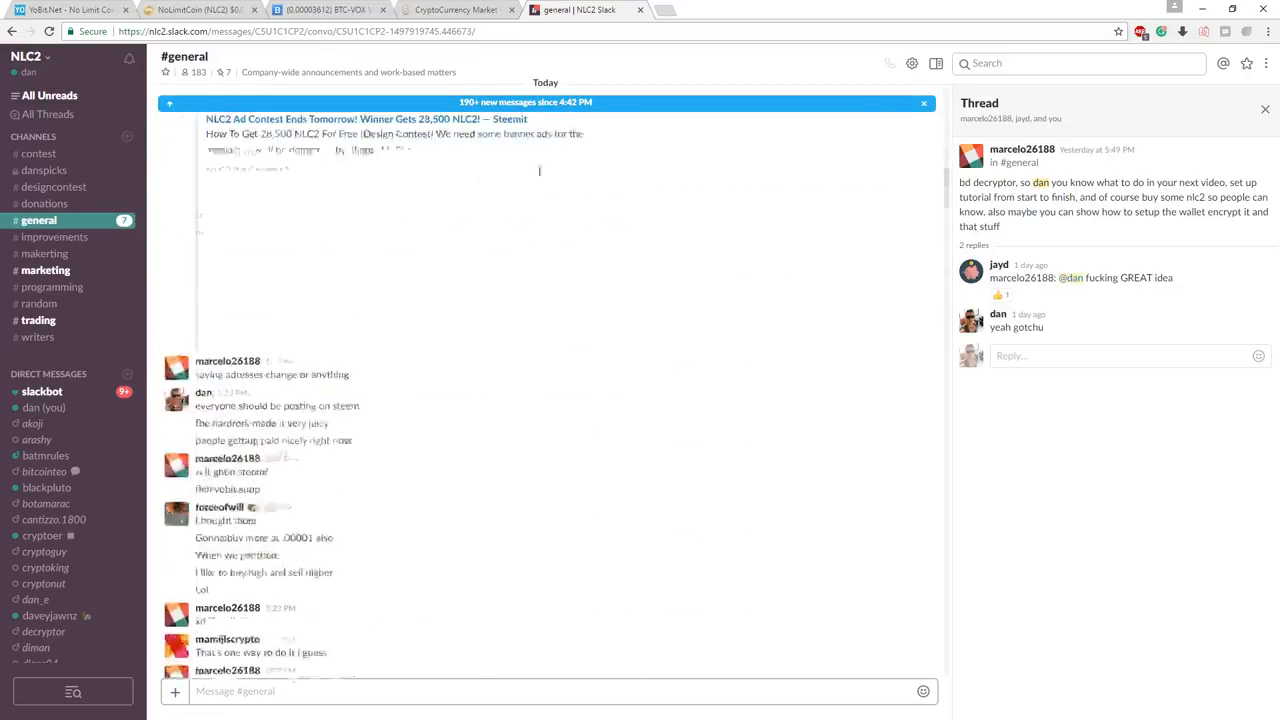
scroll(down, 3)
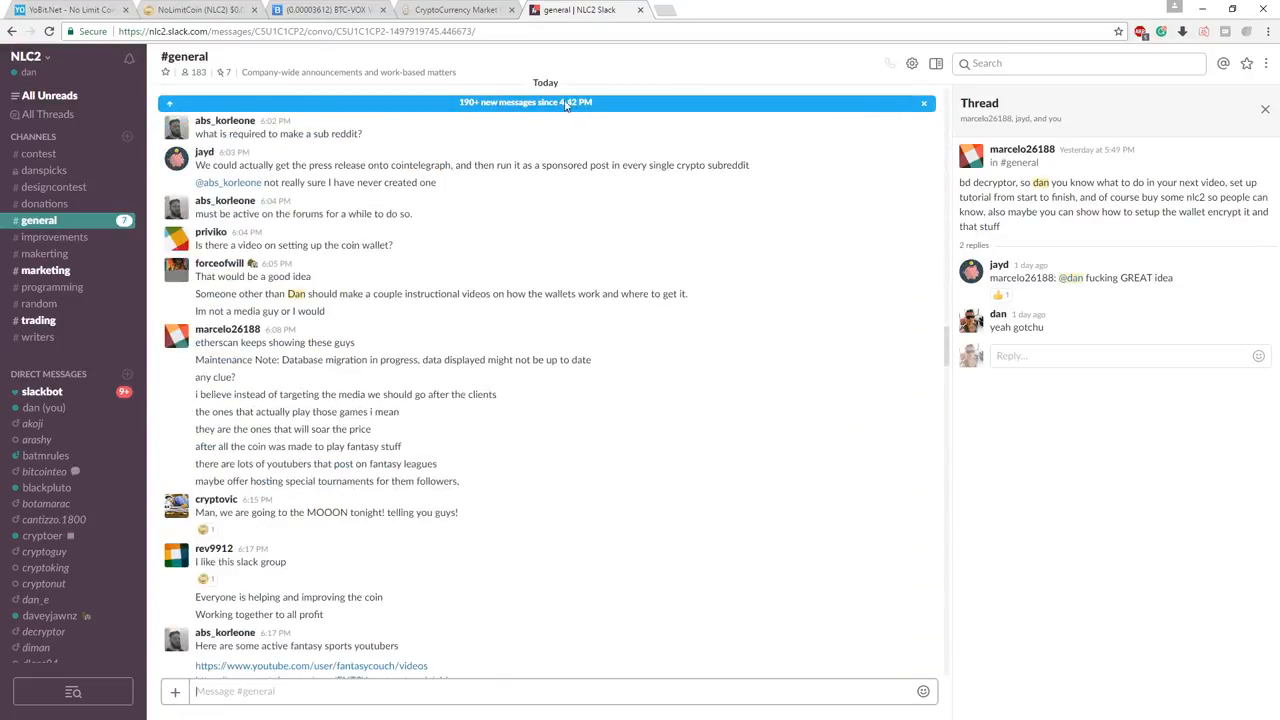
scroll(down, 3)
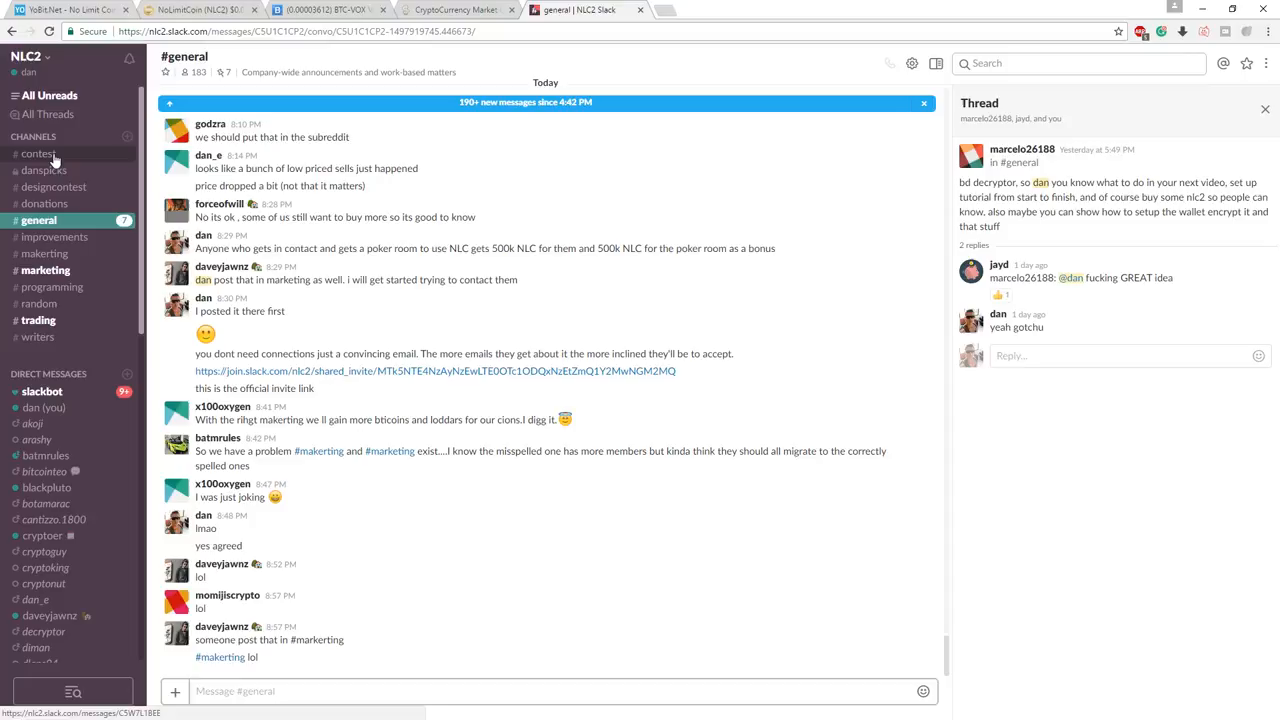
- Read #danspicks and #improvements, then return to the CoinMarketCap rankings
click(44, 170)
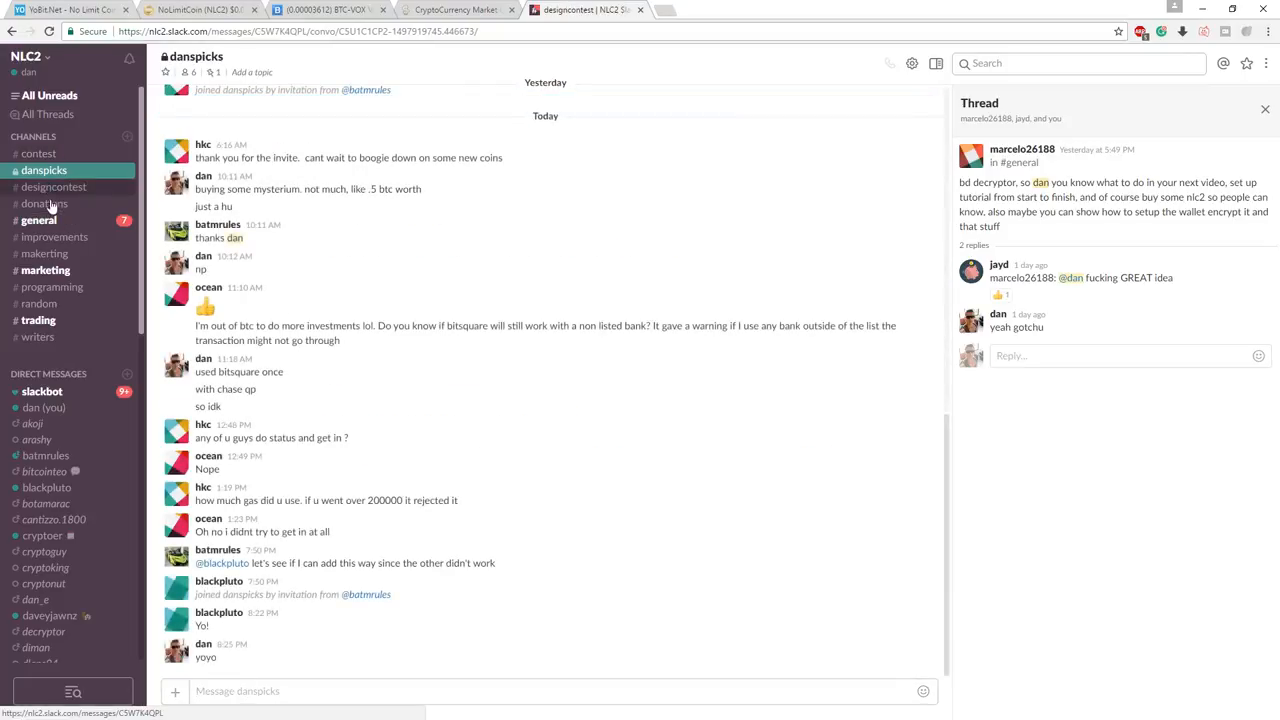
click(54, 236)
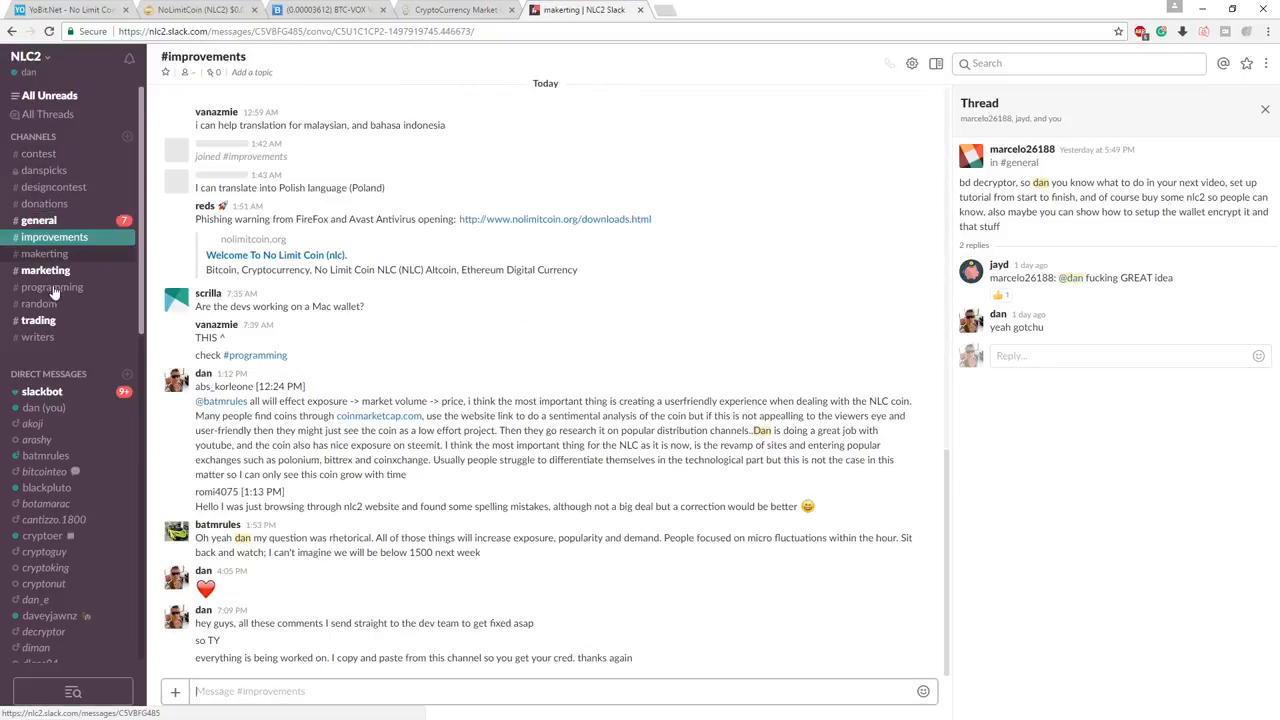
click(456, 8)
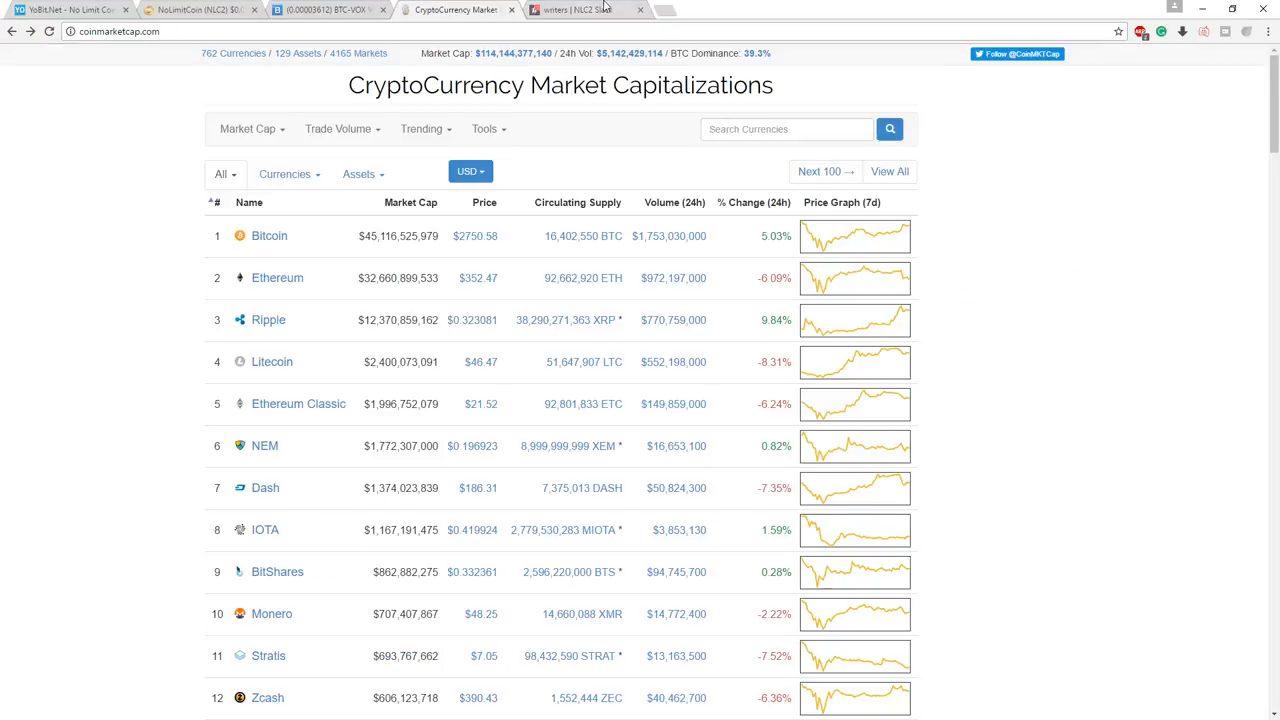
mouse_move(336, 8)
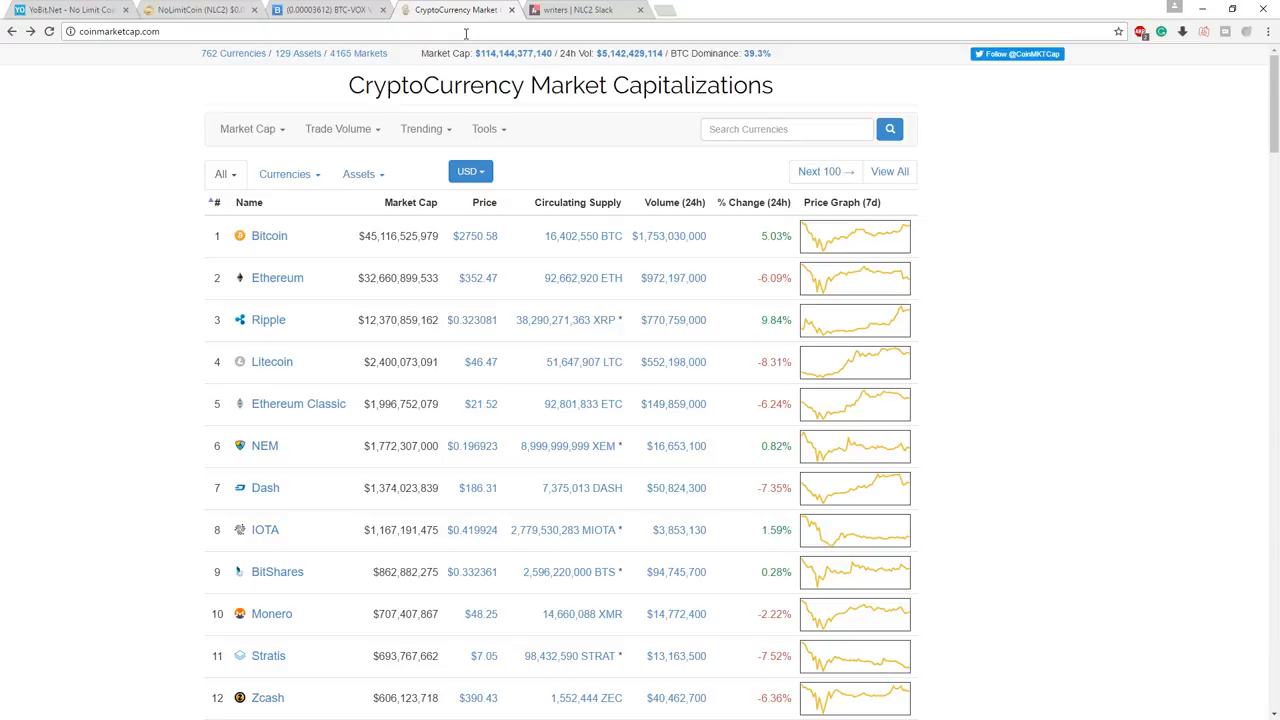
mouse_move(466, 76)
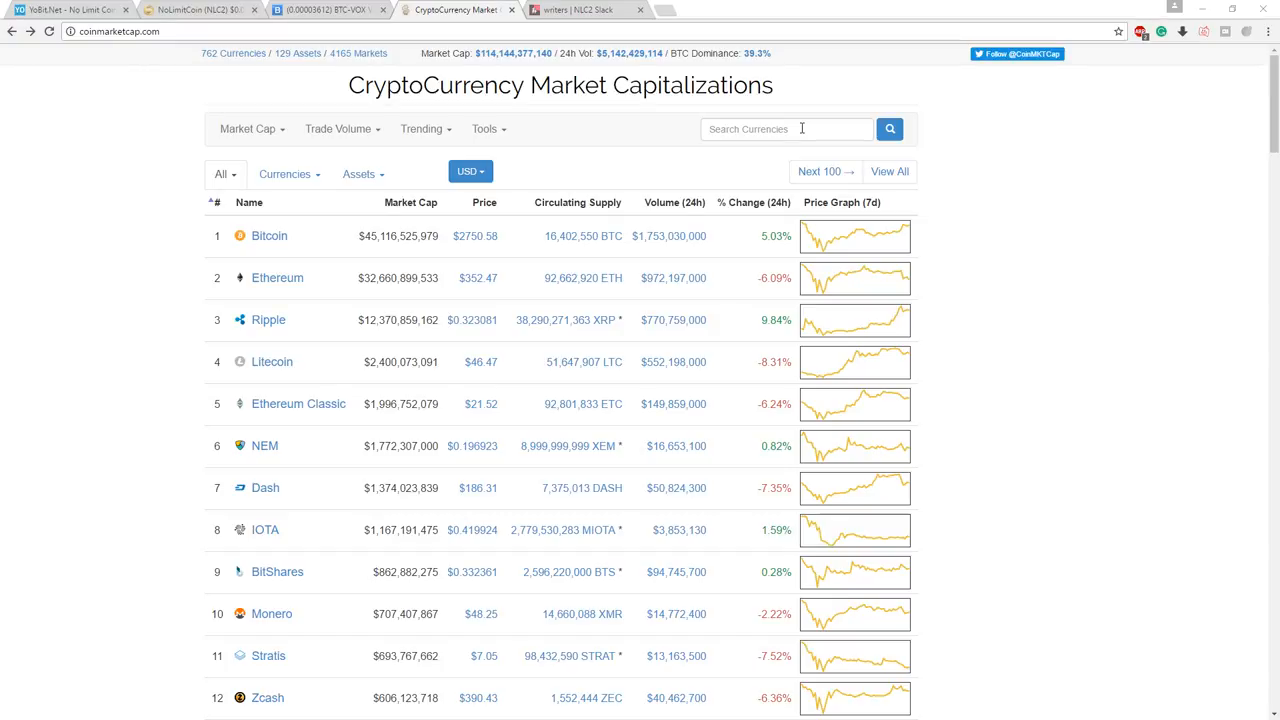
scroll(down, 3)
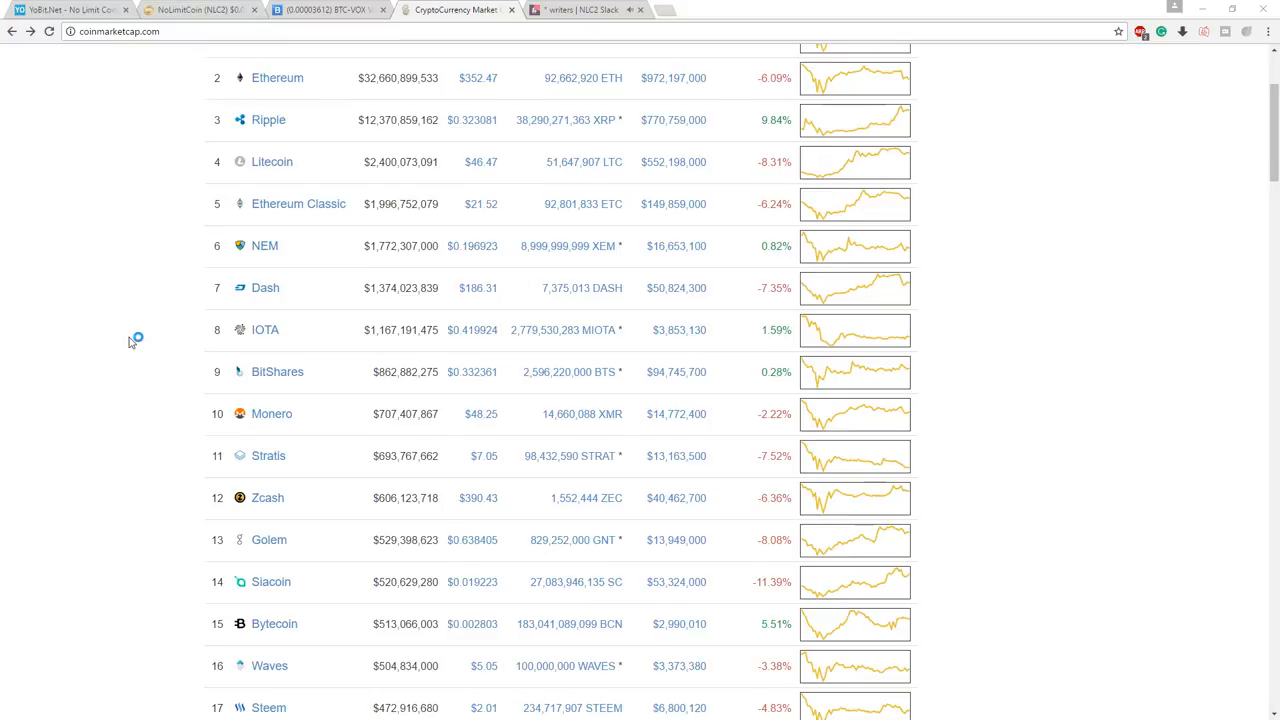
scroll(down, 3)
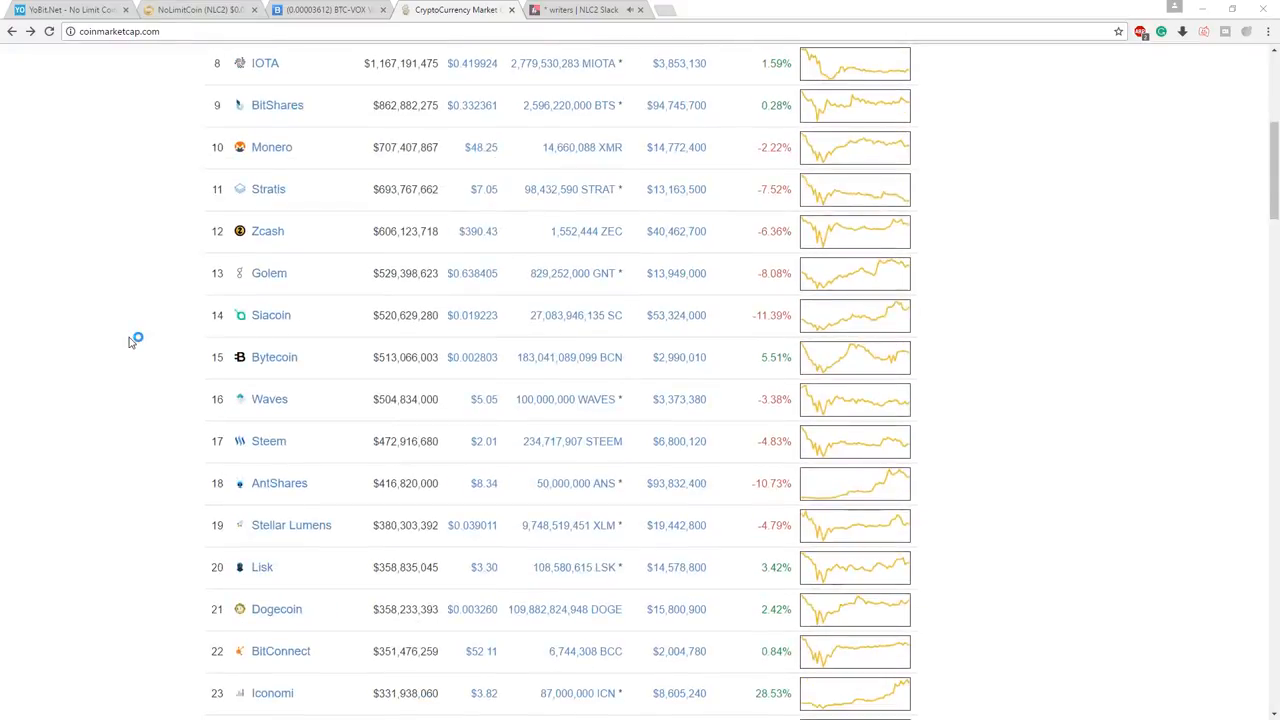
scroll(down, 3)
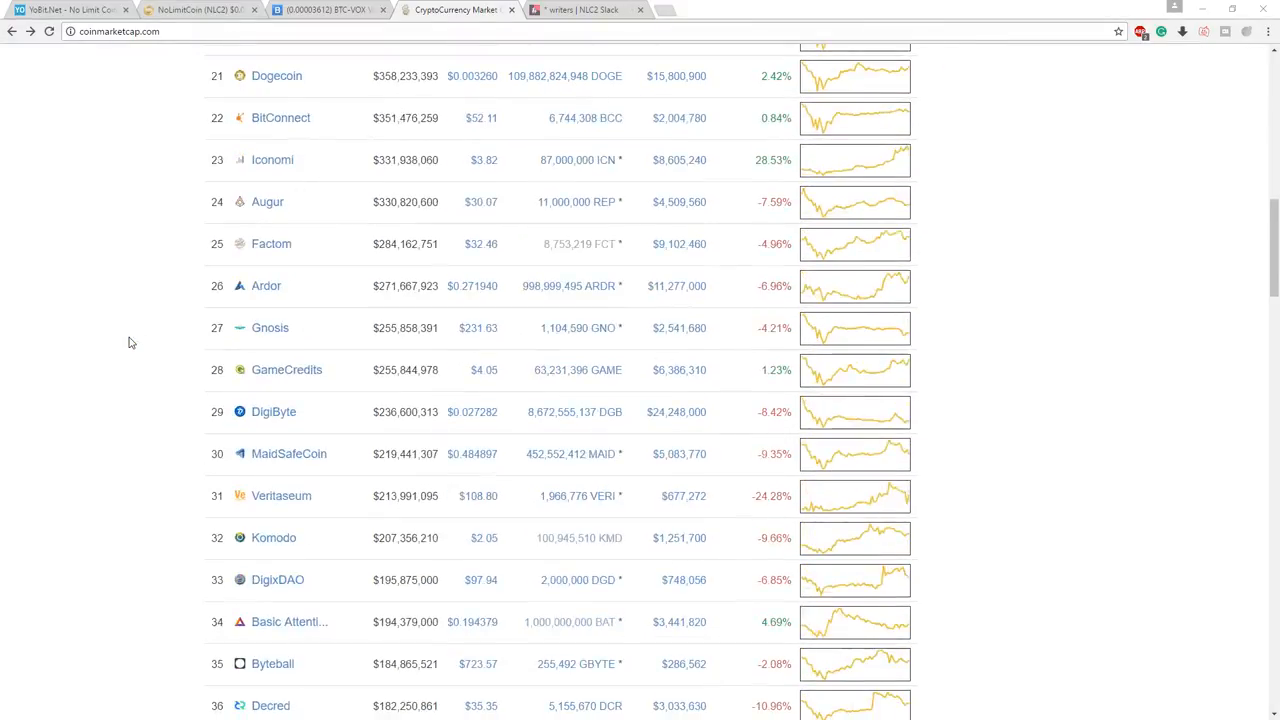
scroll(down, 3)
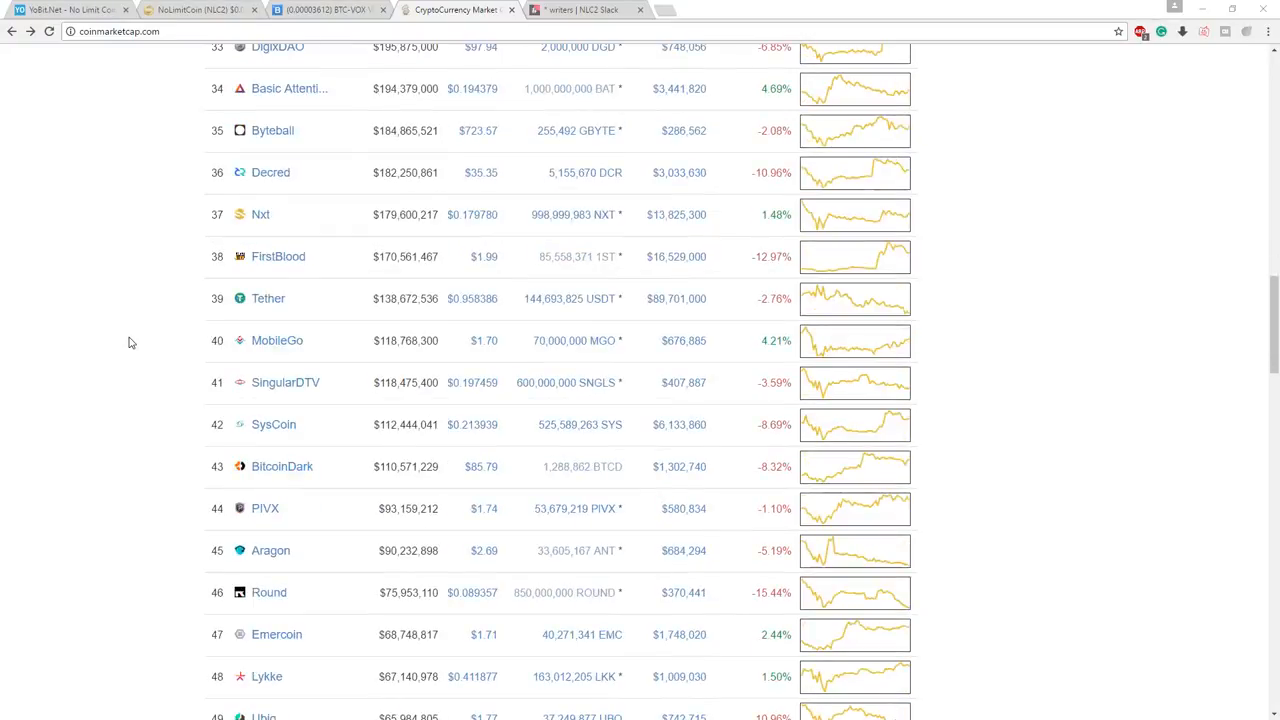
scroll(down, 3)
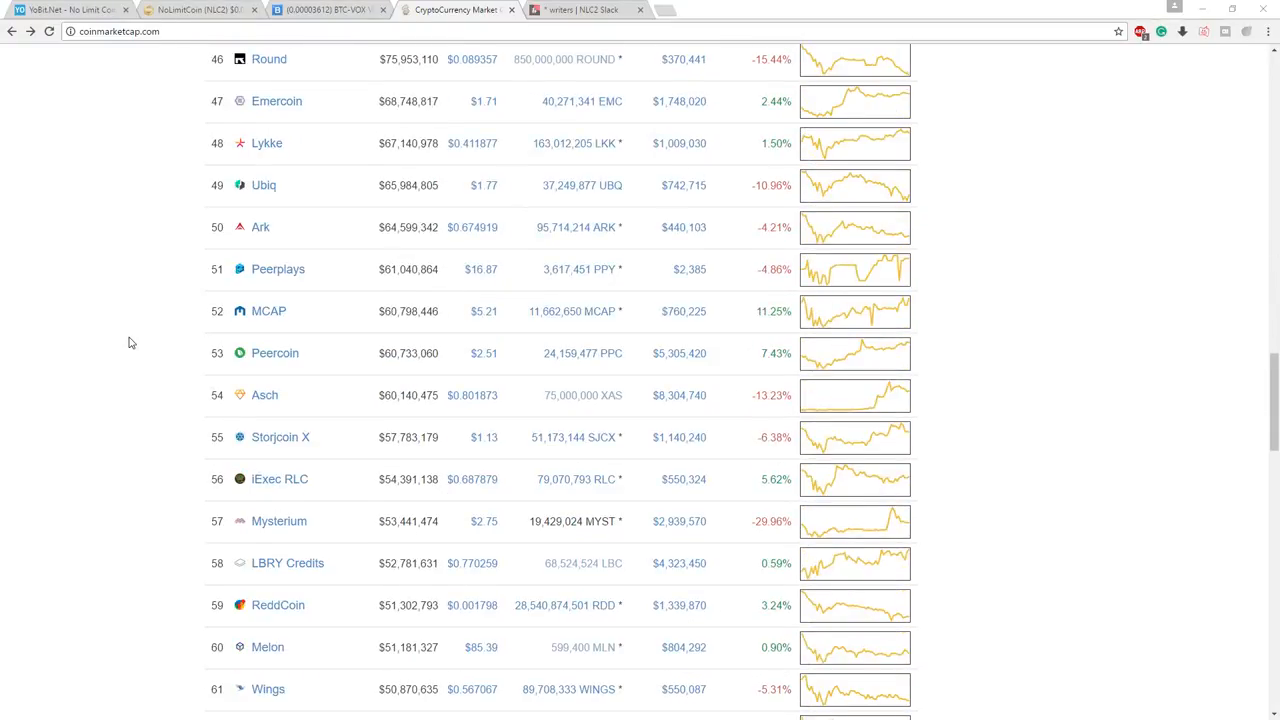
scroll(down, 3)
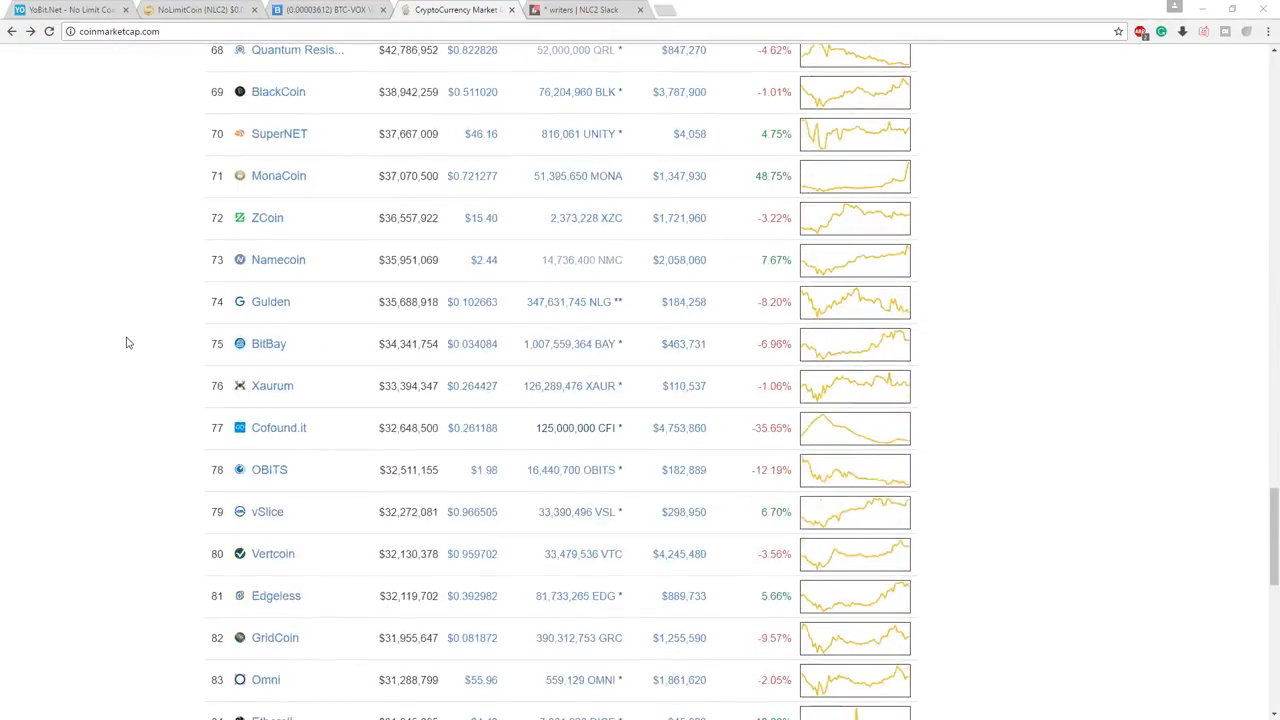
scroll(down, 3)
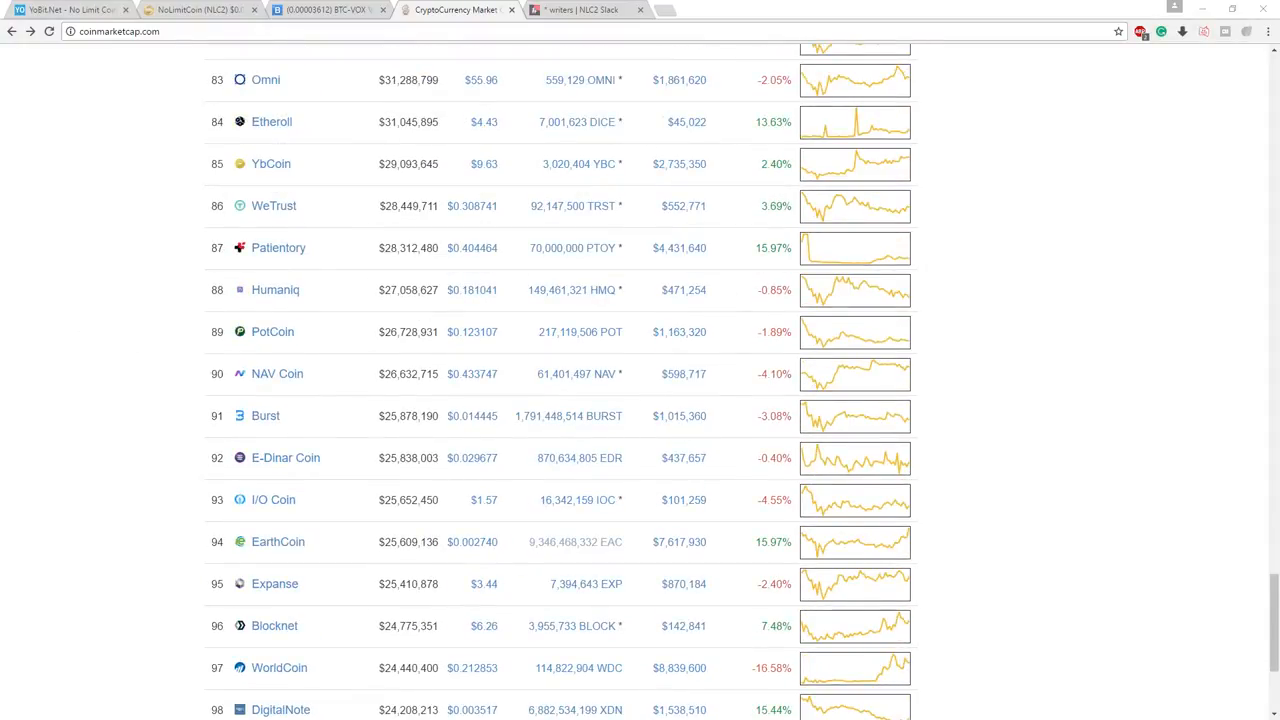
scroll(up, 3)
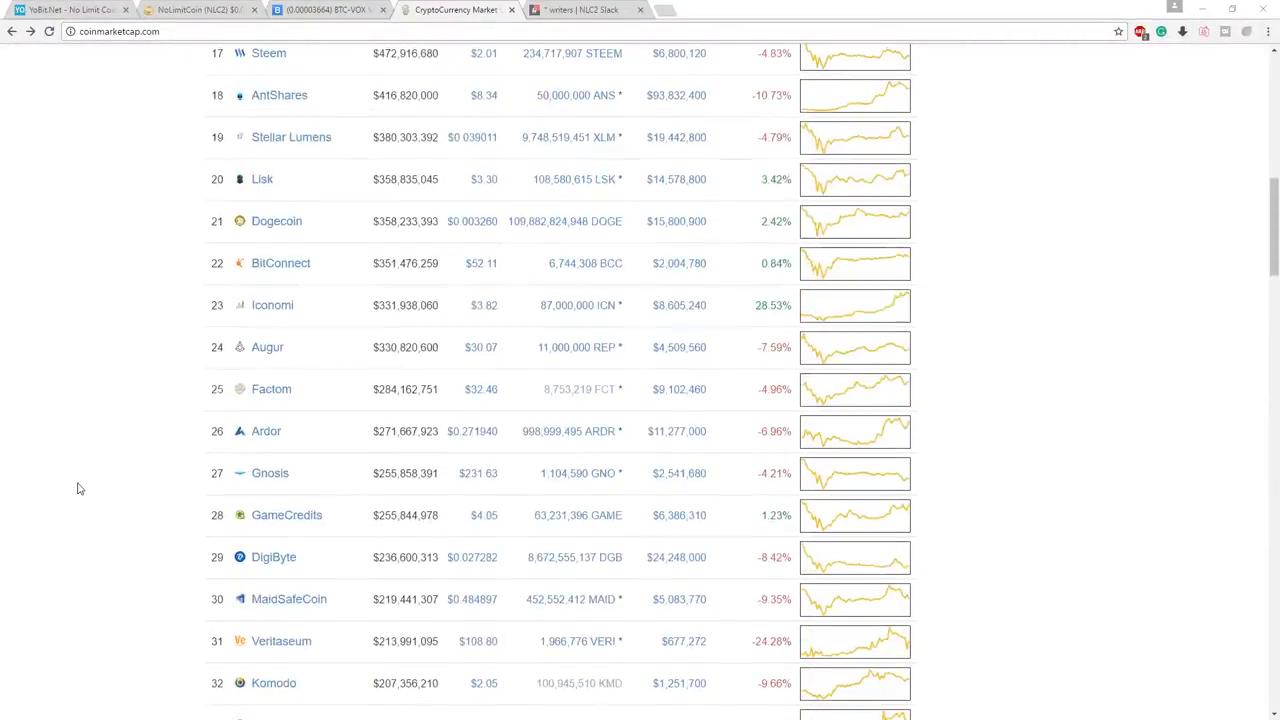
scroll(up, 3)
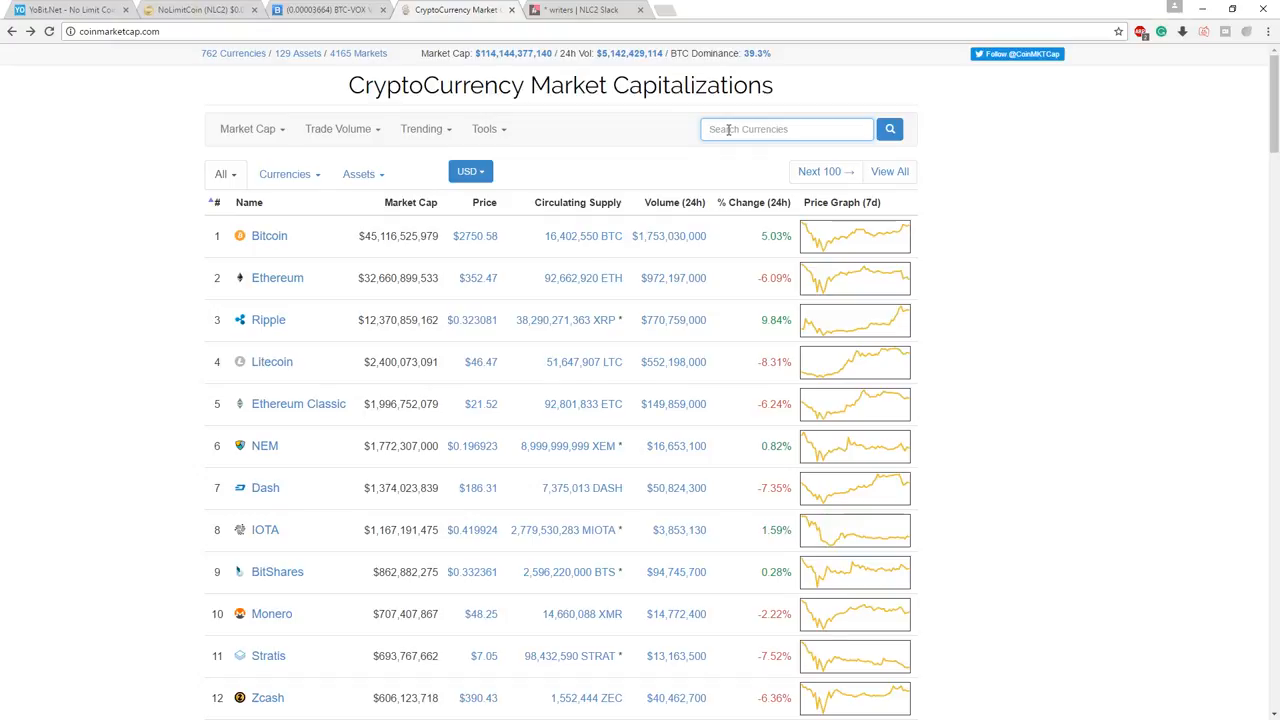
- Search 'pt' and revisit the Patientory (PTOY) coin page
text(pt)
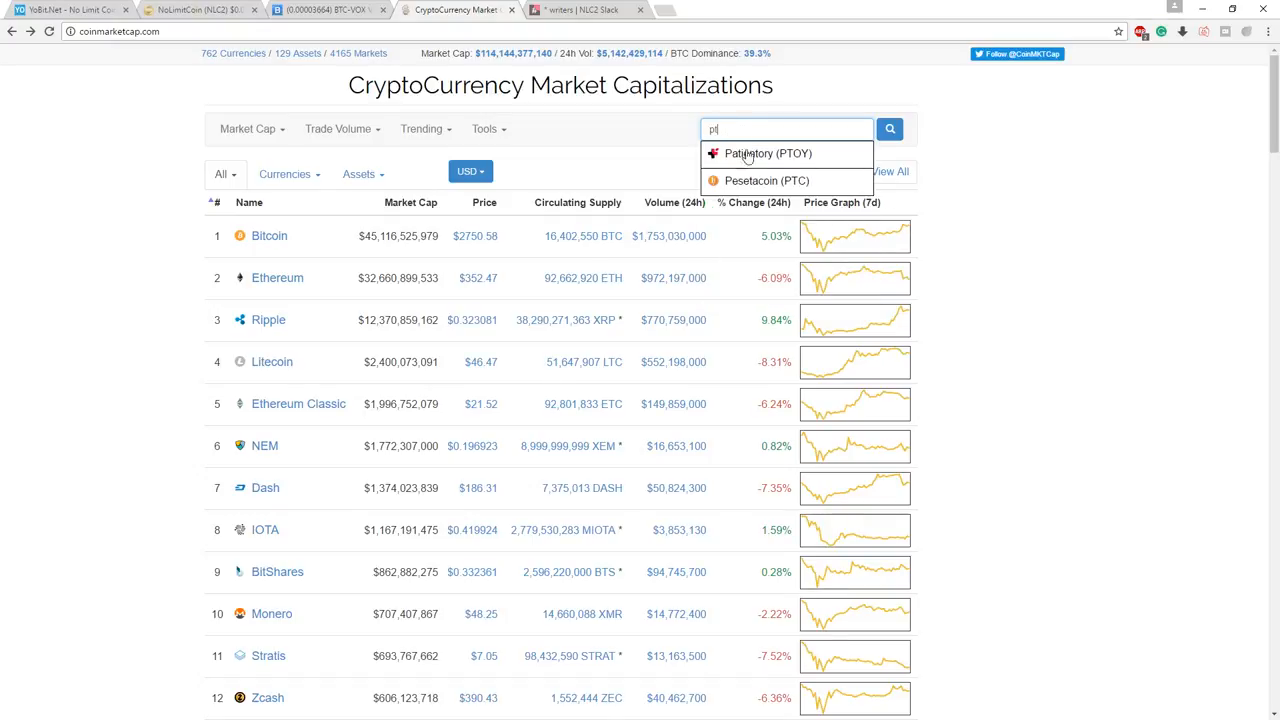
click(768, 152)
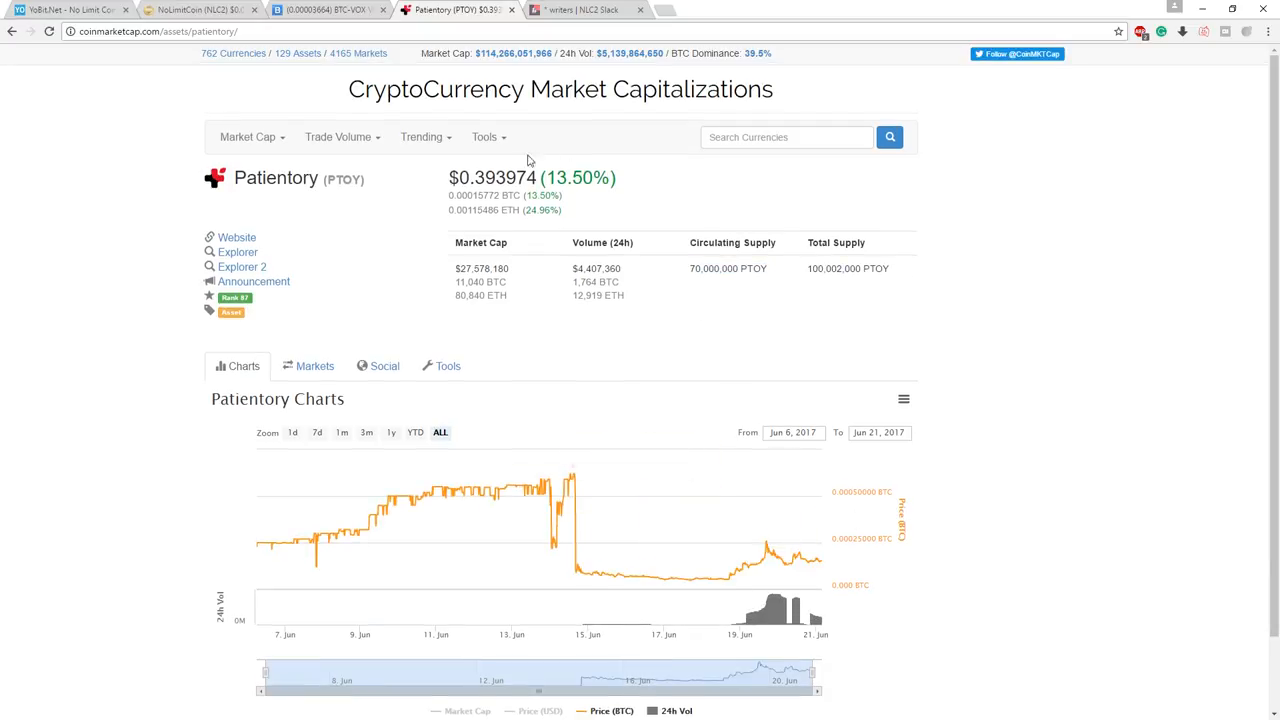
double_click(596, 268)
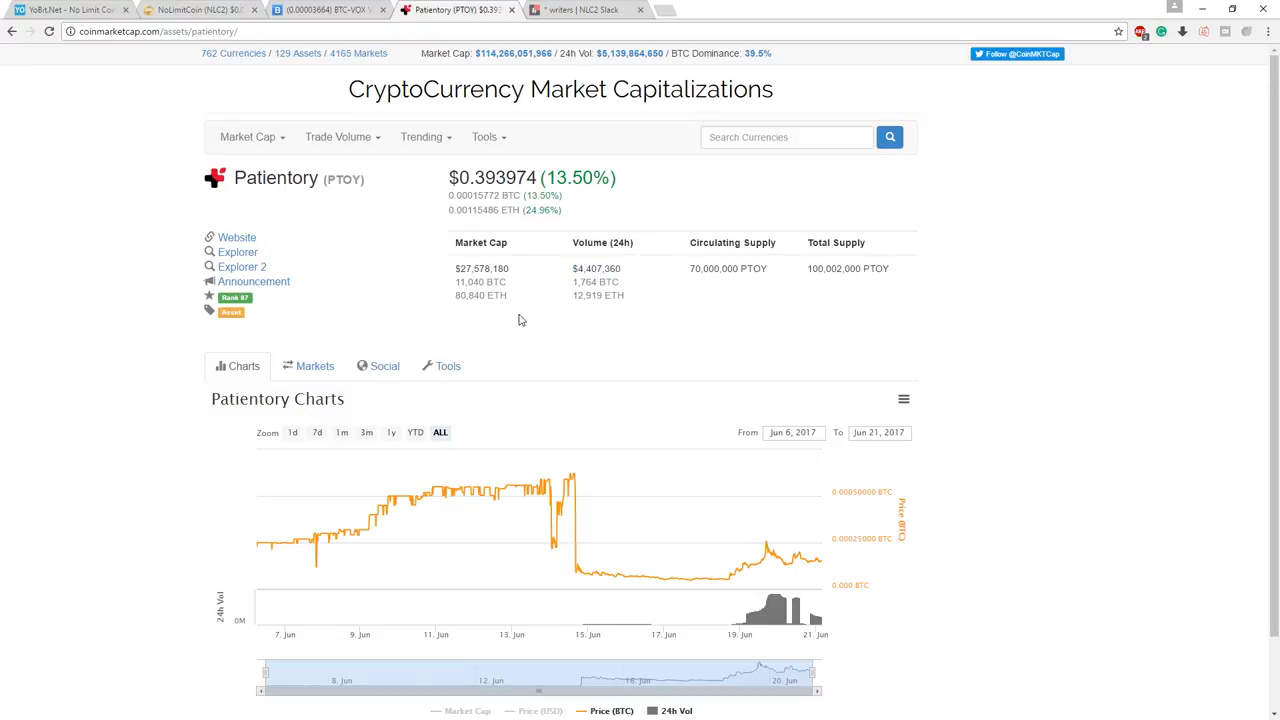
mouse_move(150, 94)
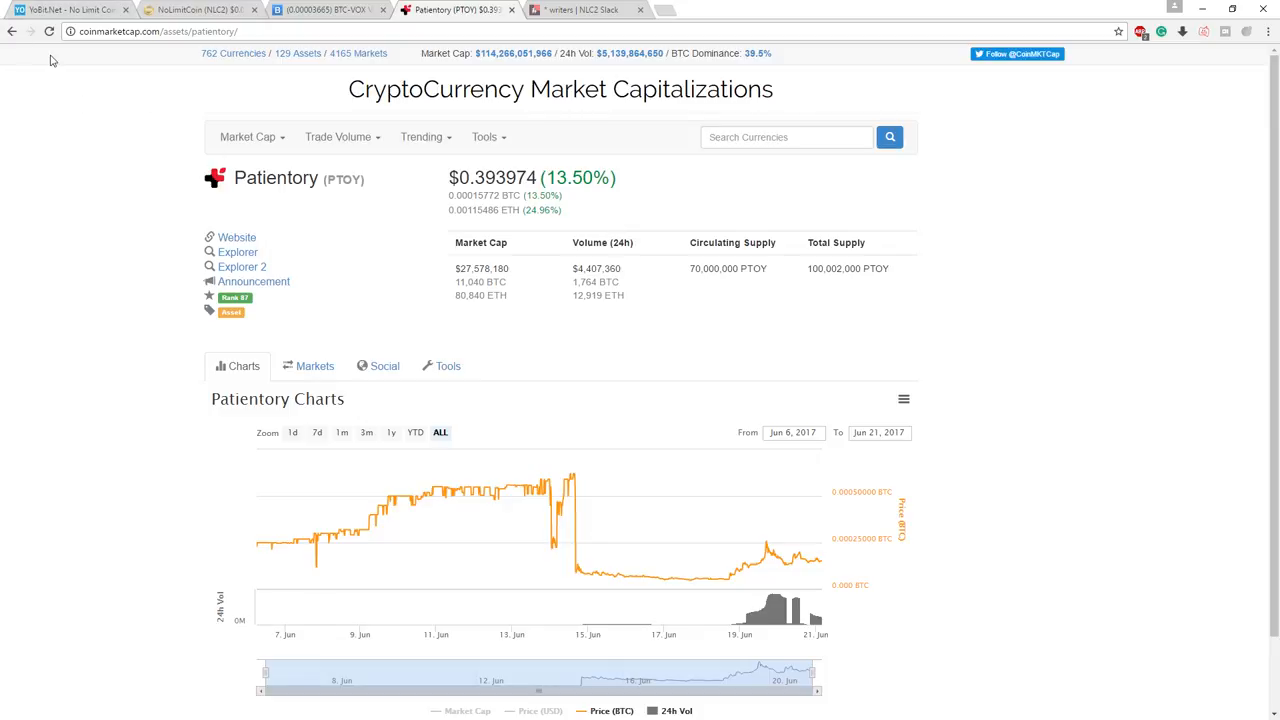
- Go back from Patientory to the full rankings list and scroll it
click(48, 32)
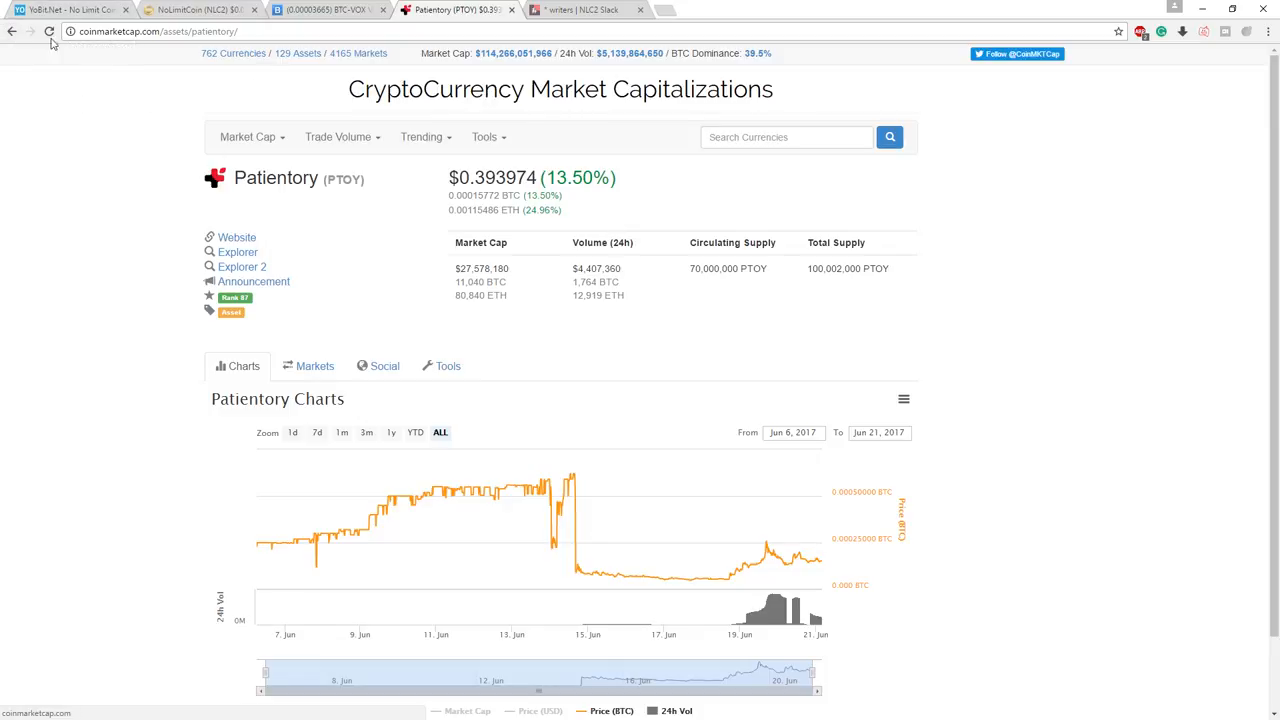
click(48, 32)
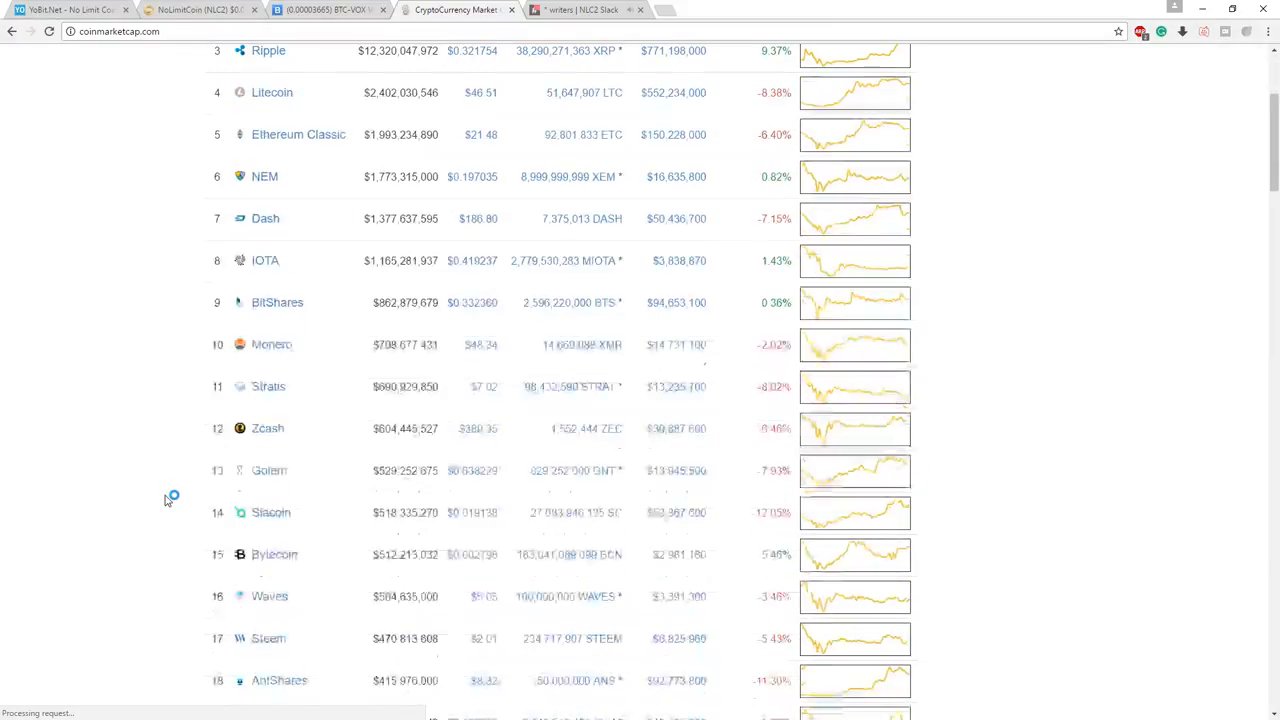
scroll(down, 3)
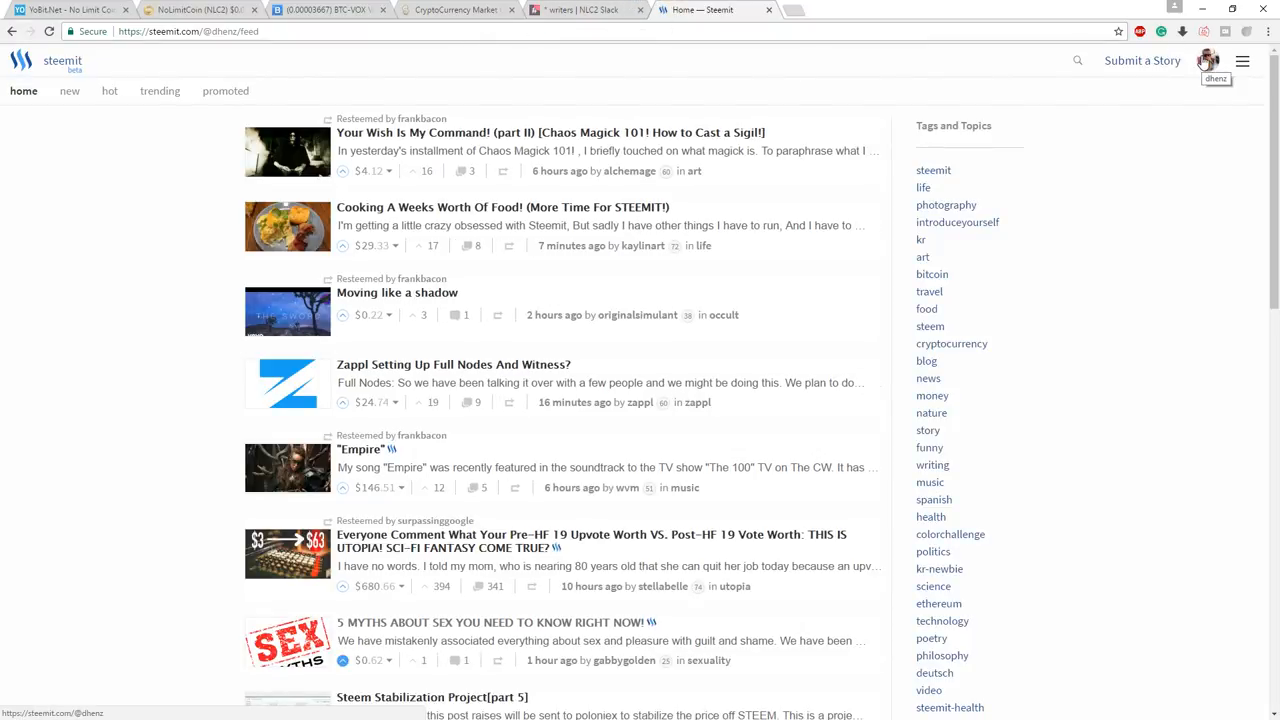
- From the avatar menu, load your Steemit blog and skim the NLC2 and crypto posts
click(1208, 60)
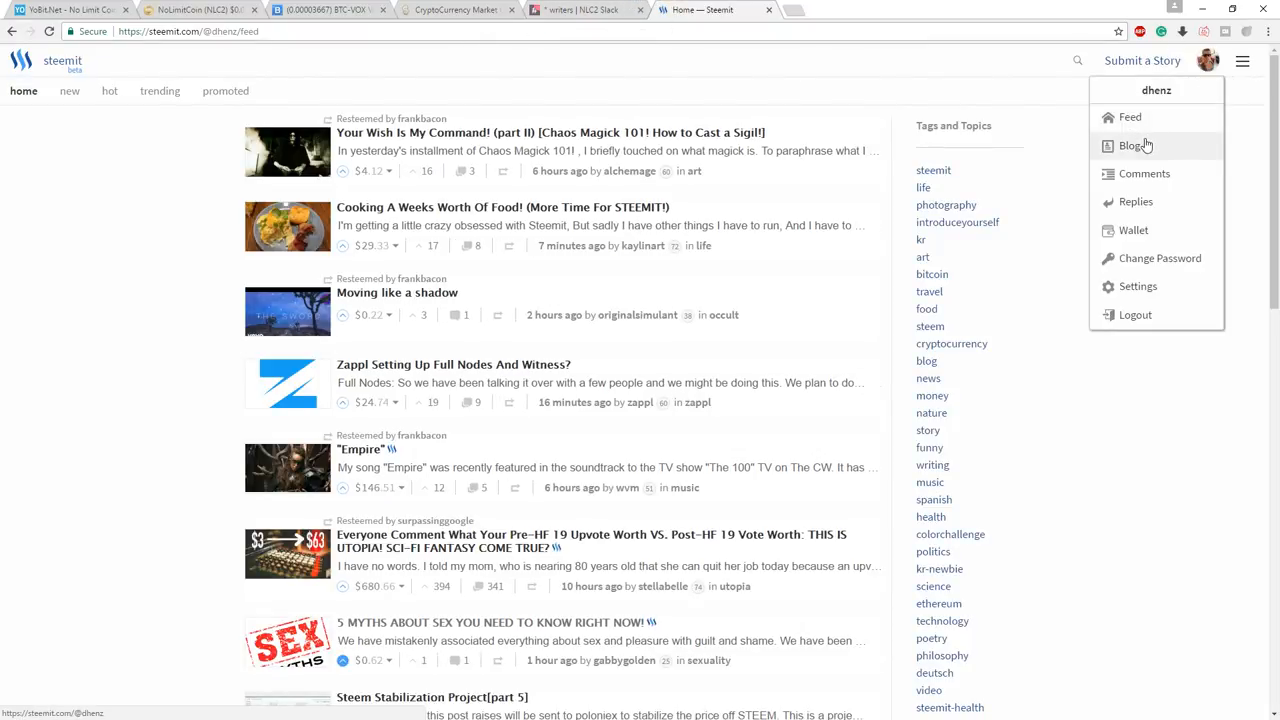
click(1132, 144)
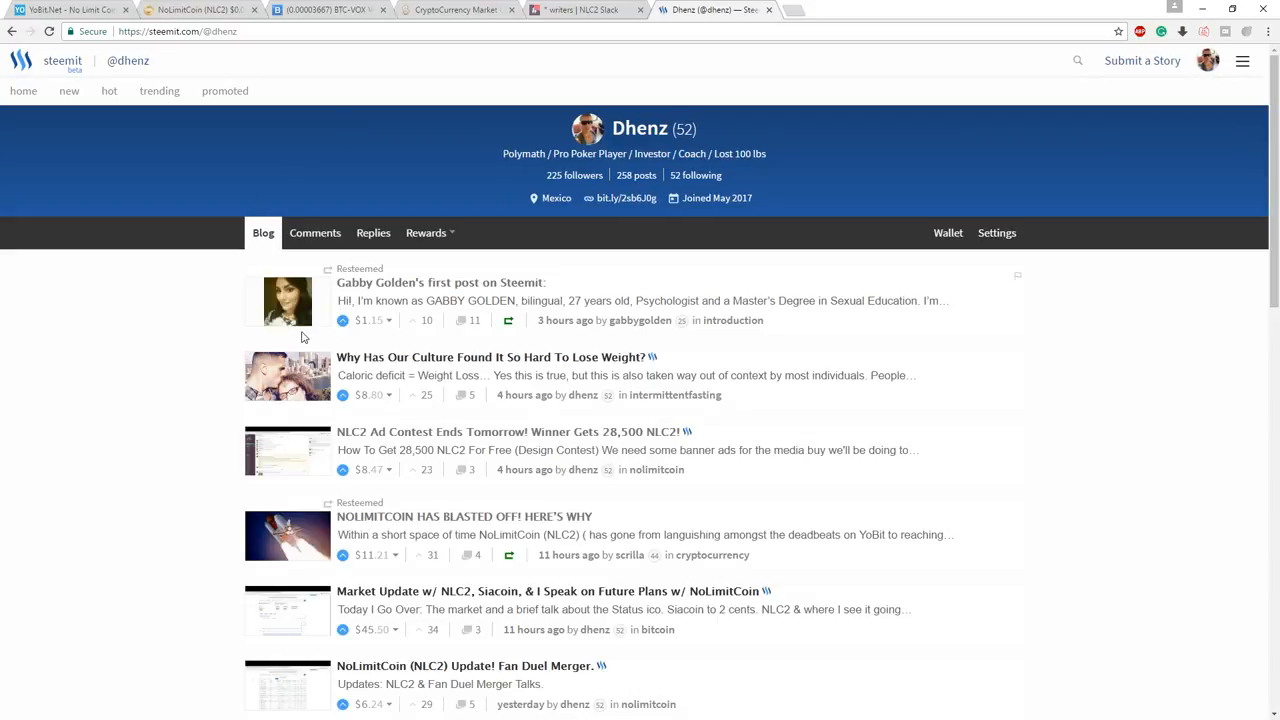
mouse_move(358, 308)
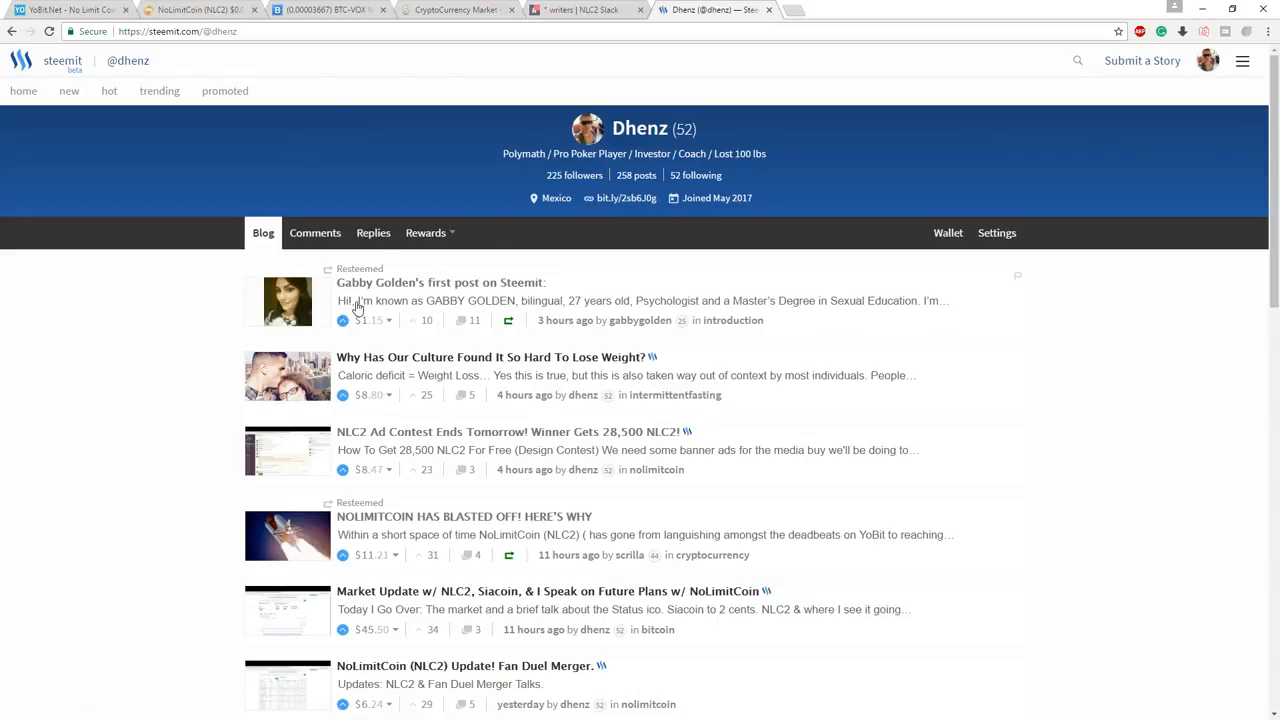
mouse_move(236, 308)
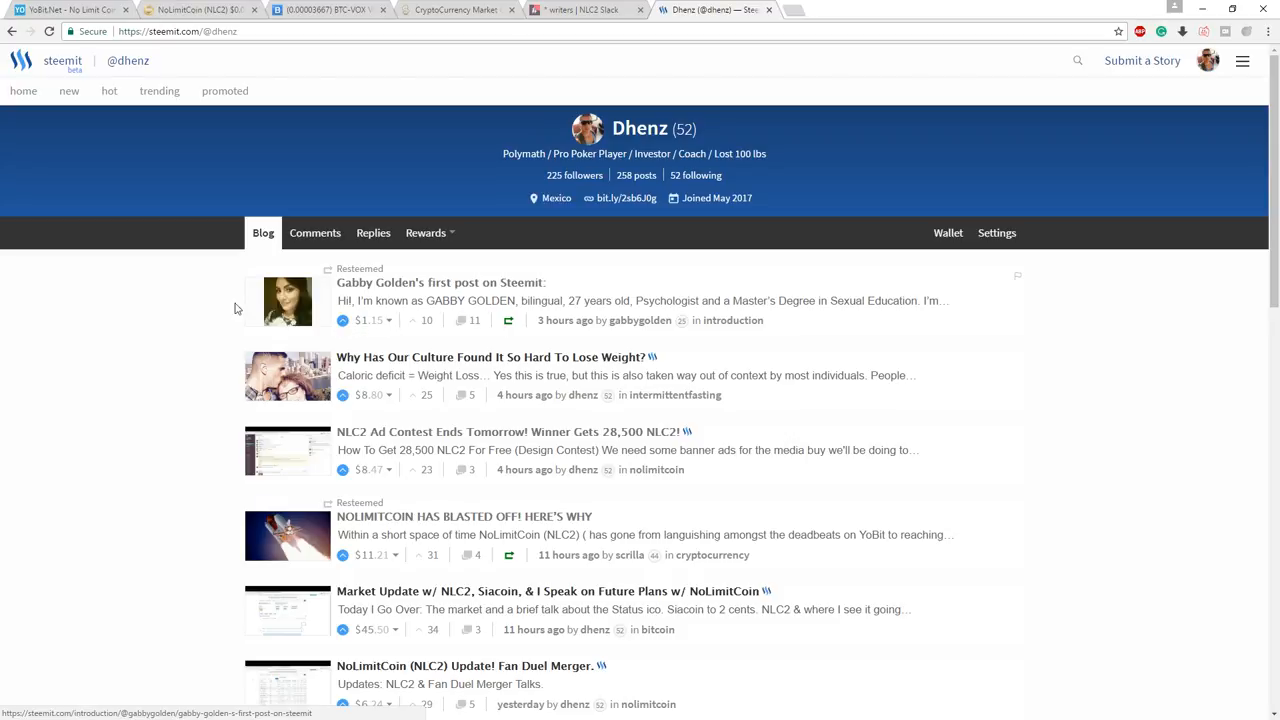
scroll(down, 3)
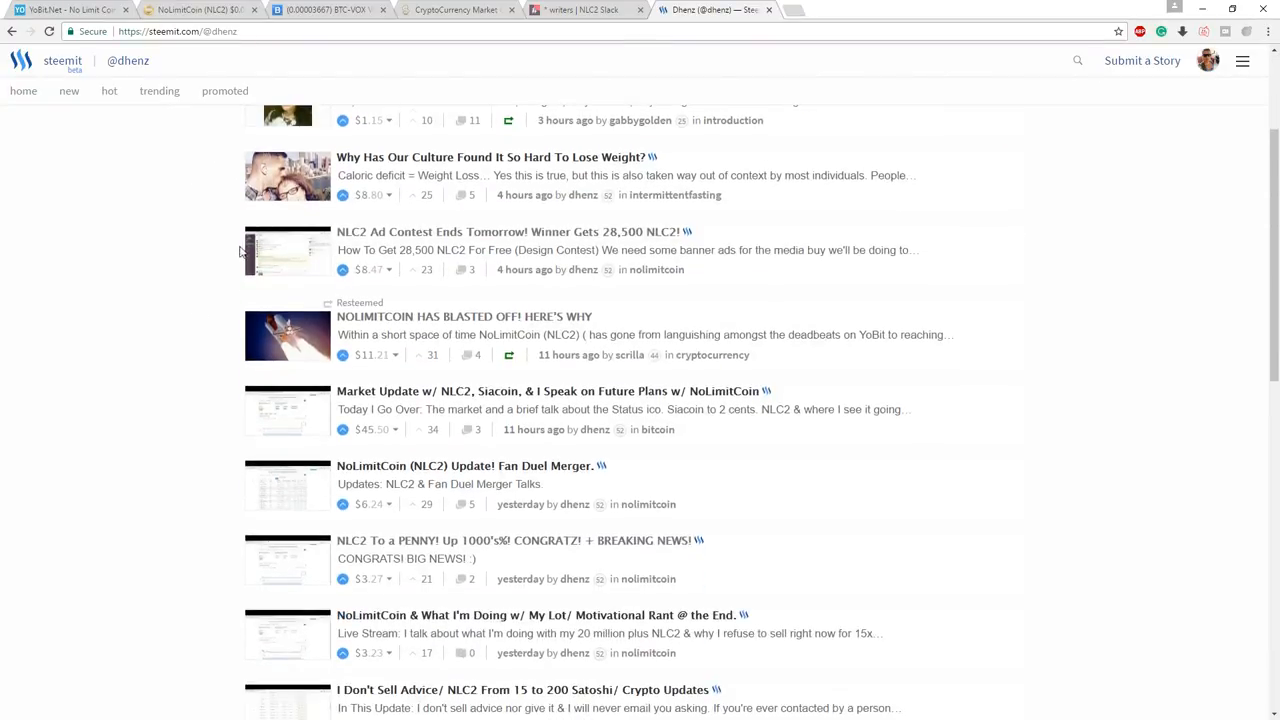
scroll(down, 3)
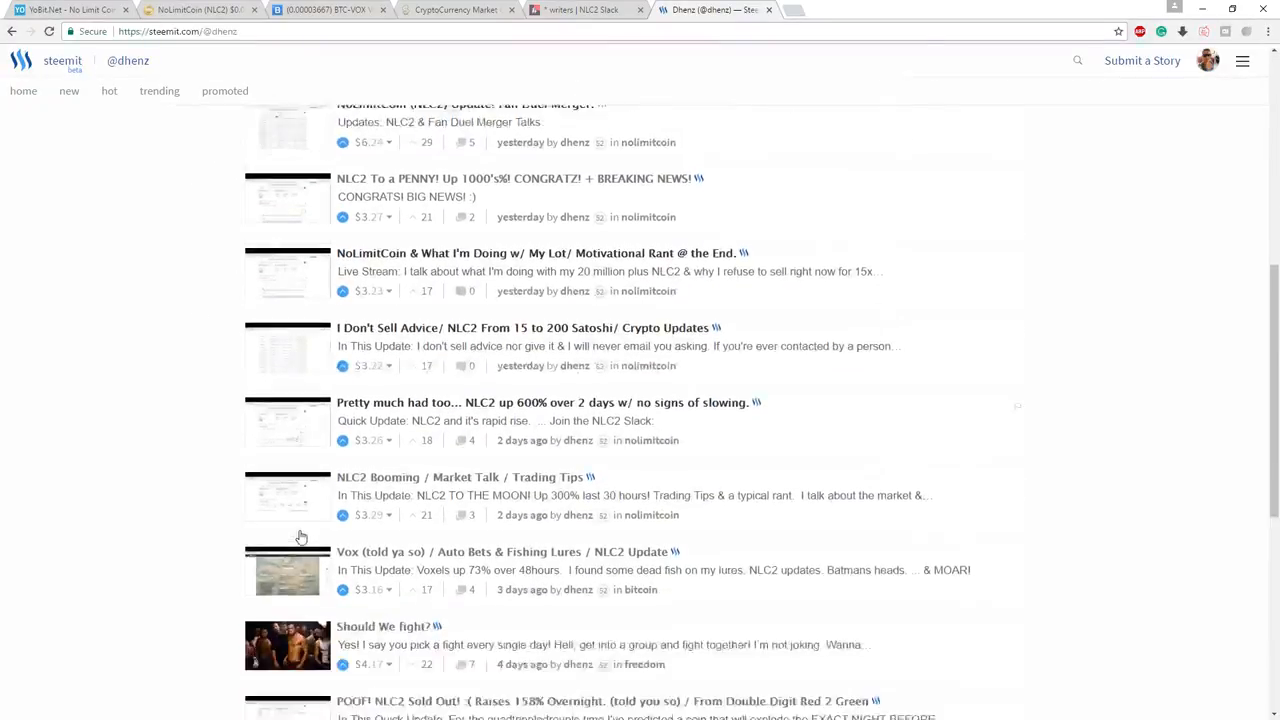
scroll(up, 3)
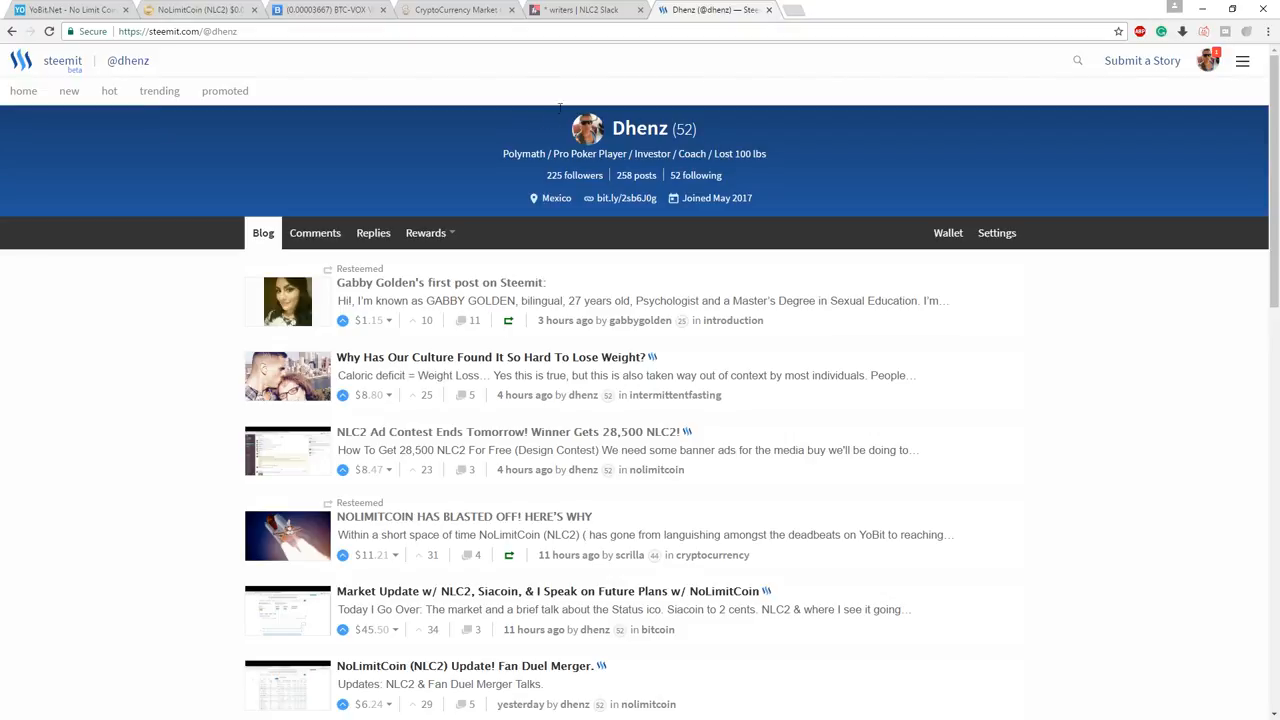
mouse_move(642, 98)
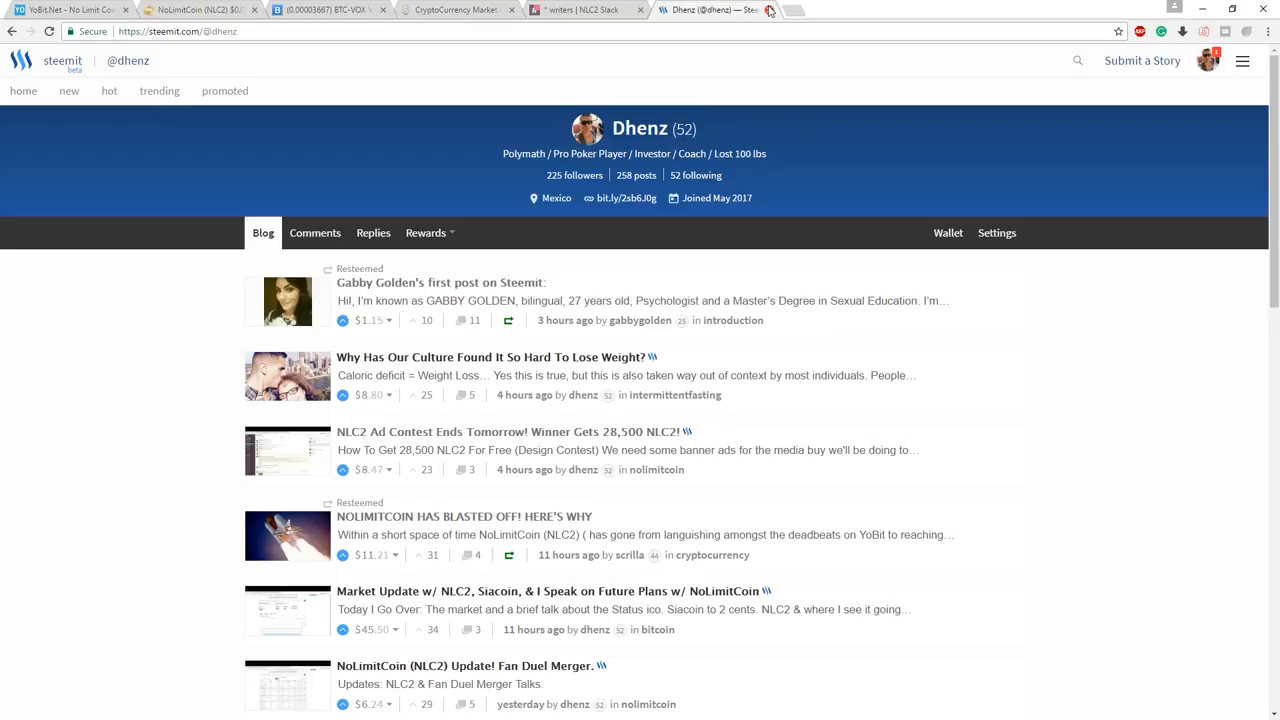
mouse_move(744, 10)
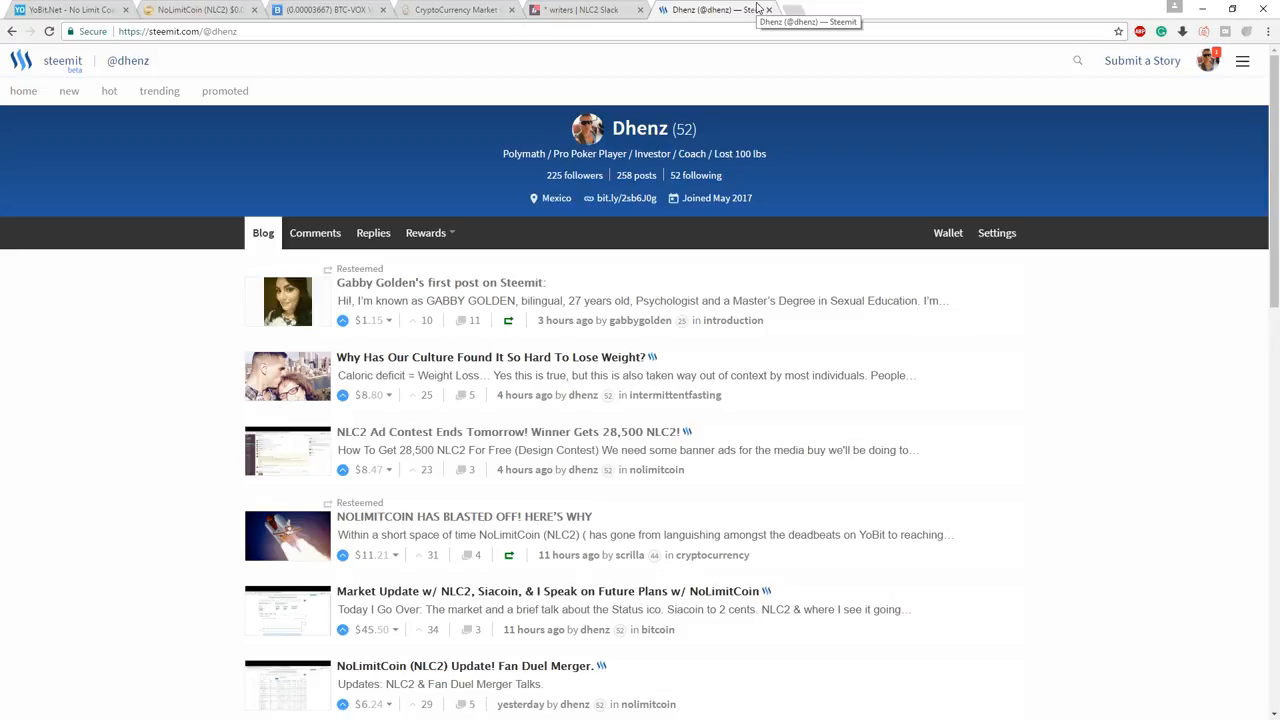
mouse_move(630, 56)
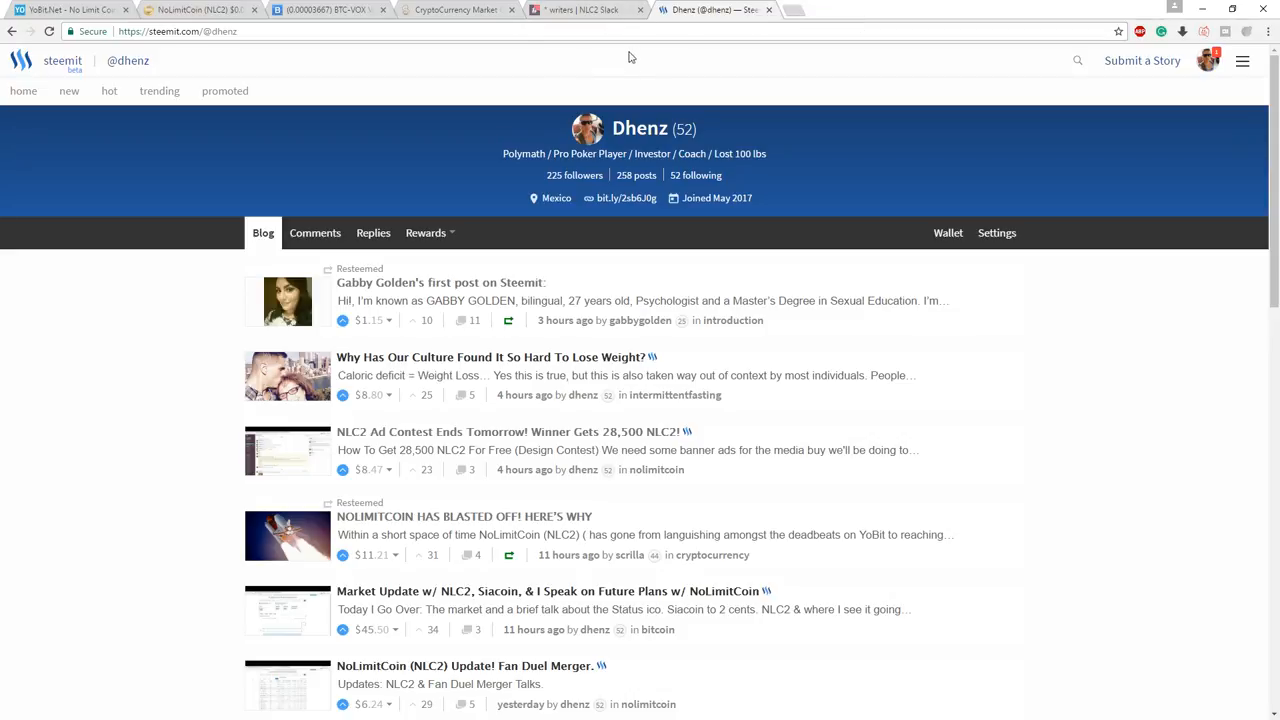
- Switch to the YoBit NLC2/BTC exchange page
click(190, 10)
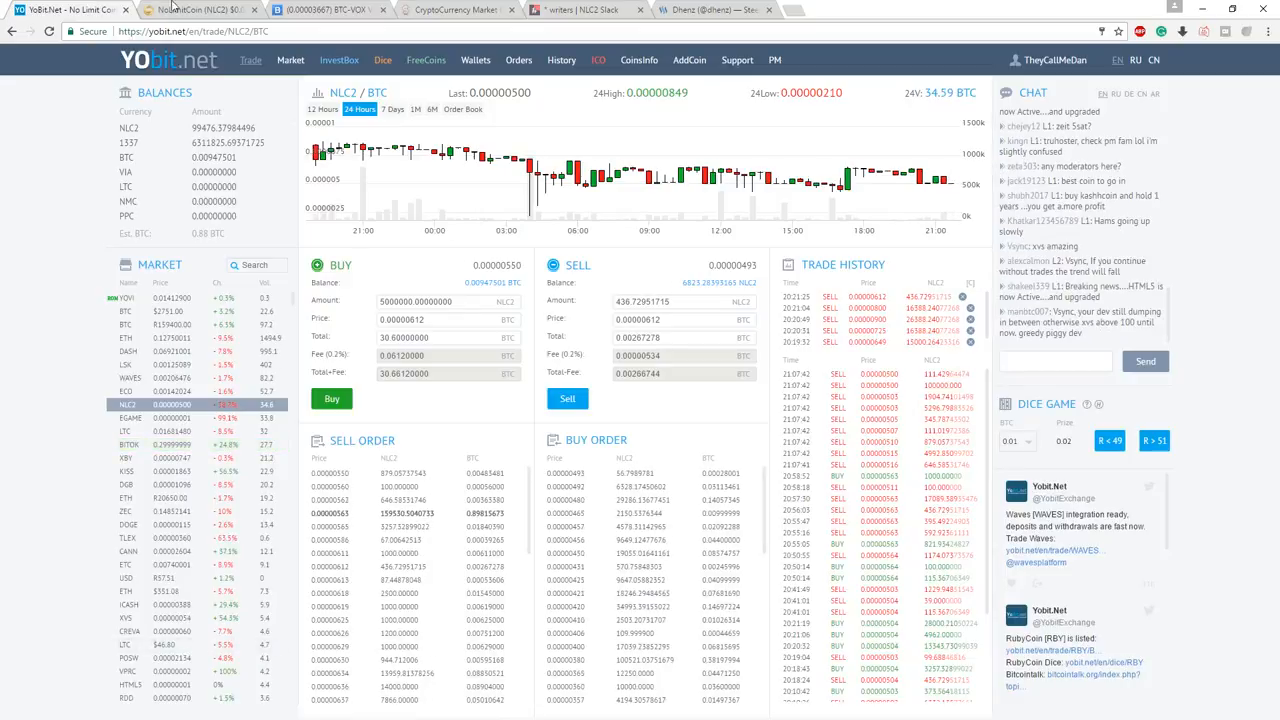
- Check the Bittrex BTC-VOX market, then return to the CoinMarketCap rankings listing Ethereum, Ripple and Litecoin
click(320, 8)
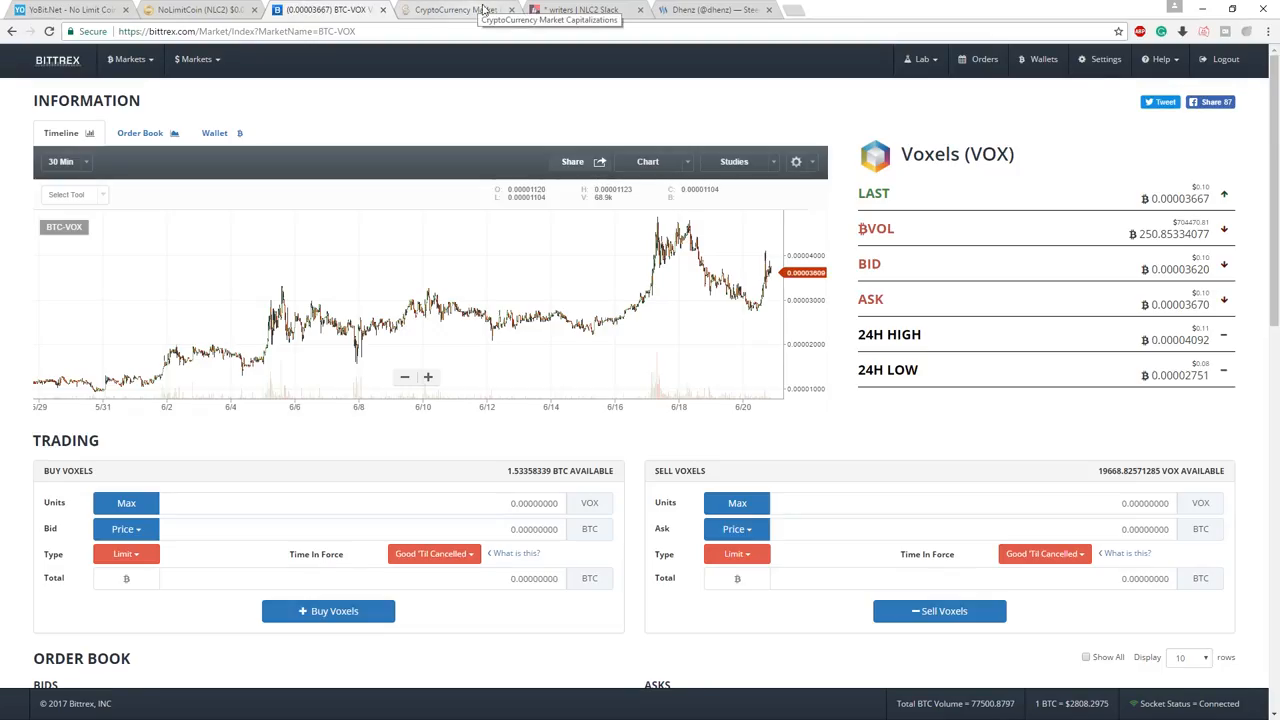
click(460, 10)
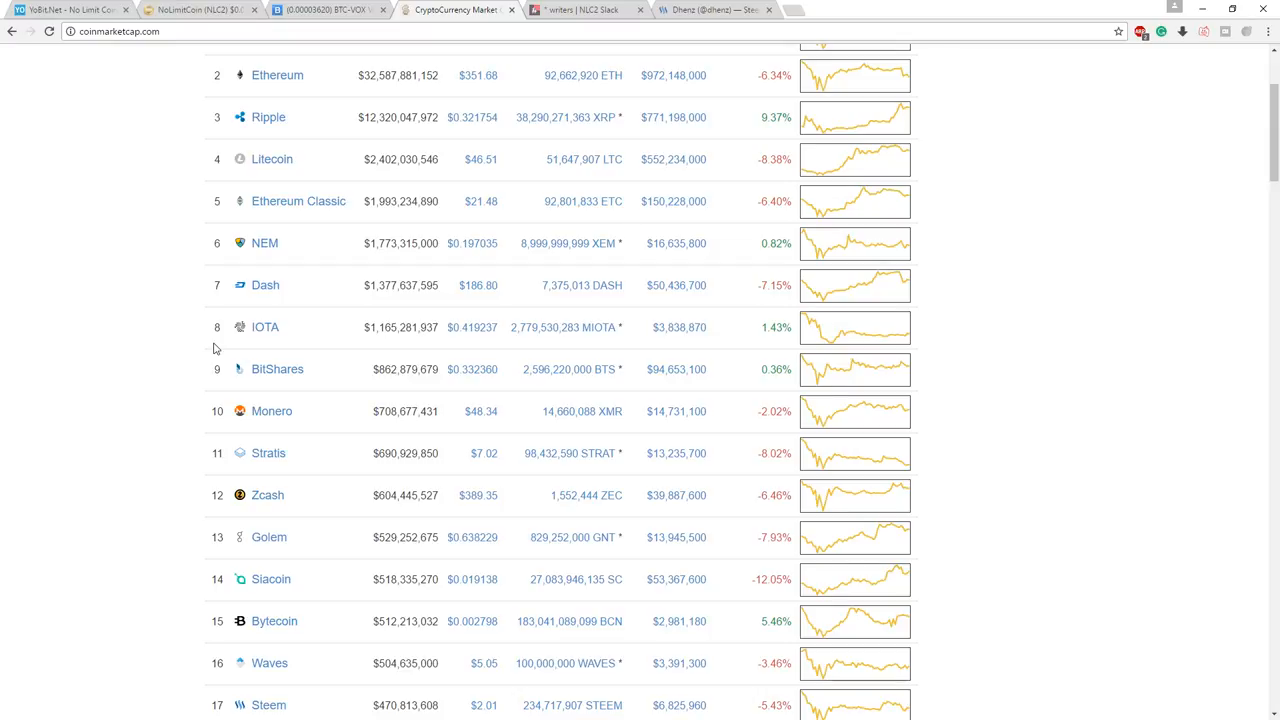
scroll(up, 3)
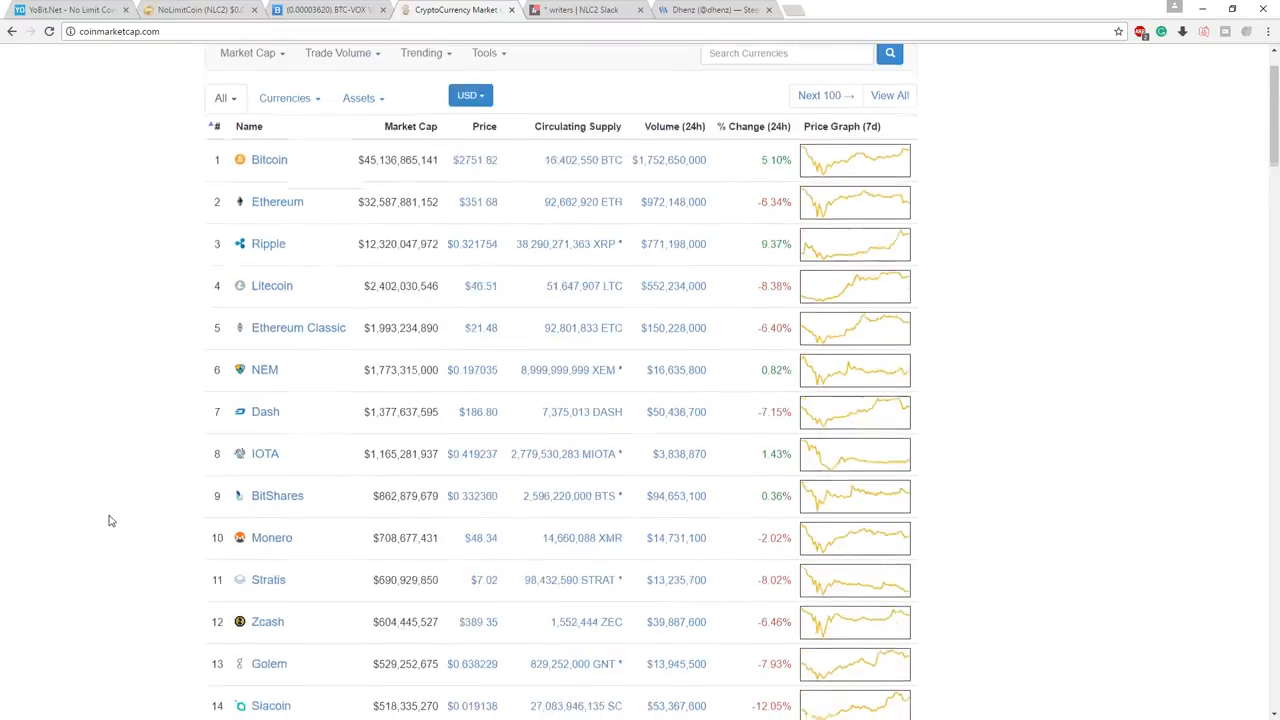
scroll(down, 3)
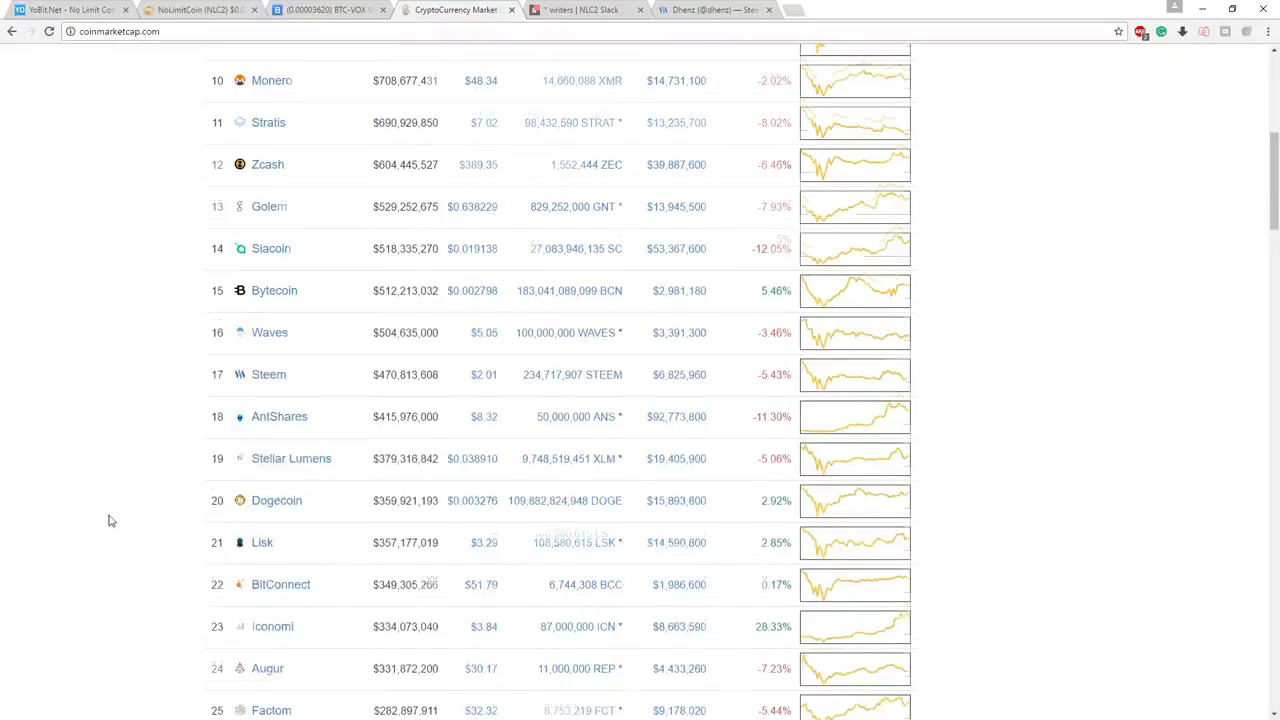
scroll(down, 3)
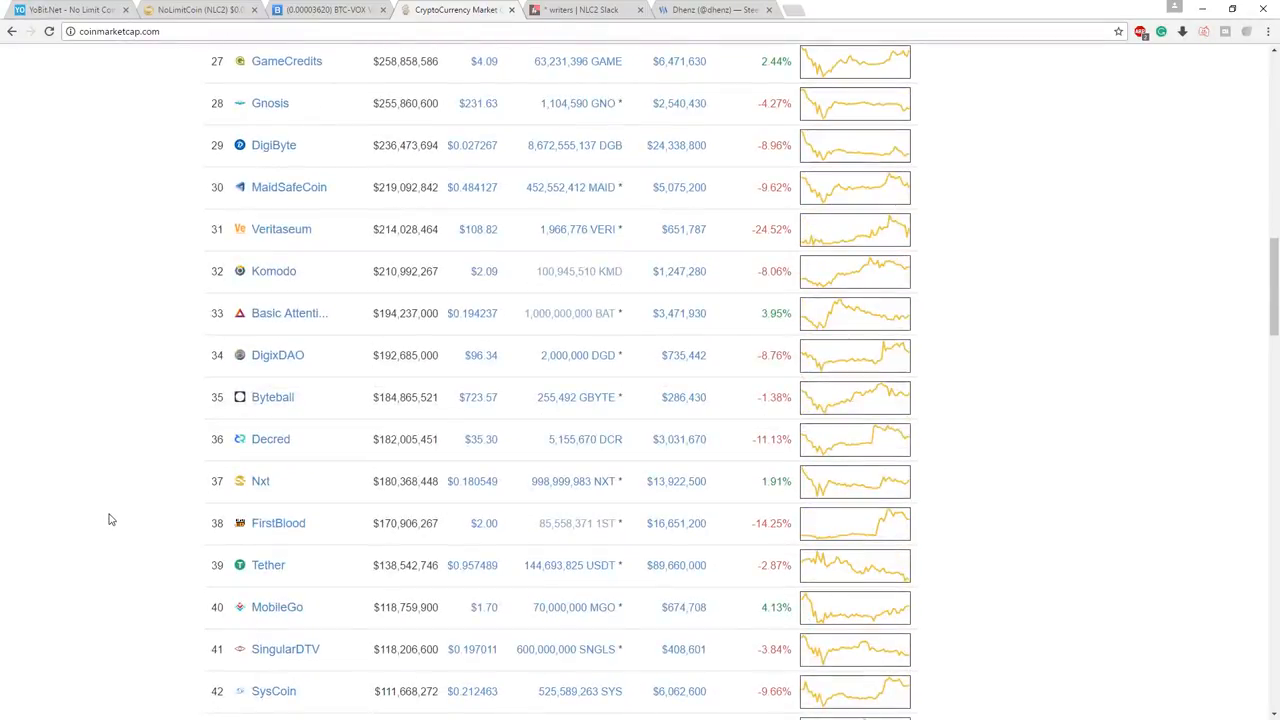
scroll(up, 3)
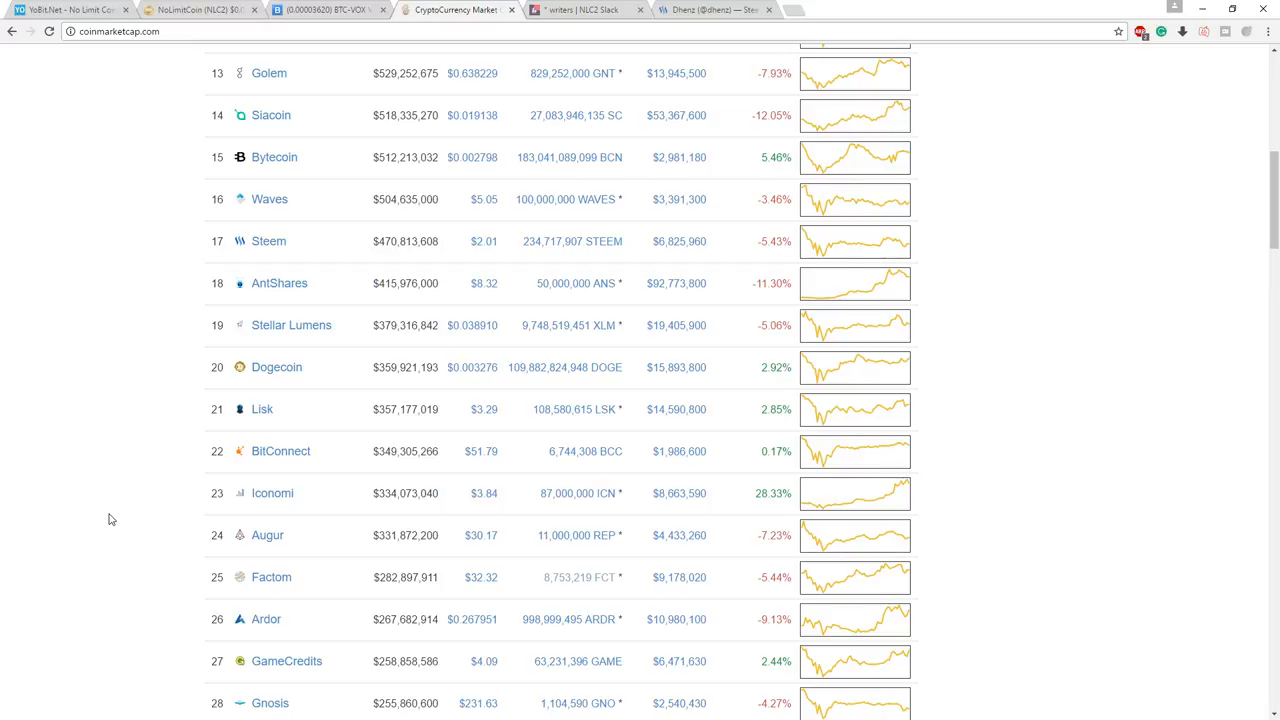
scroll(down, 3)
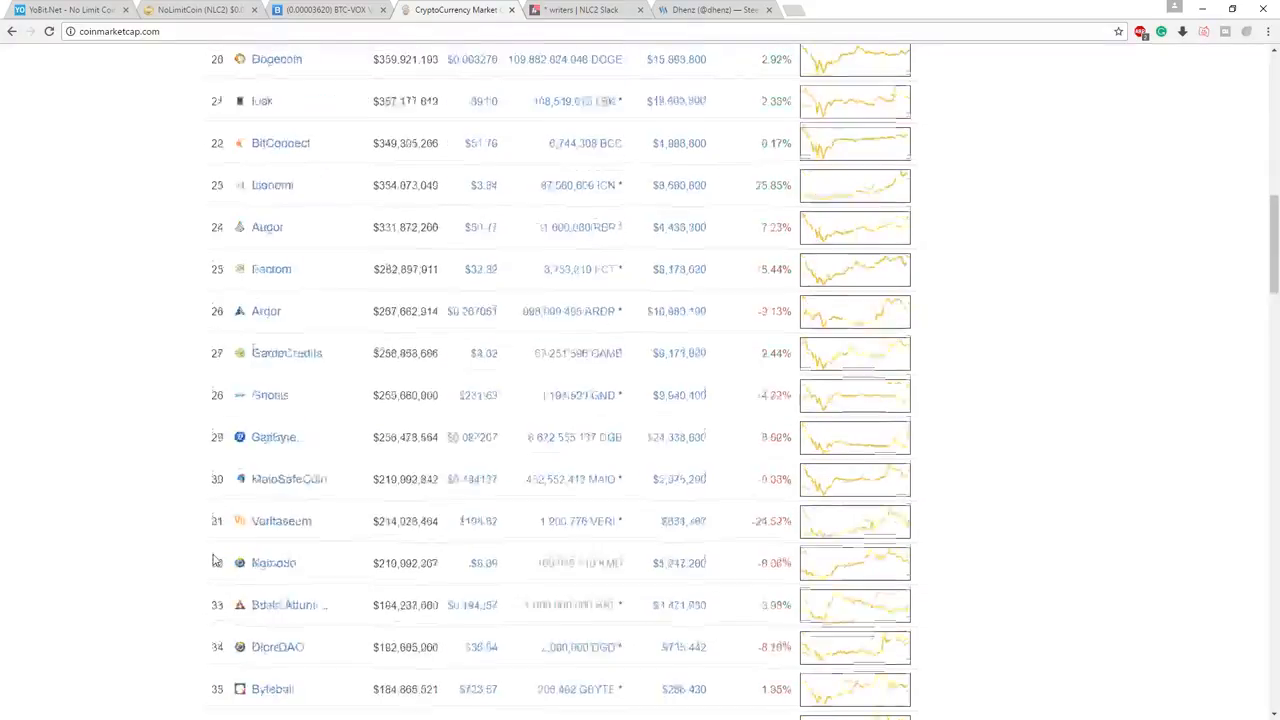
scroll(down, 3)
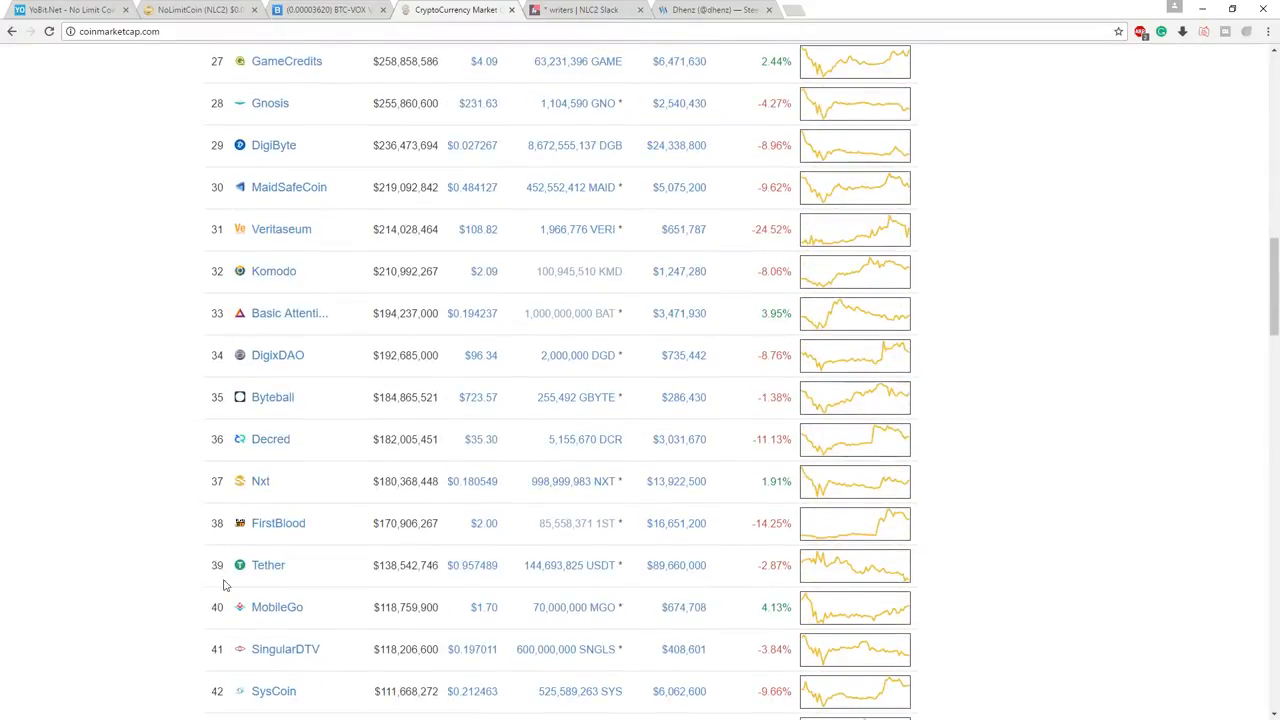
scroll(up, 3)
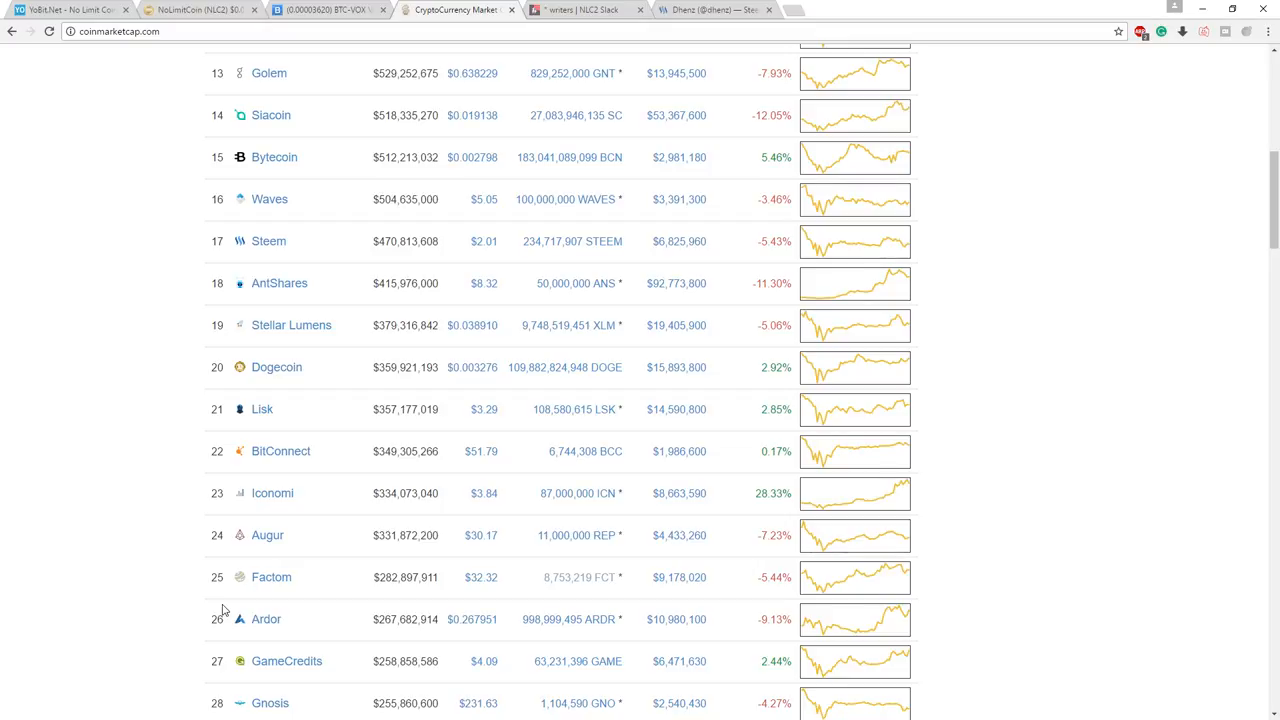
mouse_move(248, 616)
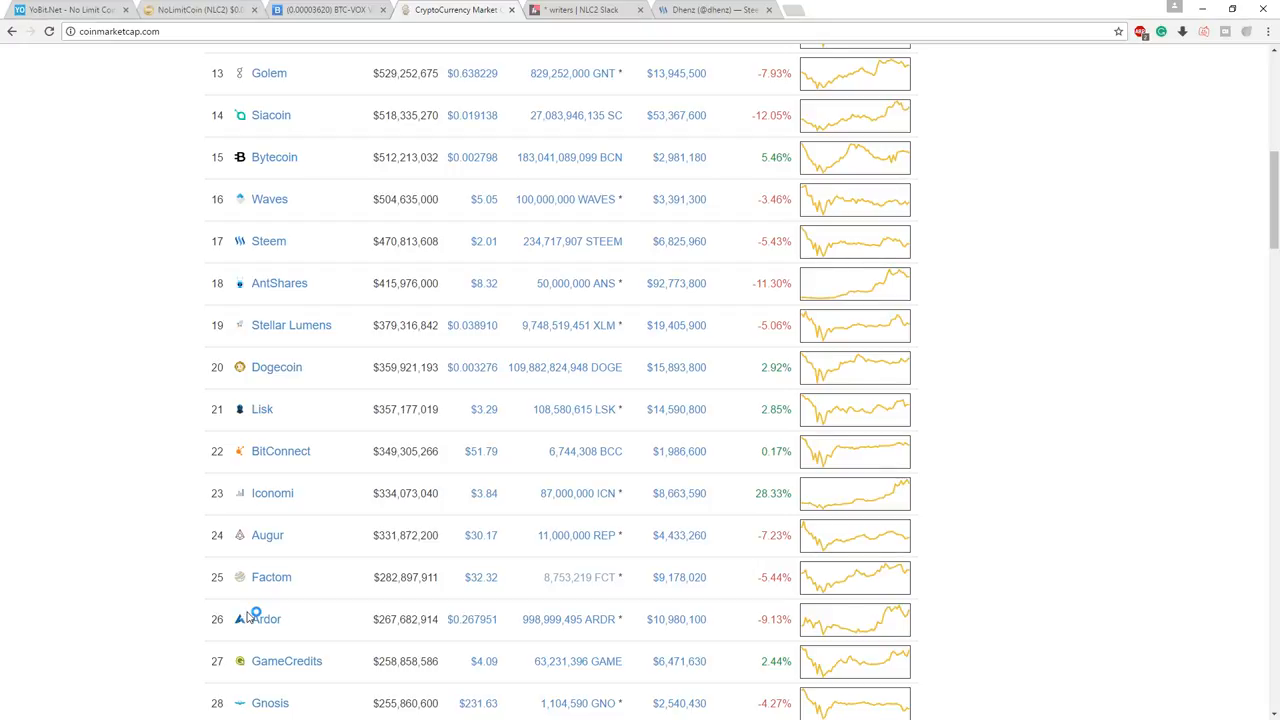
mouse_move(250, 612)
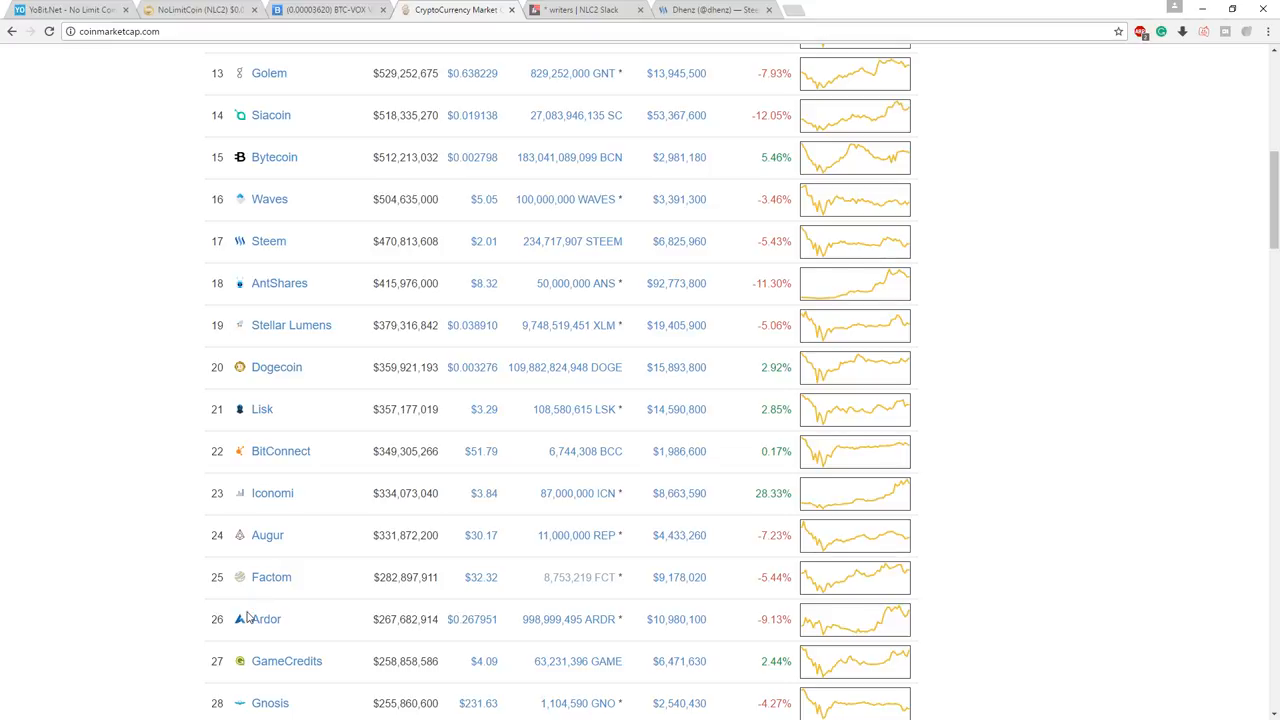
scroll(up, 3)
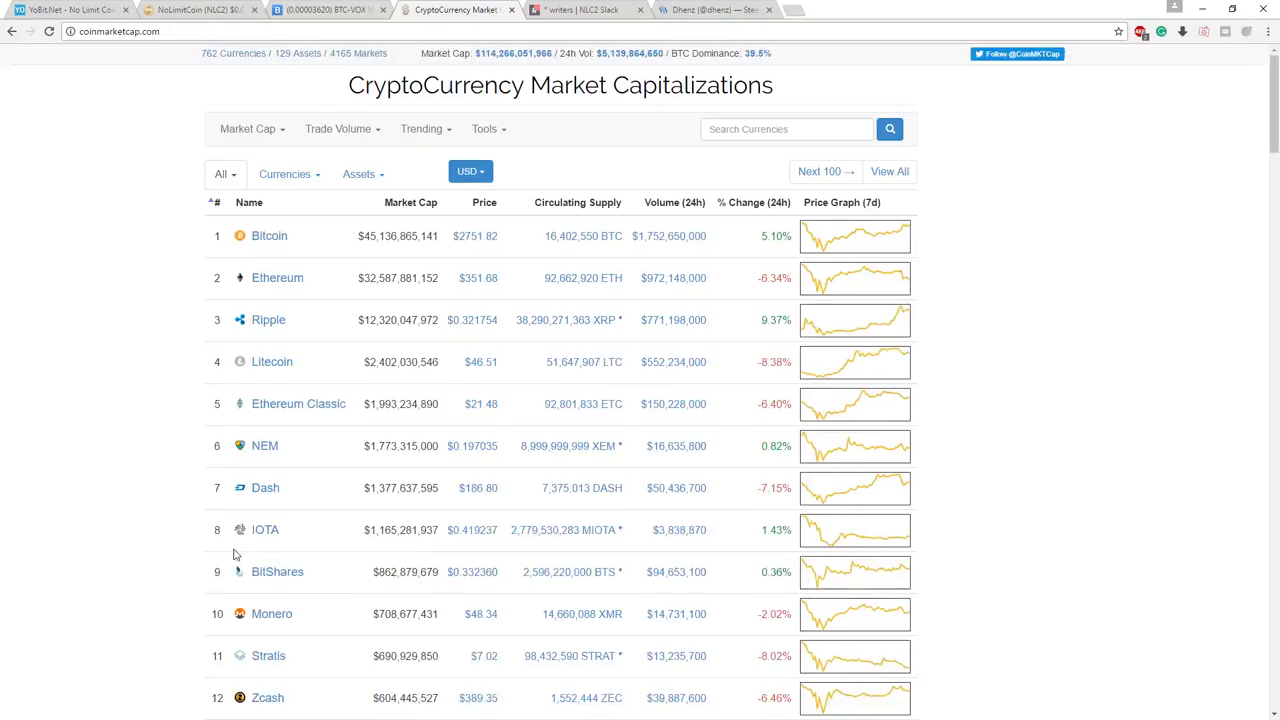
mouse_move(238, 504)
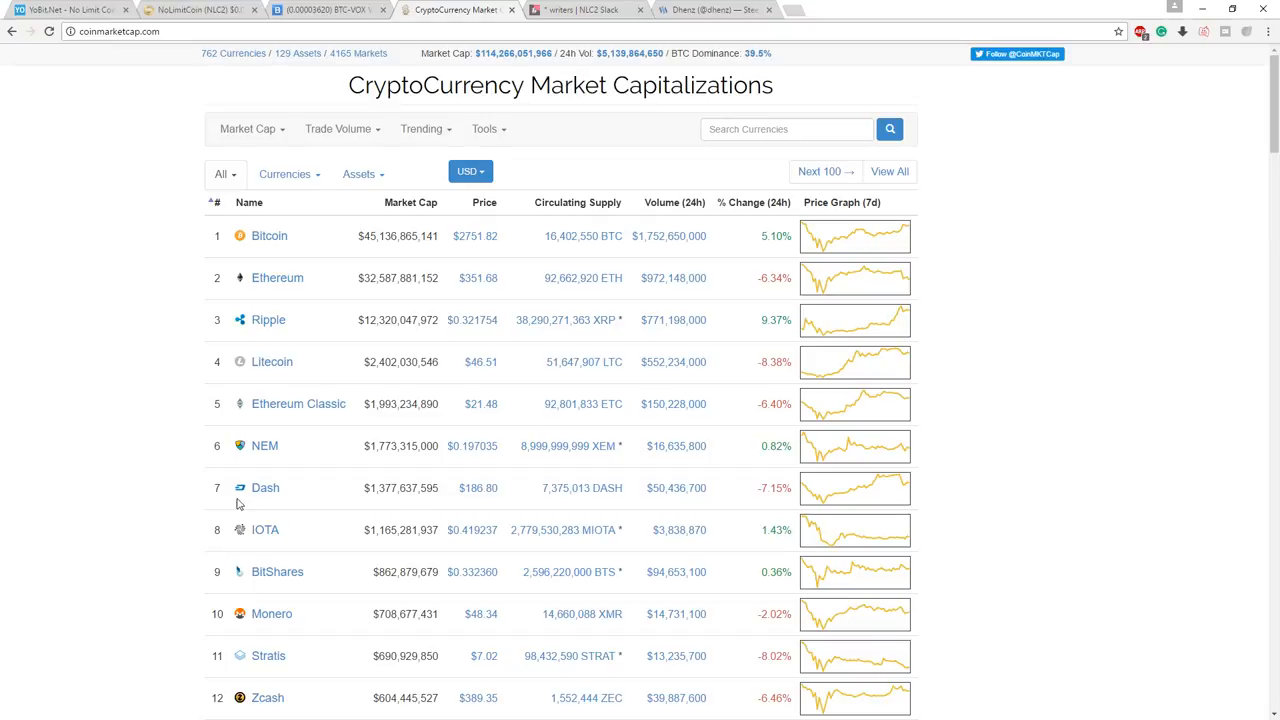